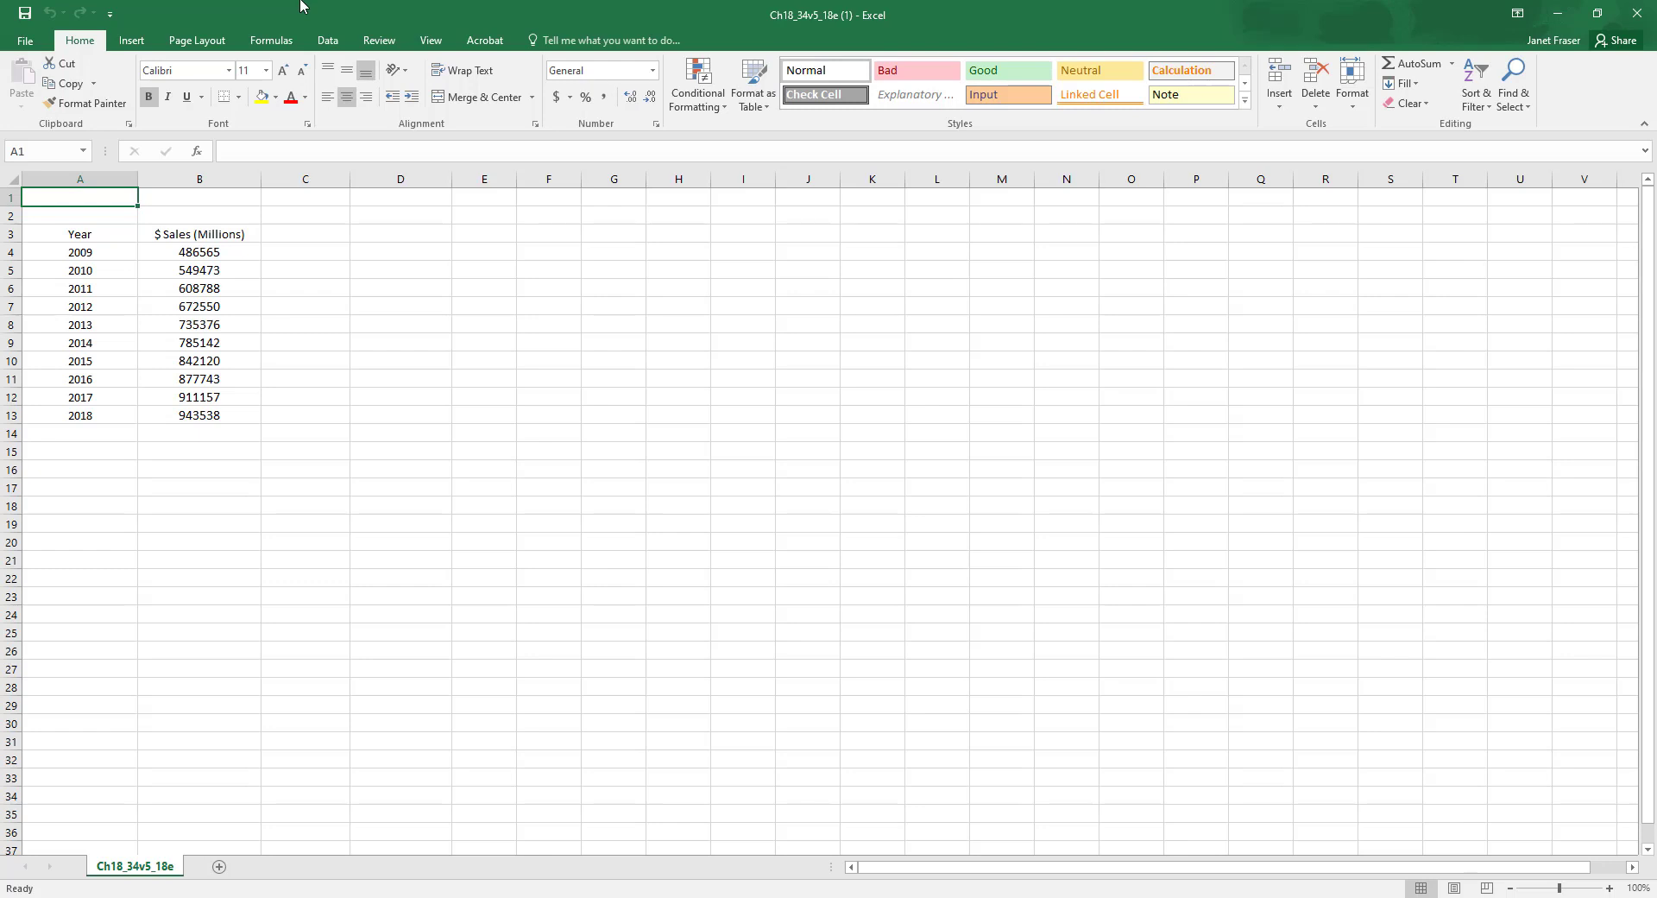
mouse_move(310, 10)
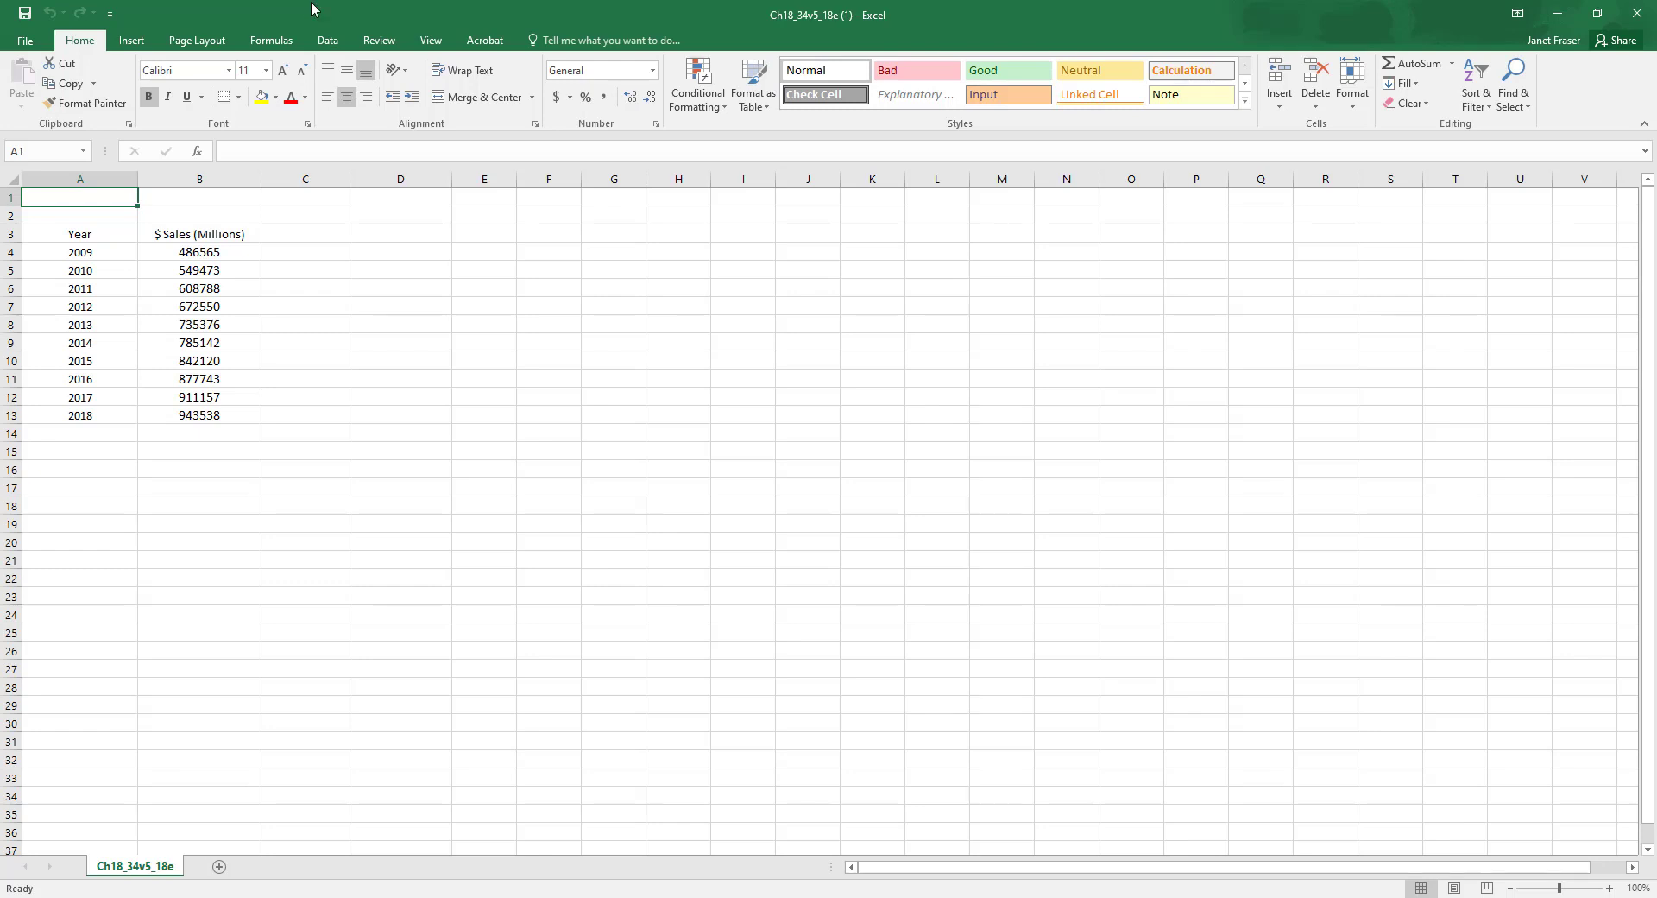
Step: Switch the ribbon to the Data tab above the yearly sales table
left_click(328, 40)
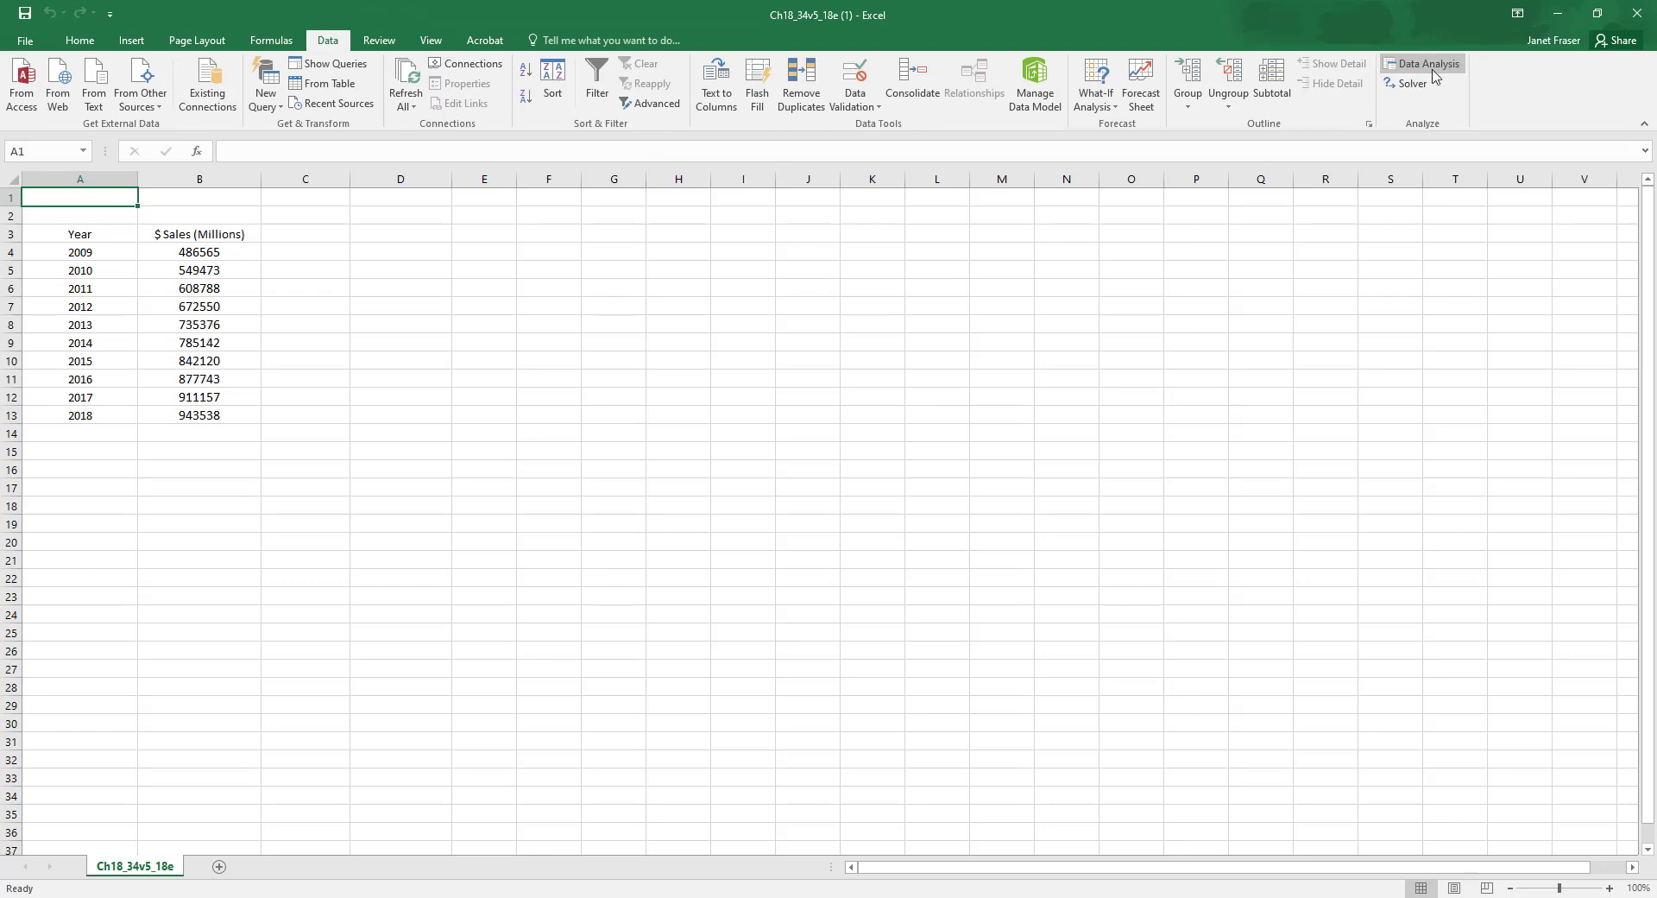
Step: Launch the Regression tool from Data Analysis
left_click(1428, 63)
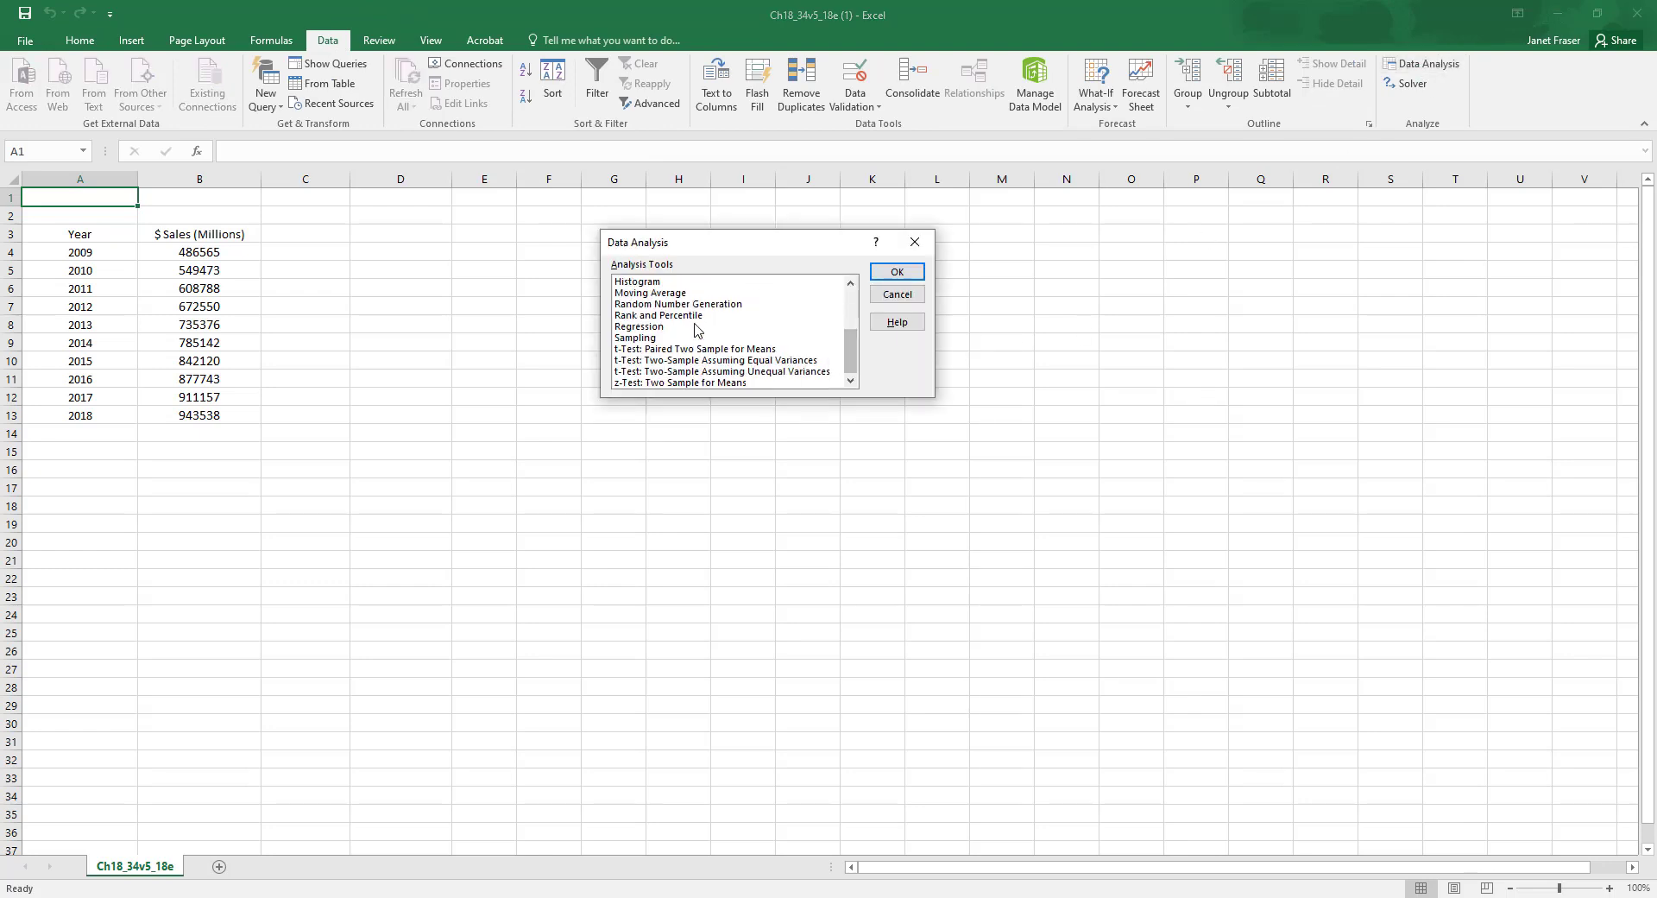
left_click(638, 326)
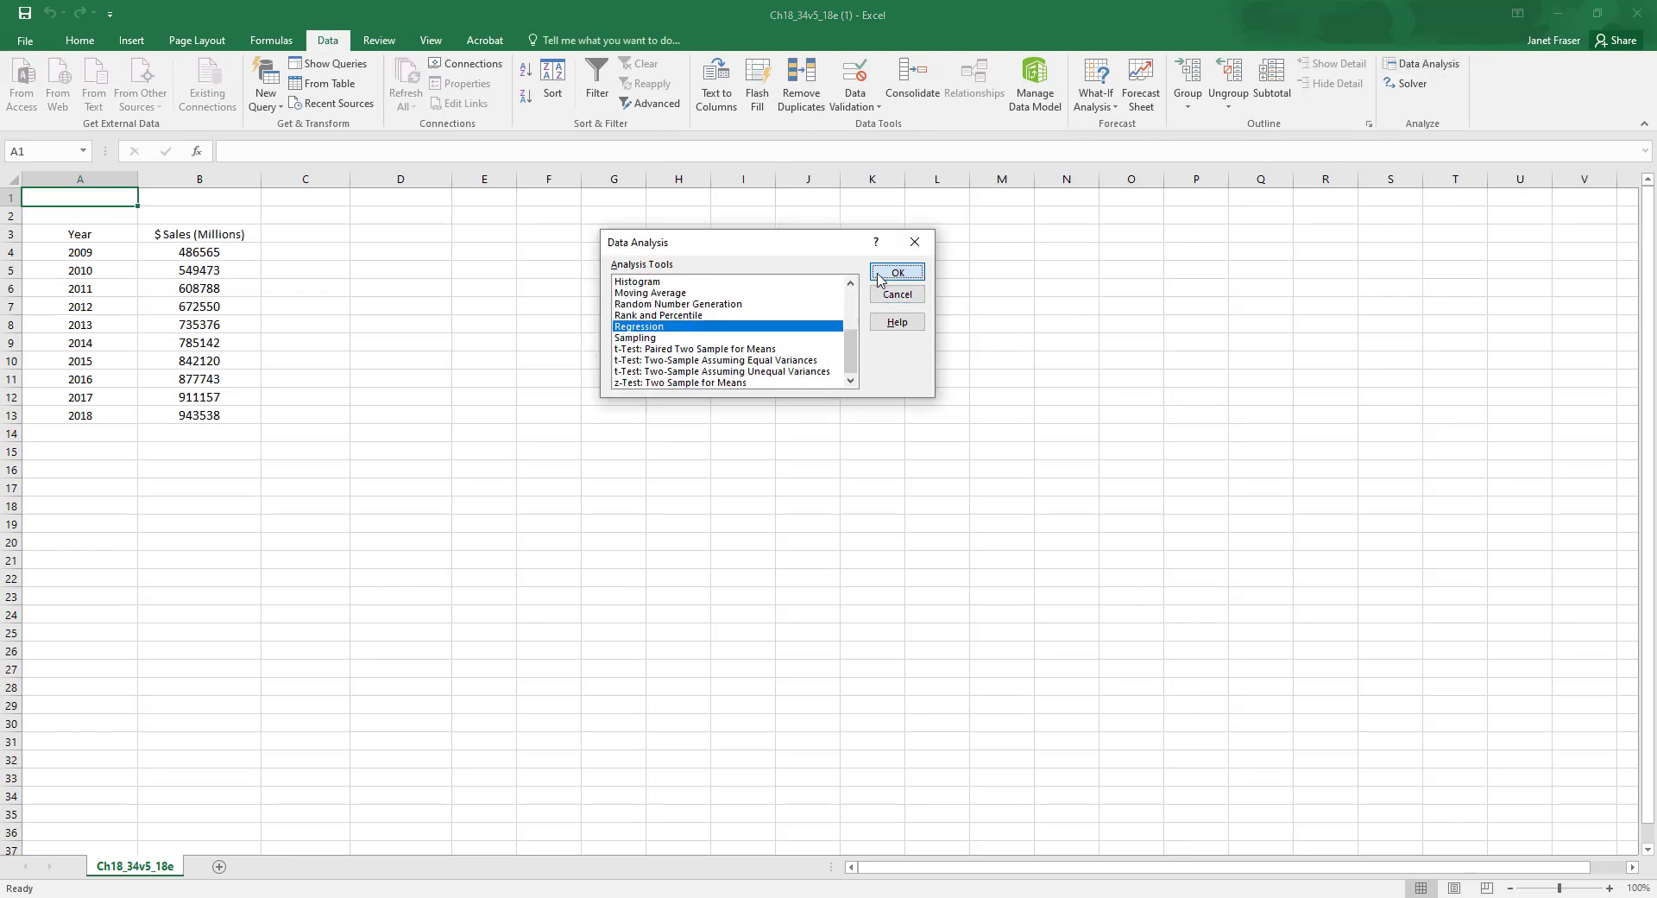
left_click(896, 272)
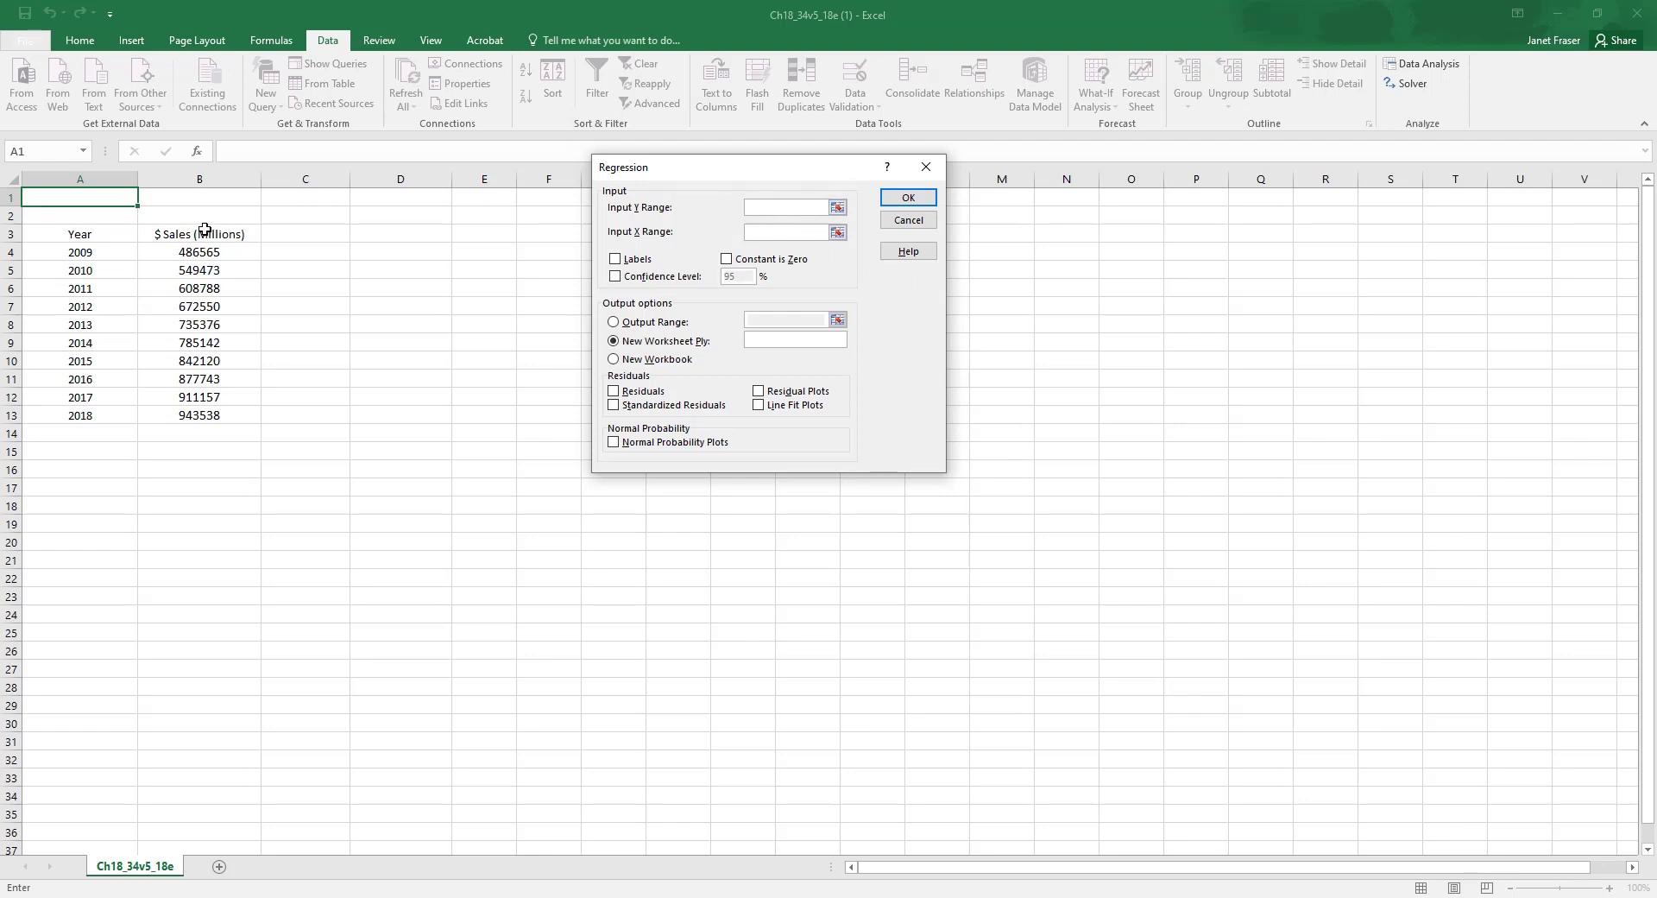
Step: Set Y range B3:B13 and X range A3:A13, with Labels and Residuals enabled
left_click_drag(198, 234, 198, 414)
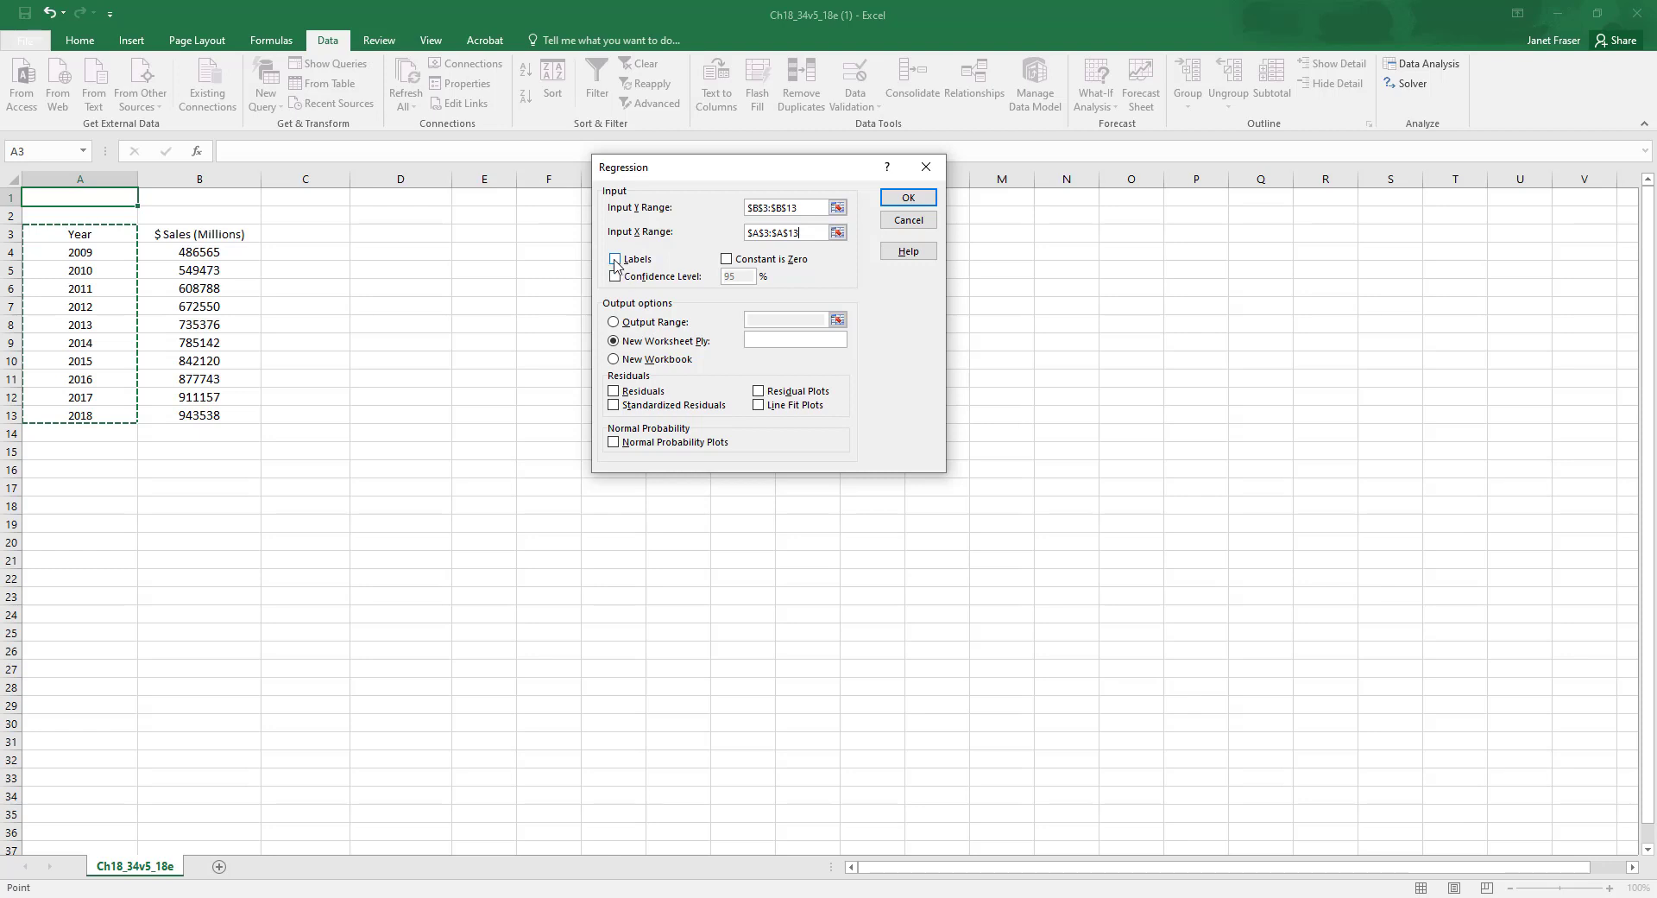
left_click(616, 259)
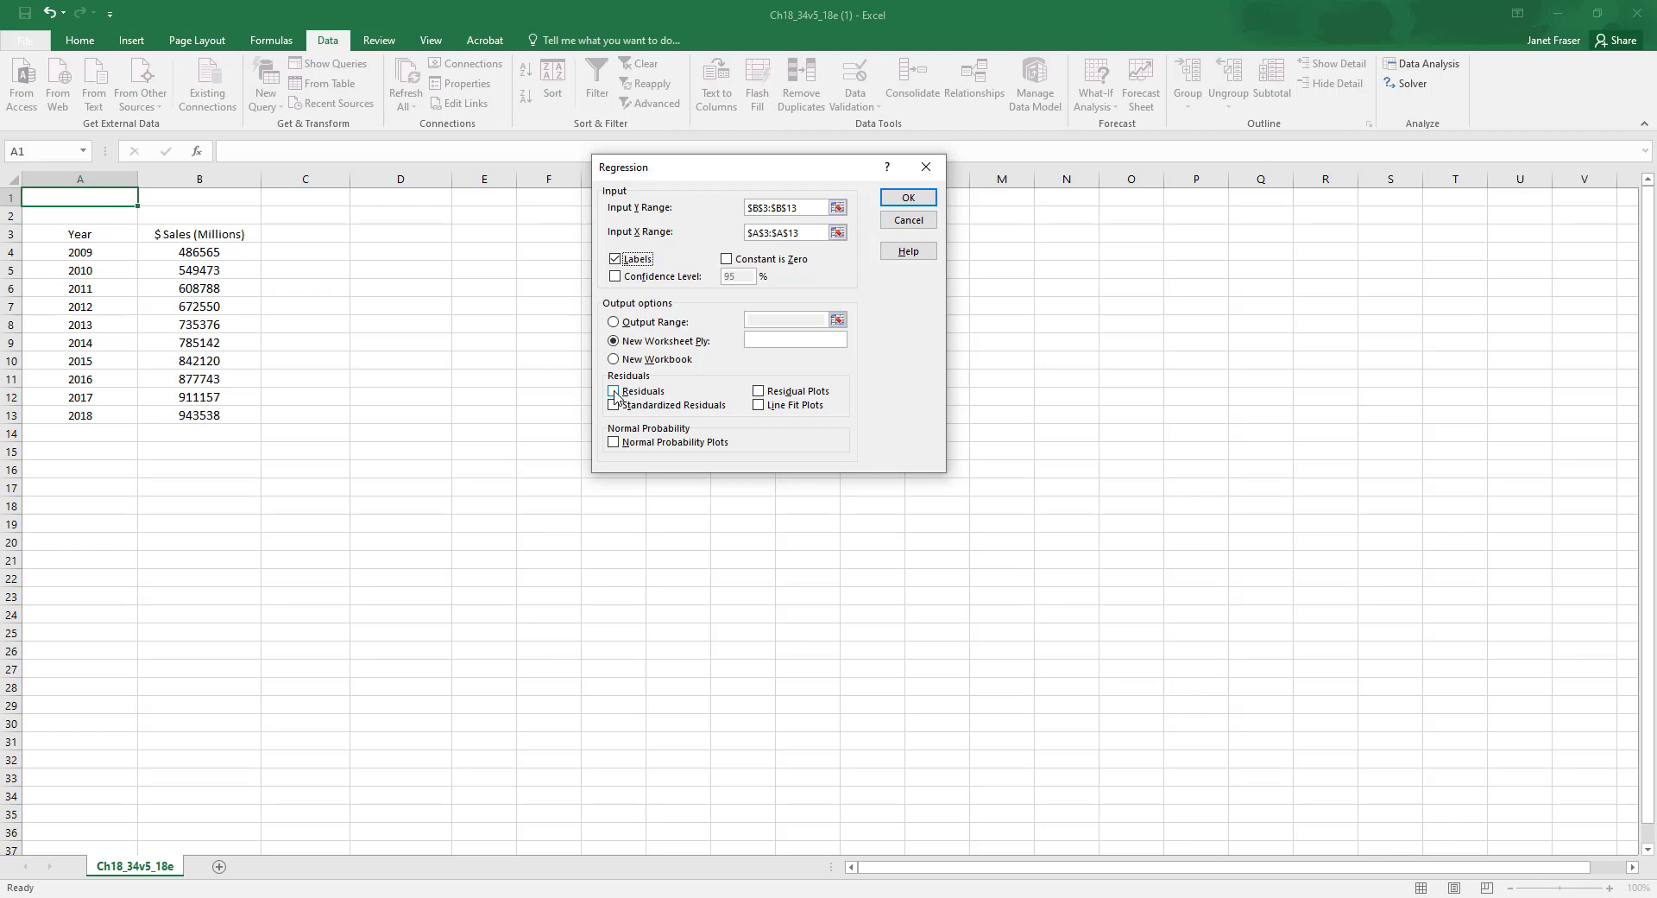
left_click(614, 391)
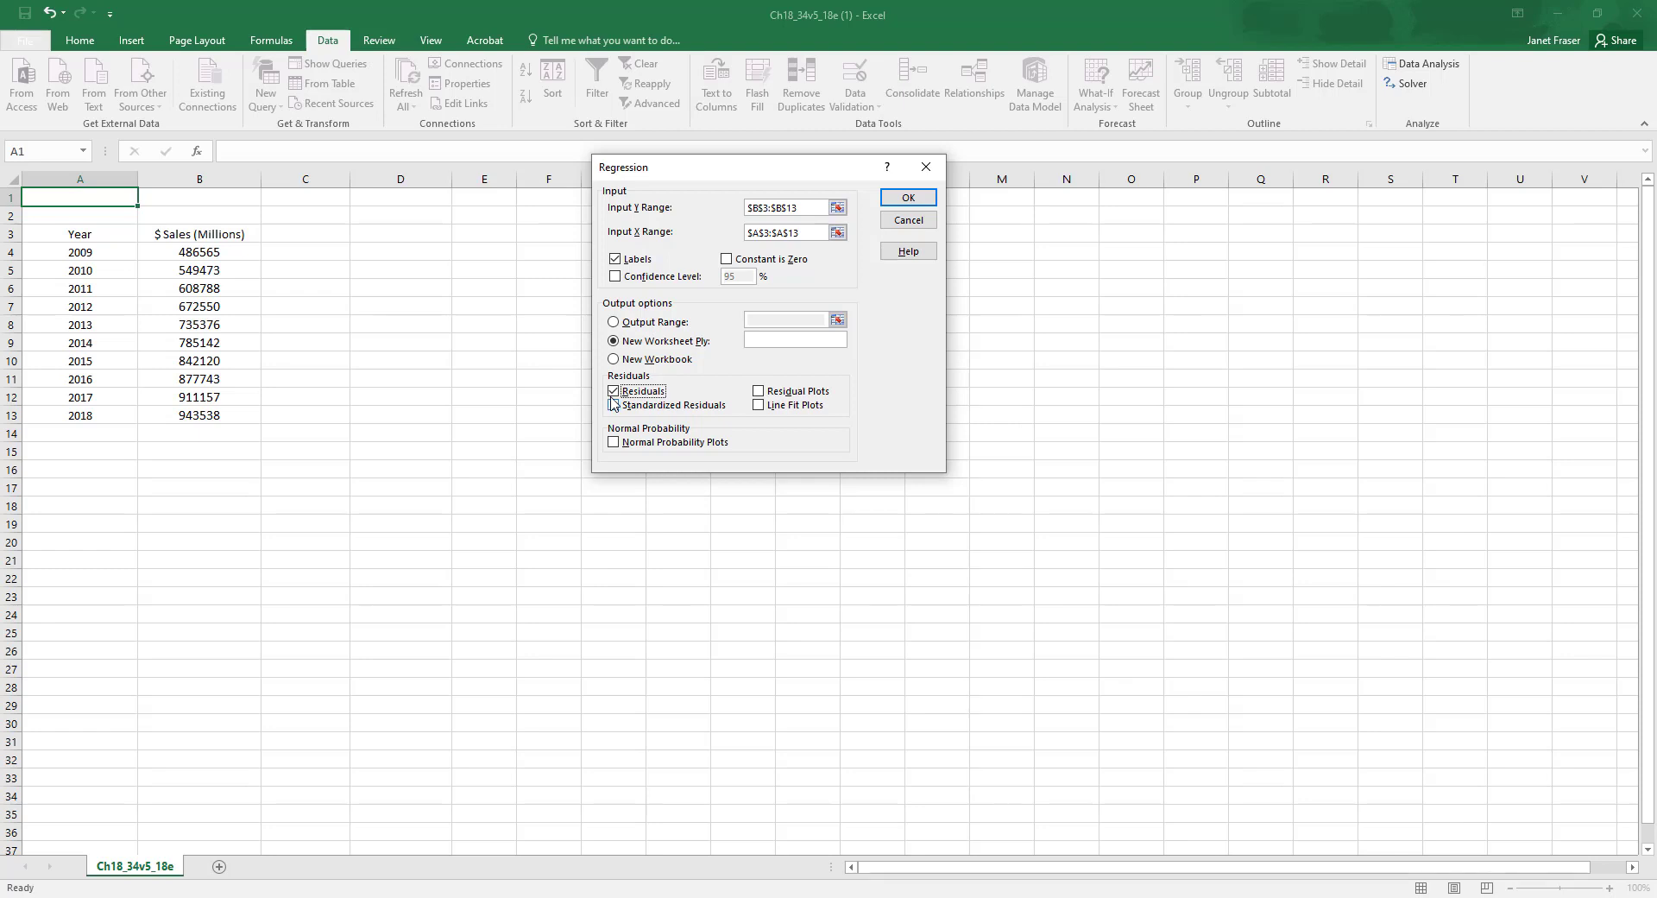
mouse_move(734, 317)
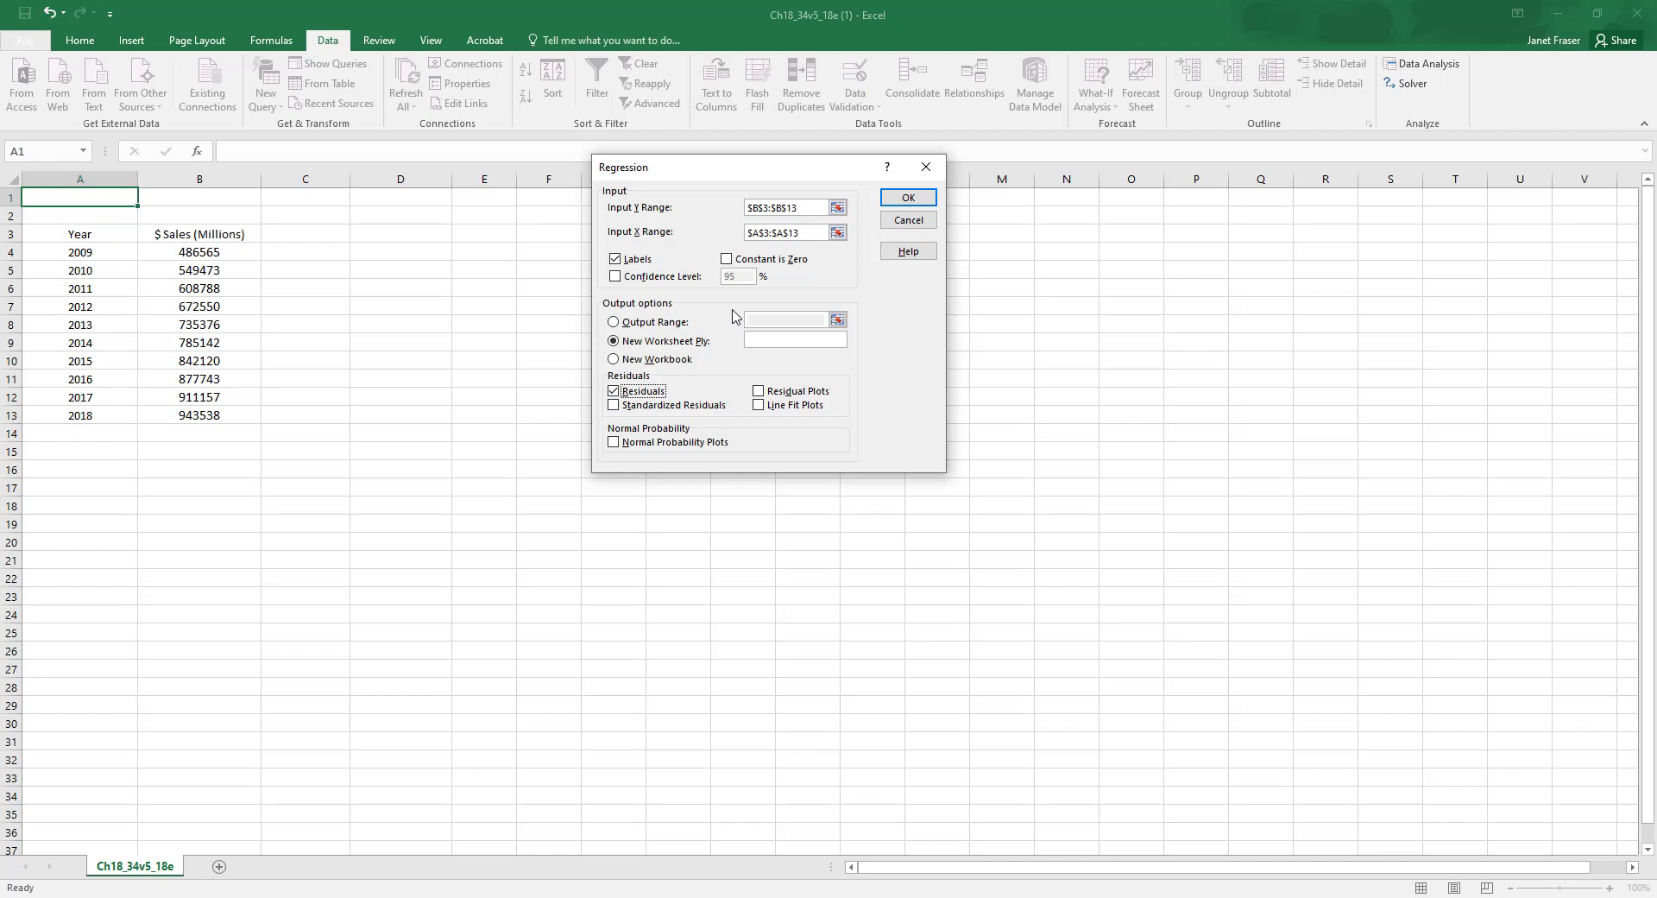
mouse_move(908, 197)
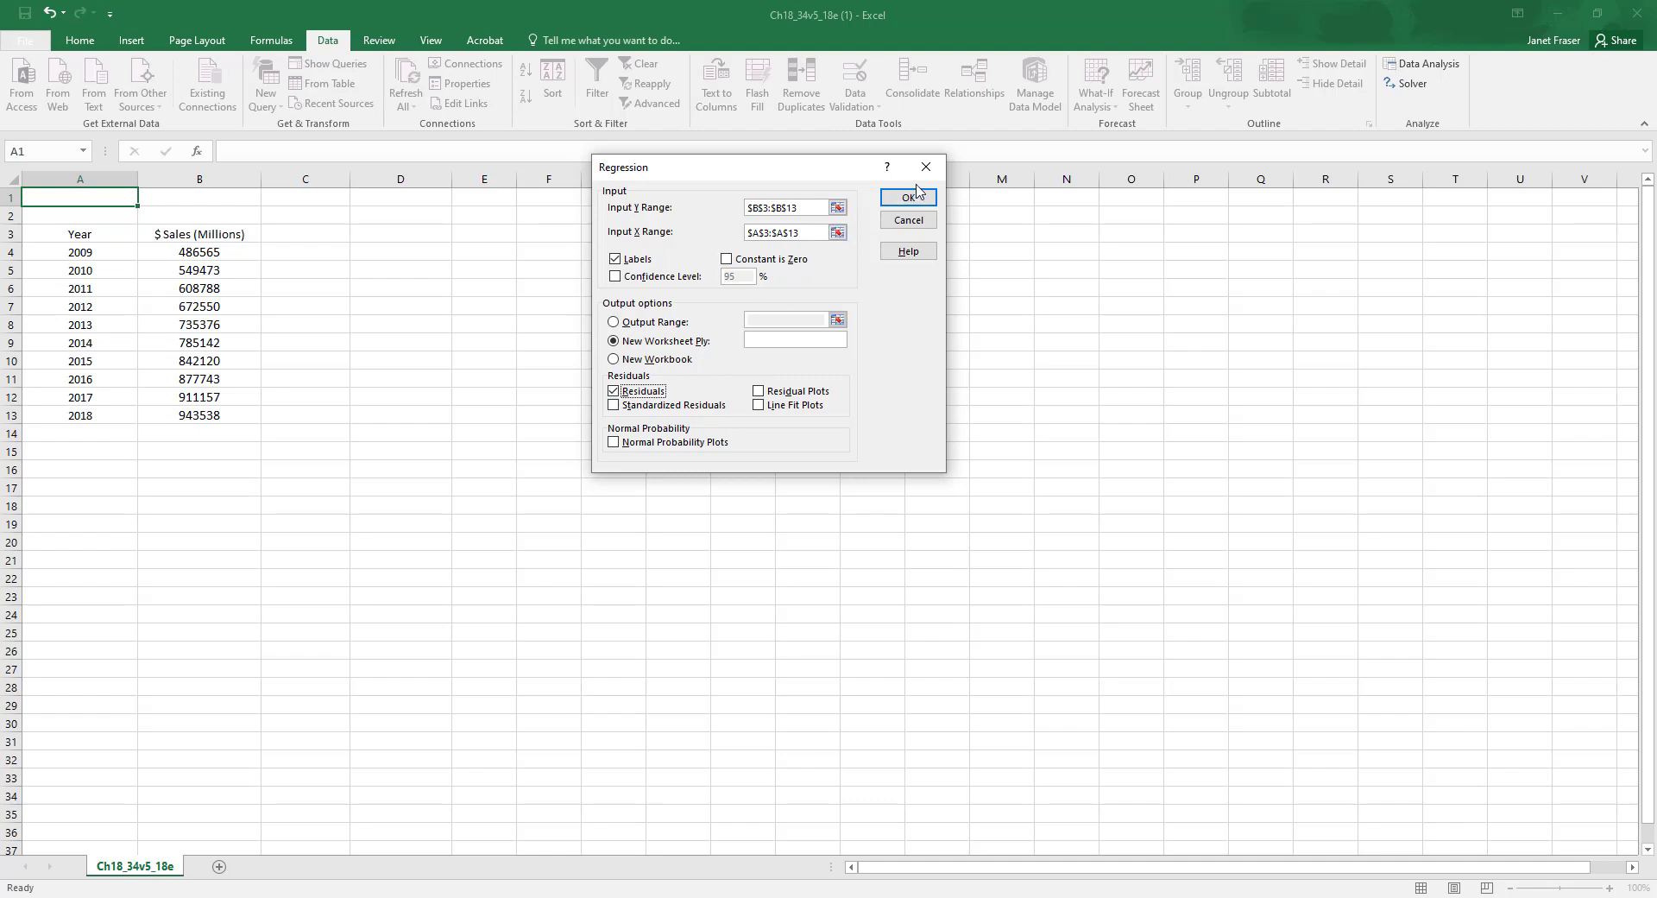
Step: Output the regression to a new sheet and widen columns B and C for full values
left_click(906, 196)
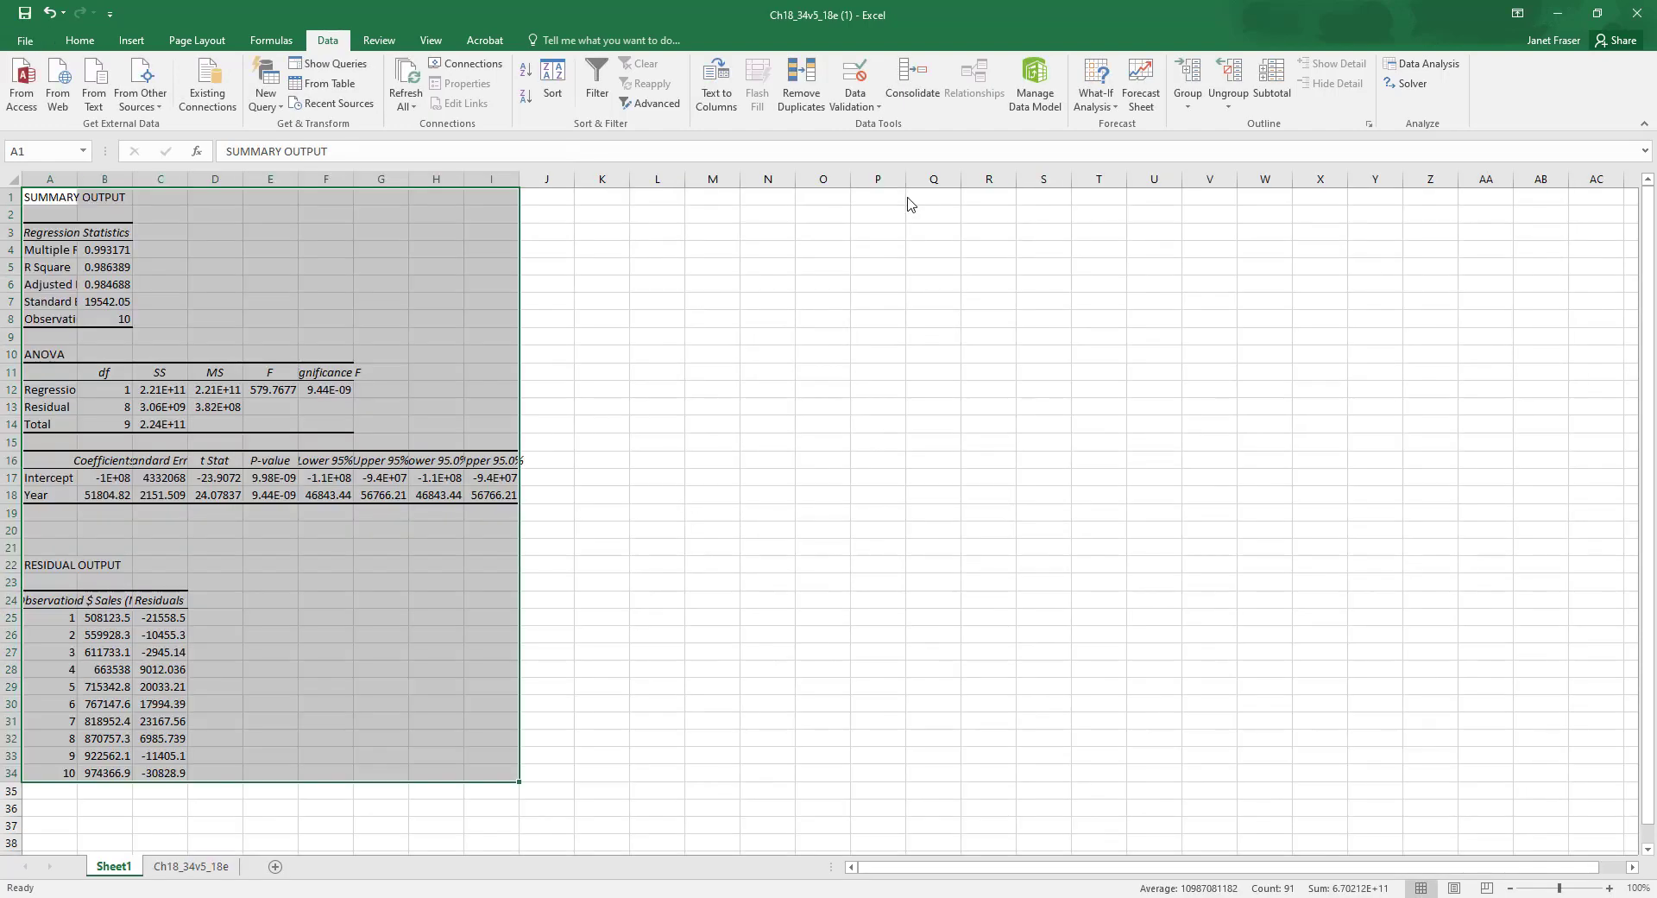
mouse_move(333, 272)
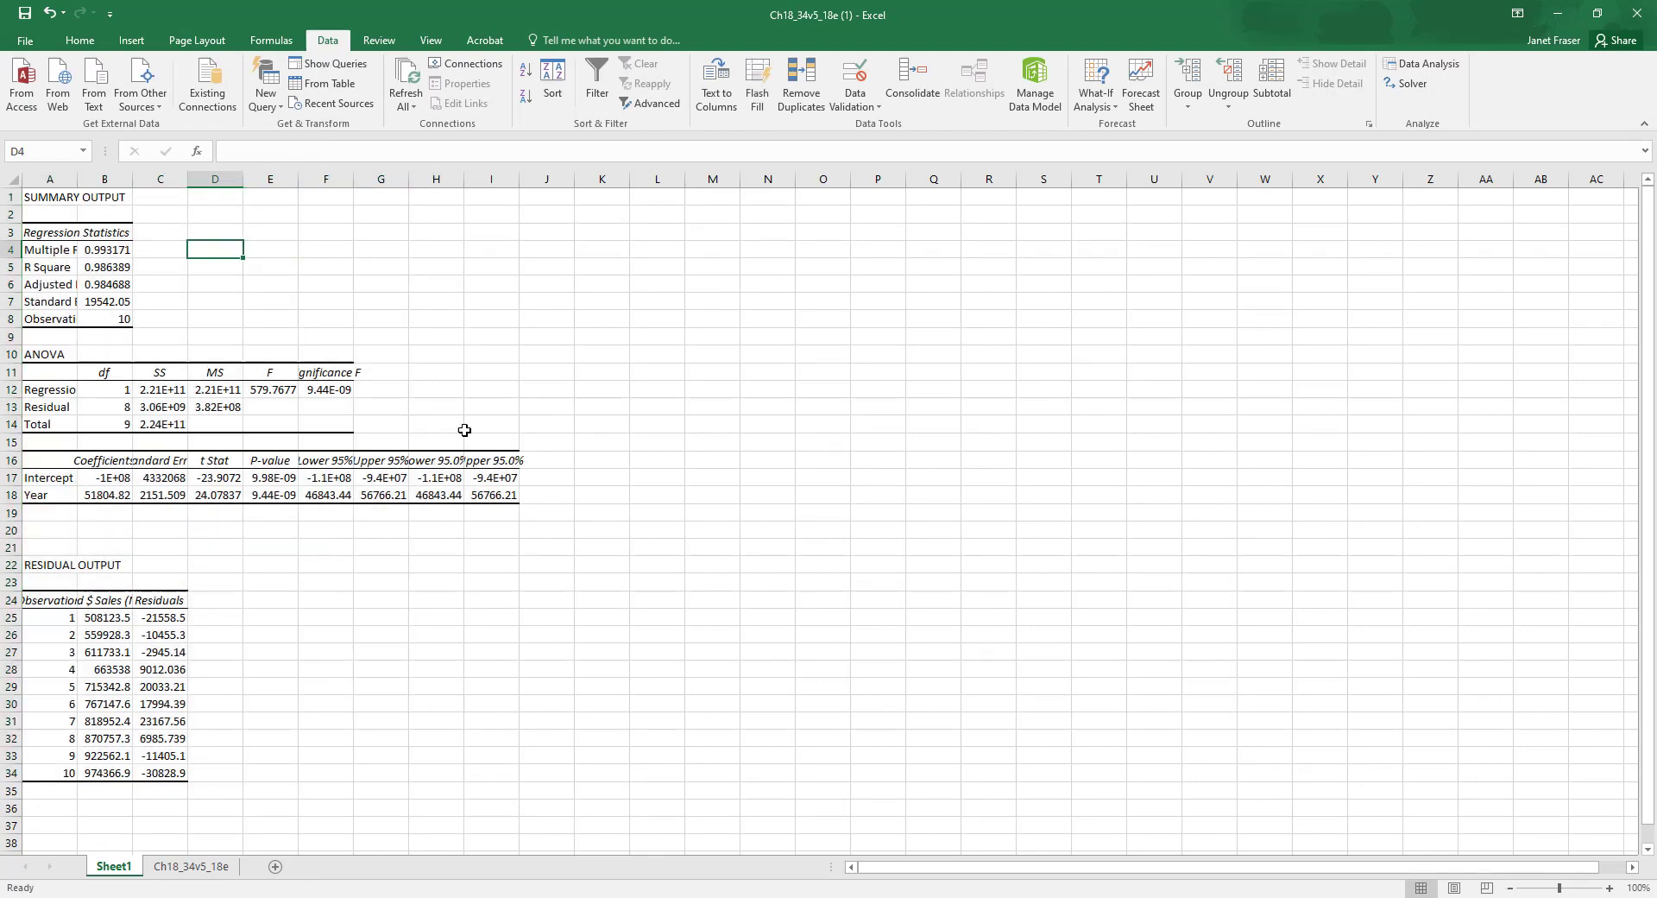
mouse_move(138, 448)
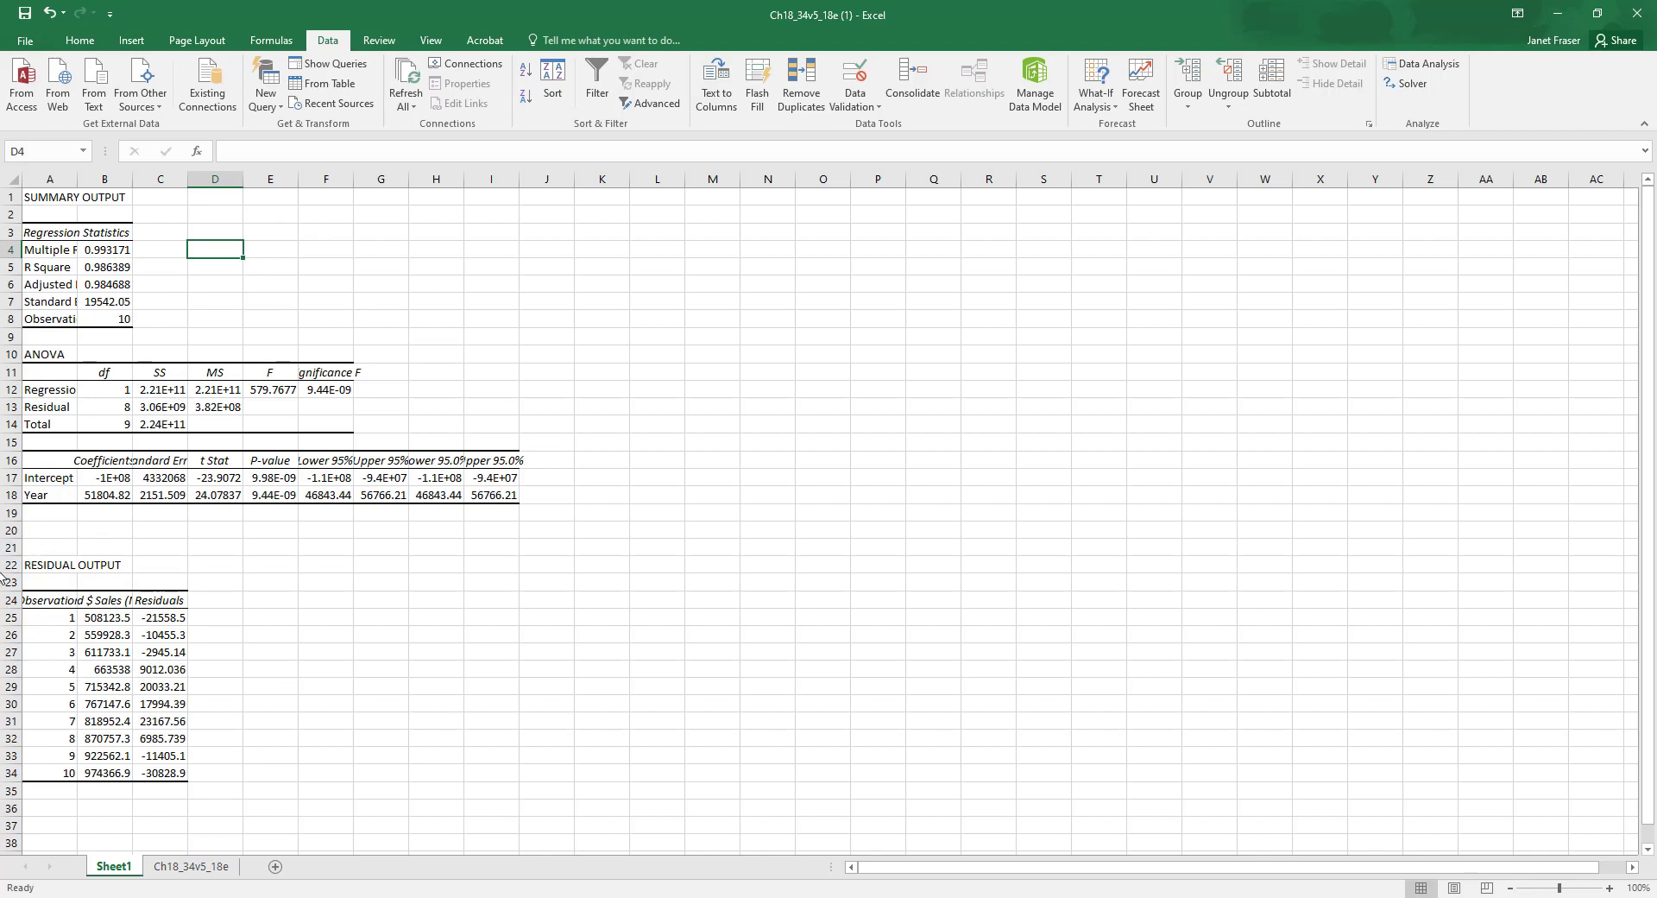
mouse_move(61, 676)
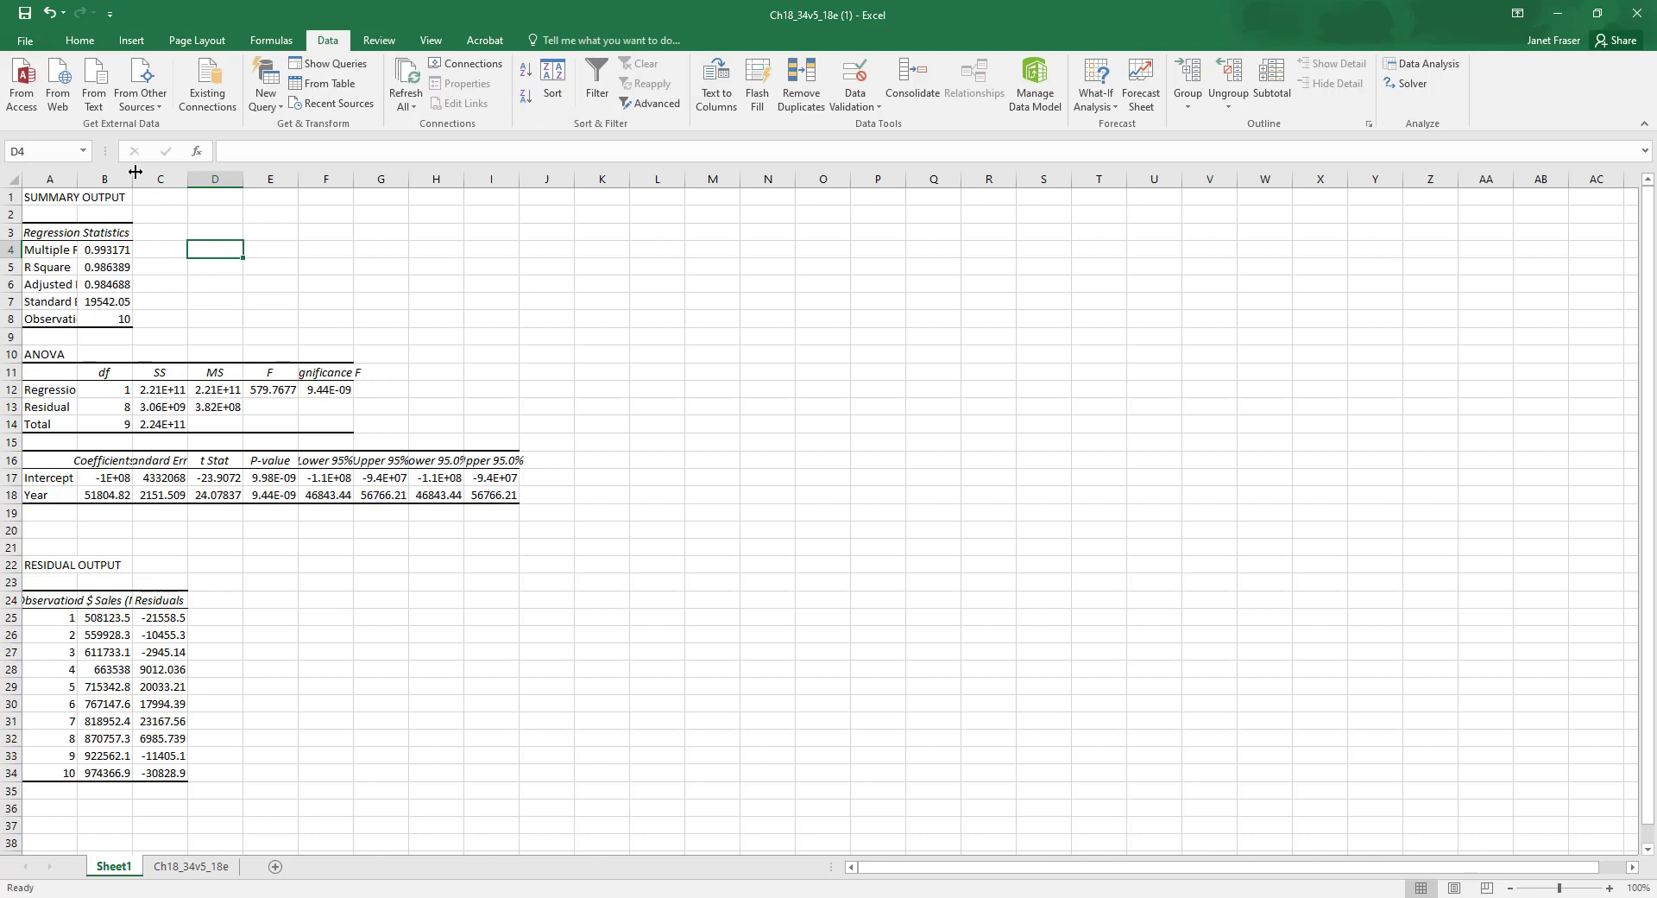
left_click_drag(135, 178, 164, 178)
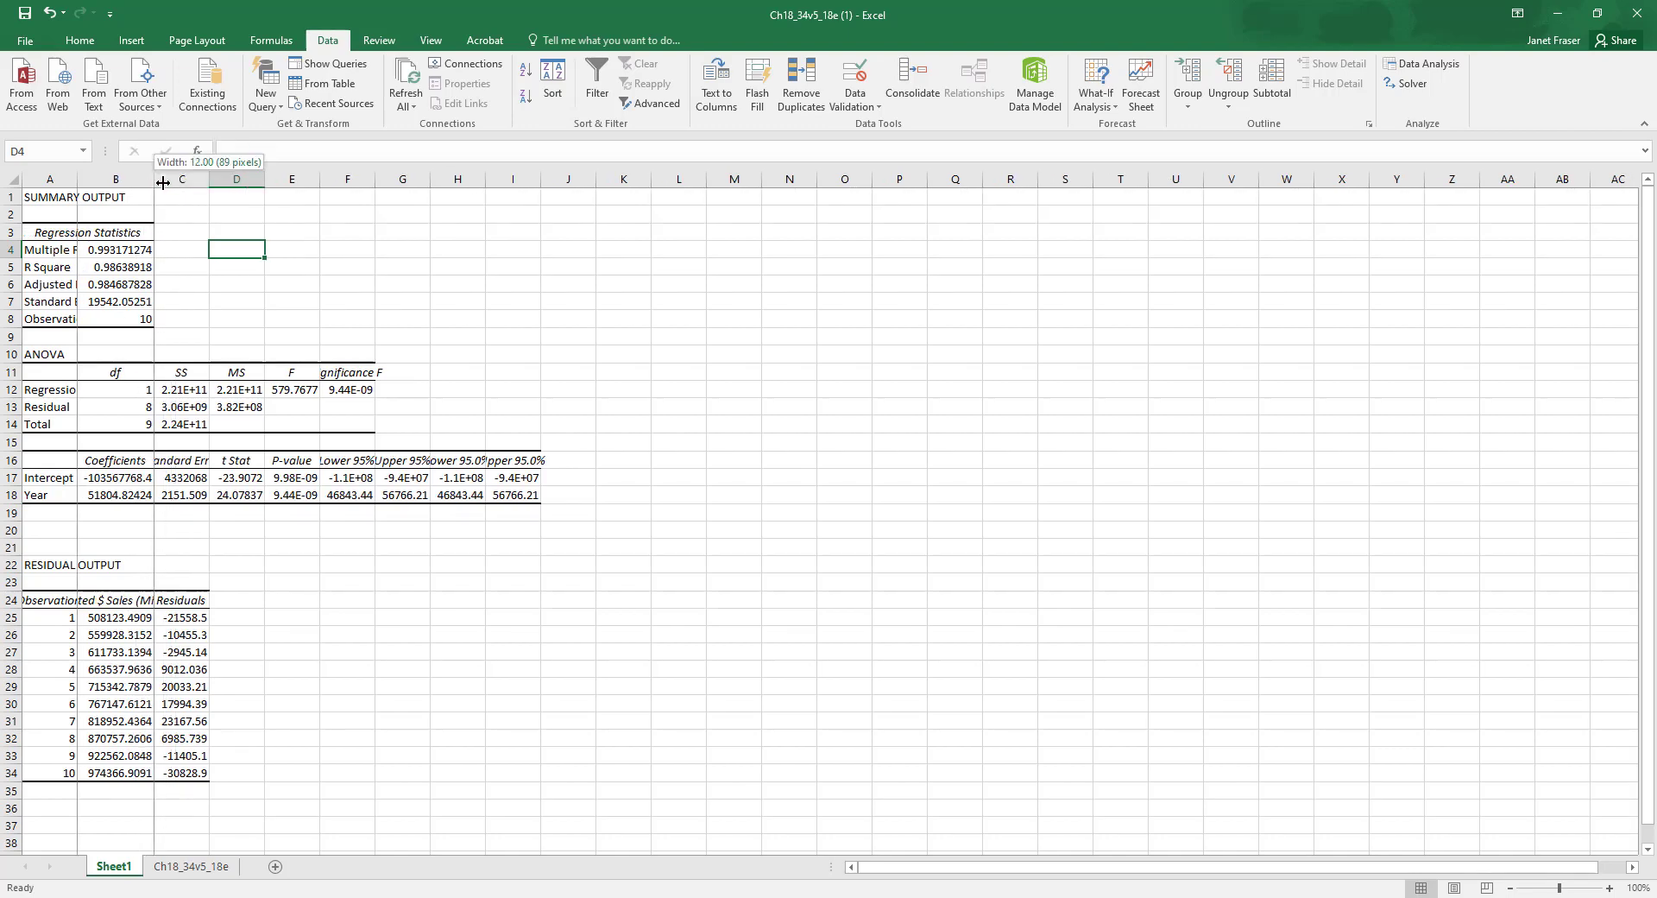
left_click_drag(163, 178, 176, 178)
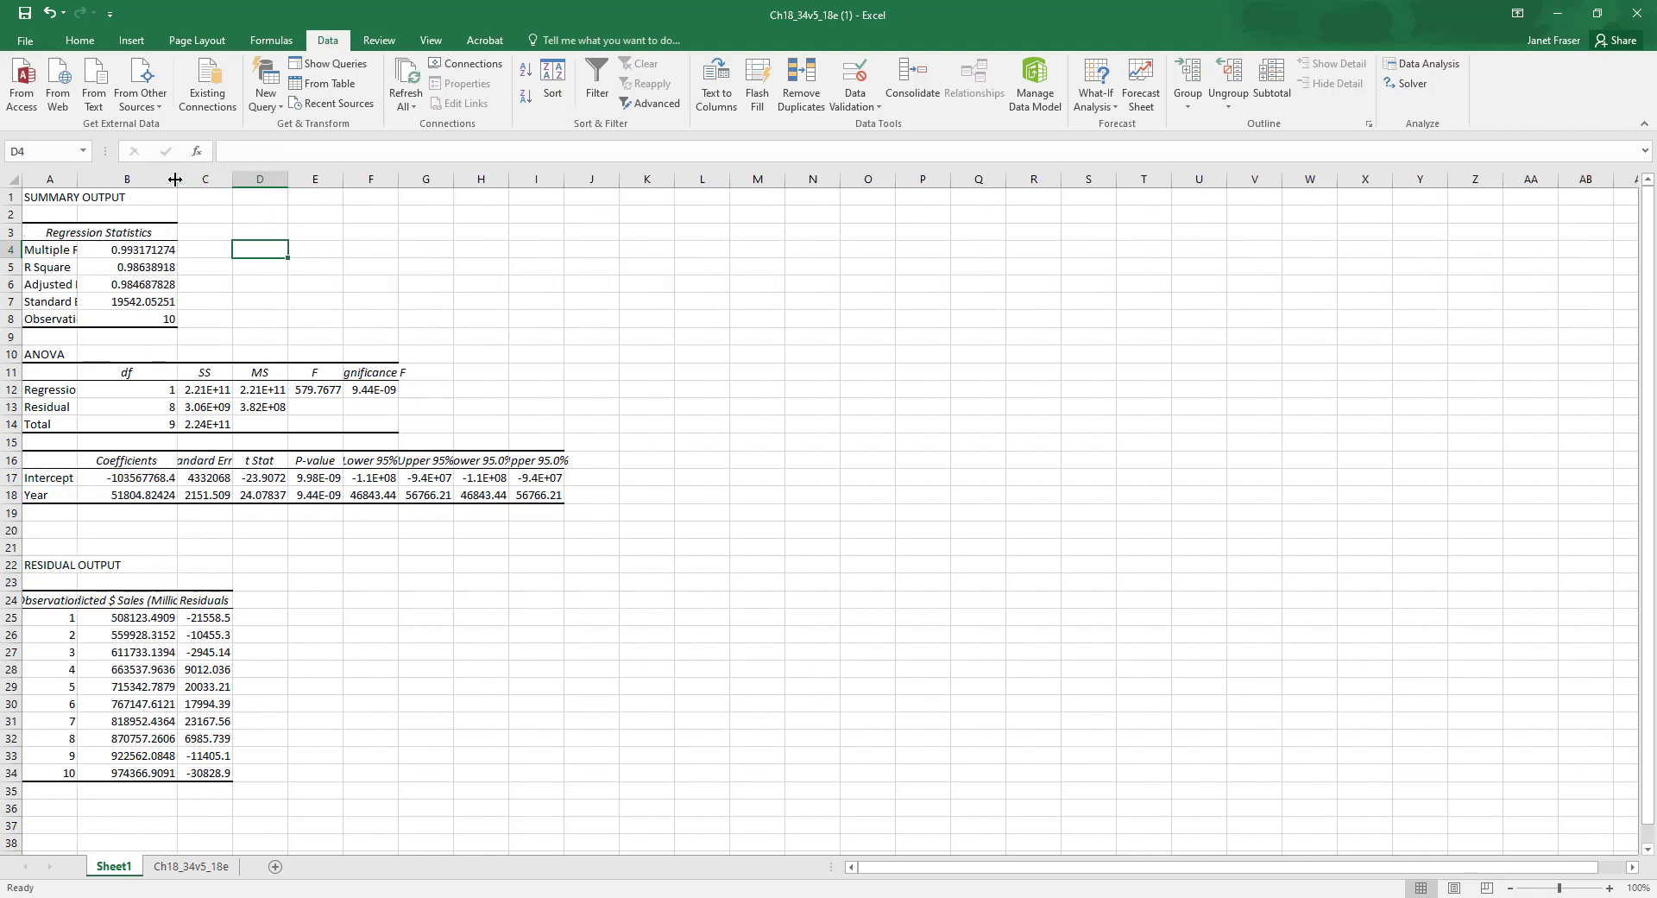
left_click_drag(175, 178, 204, 177)
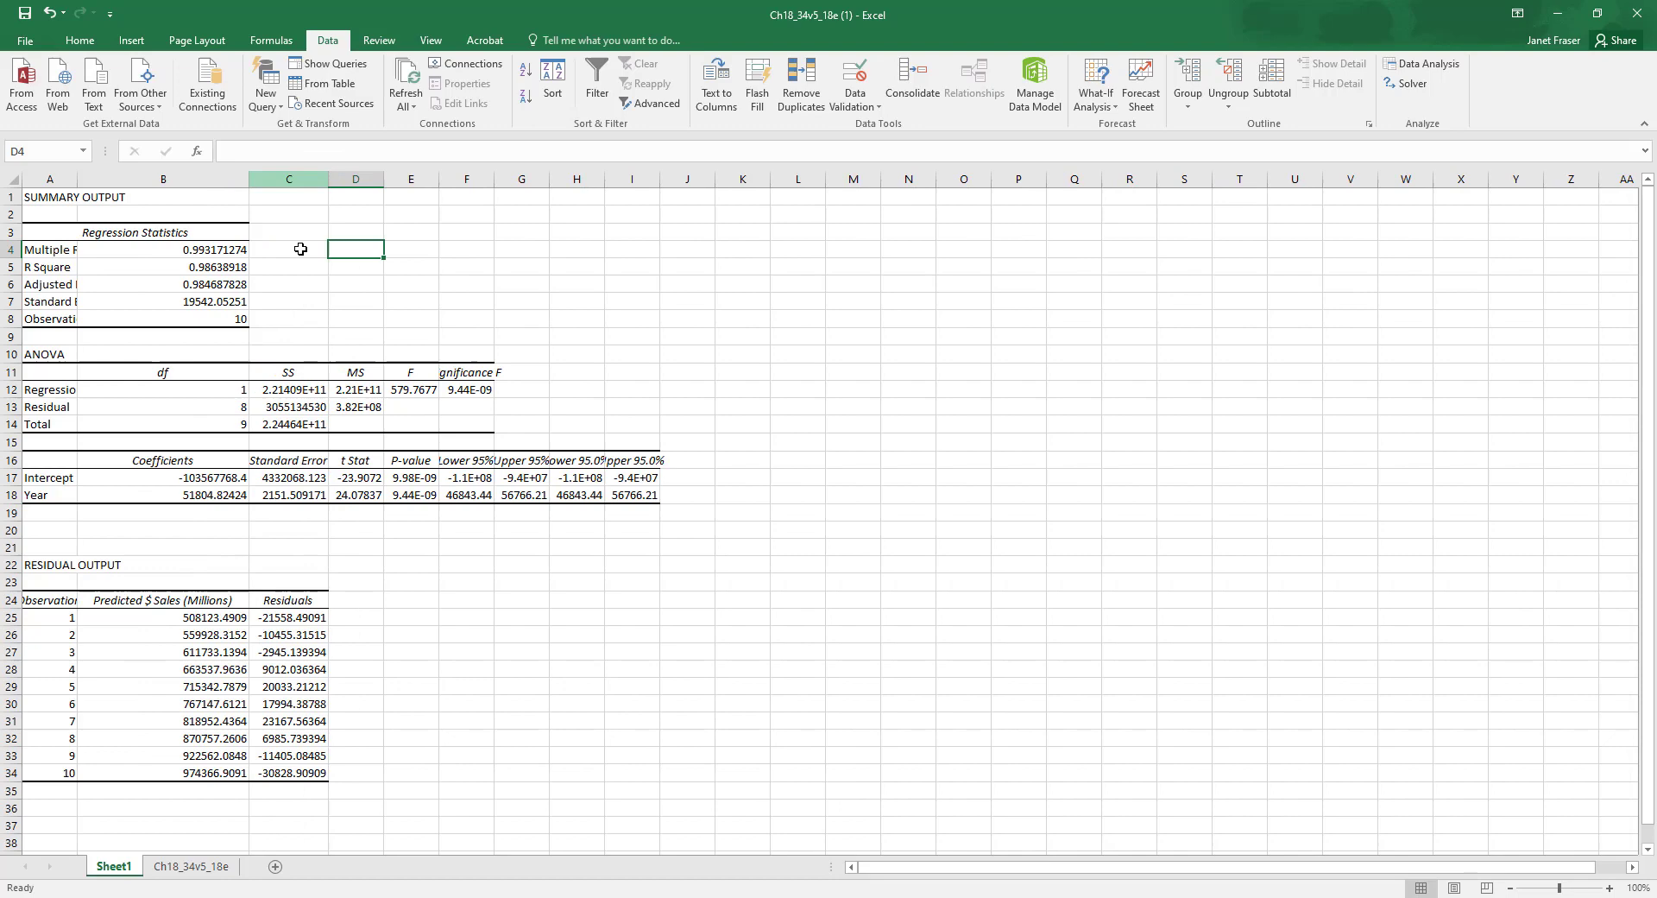
left_click(163, 600)
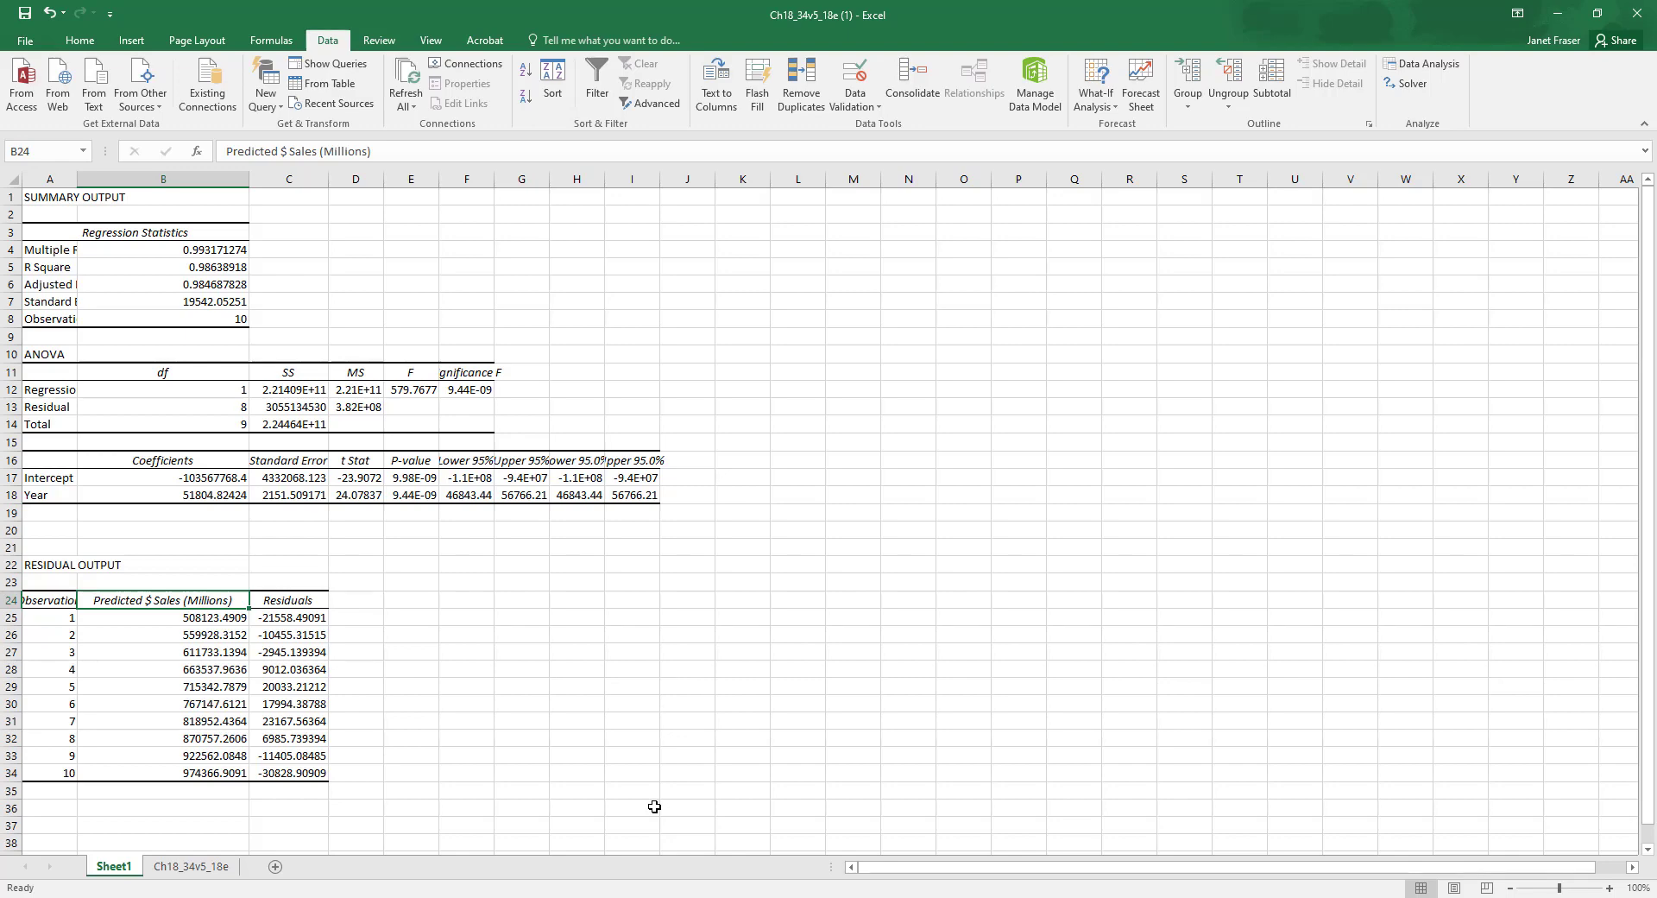
left_click(288, 600)
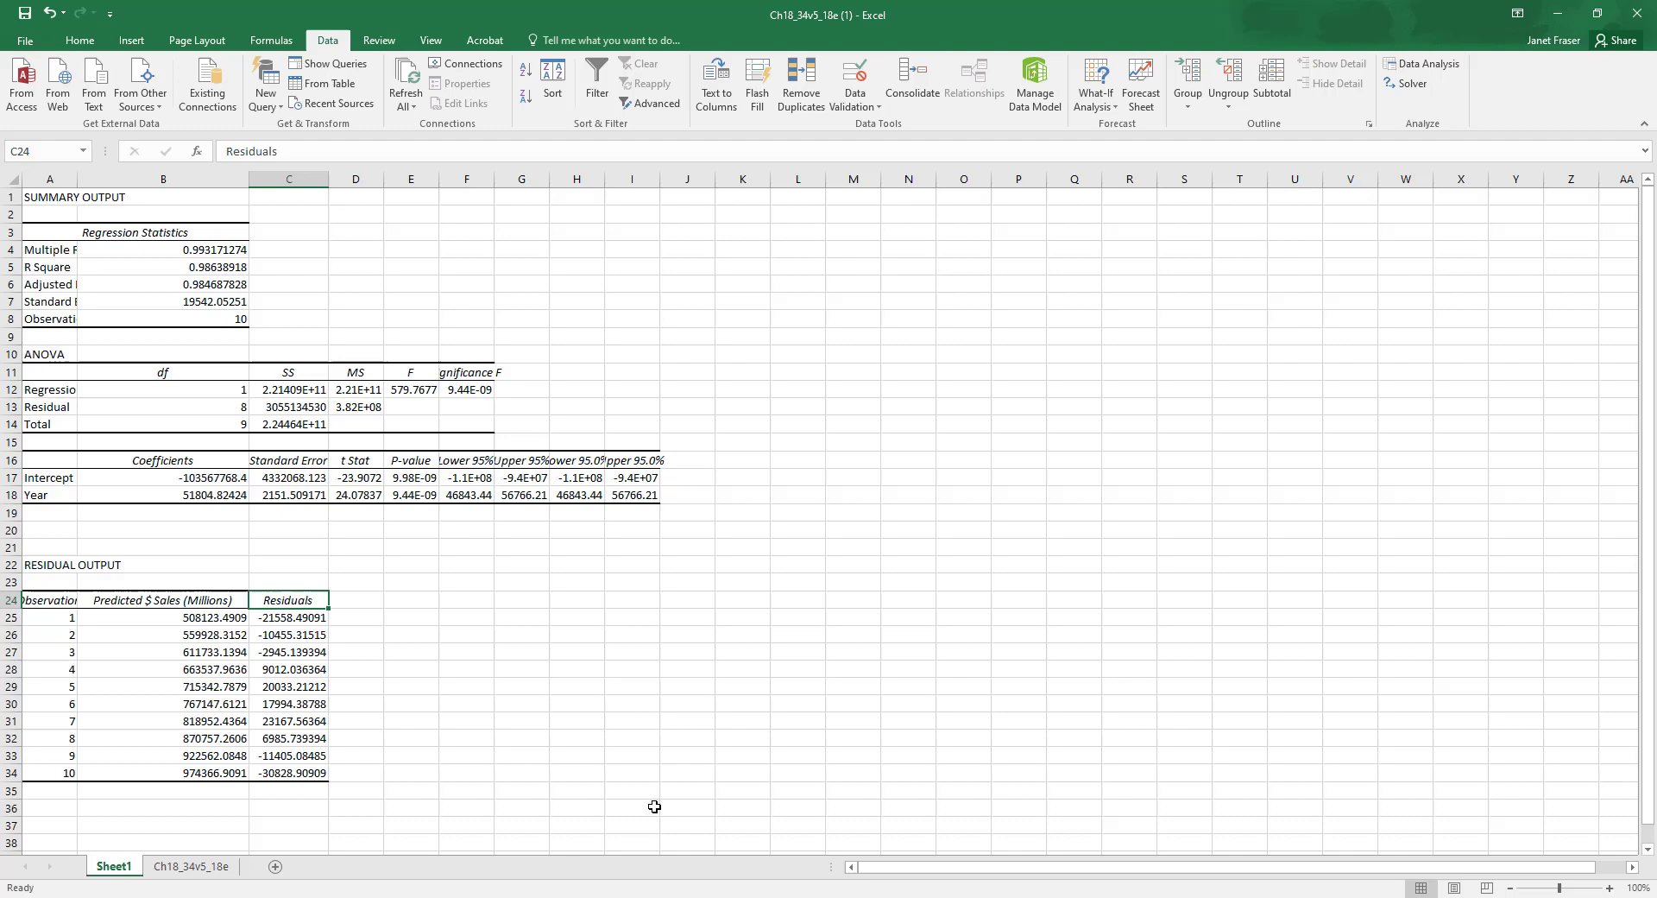
mouse_move(376, 634)
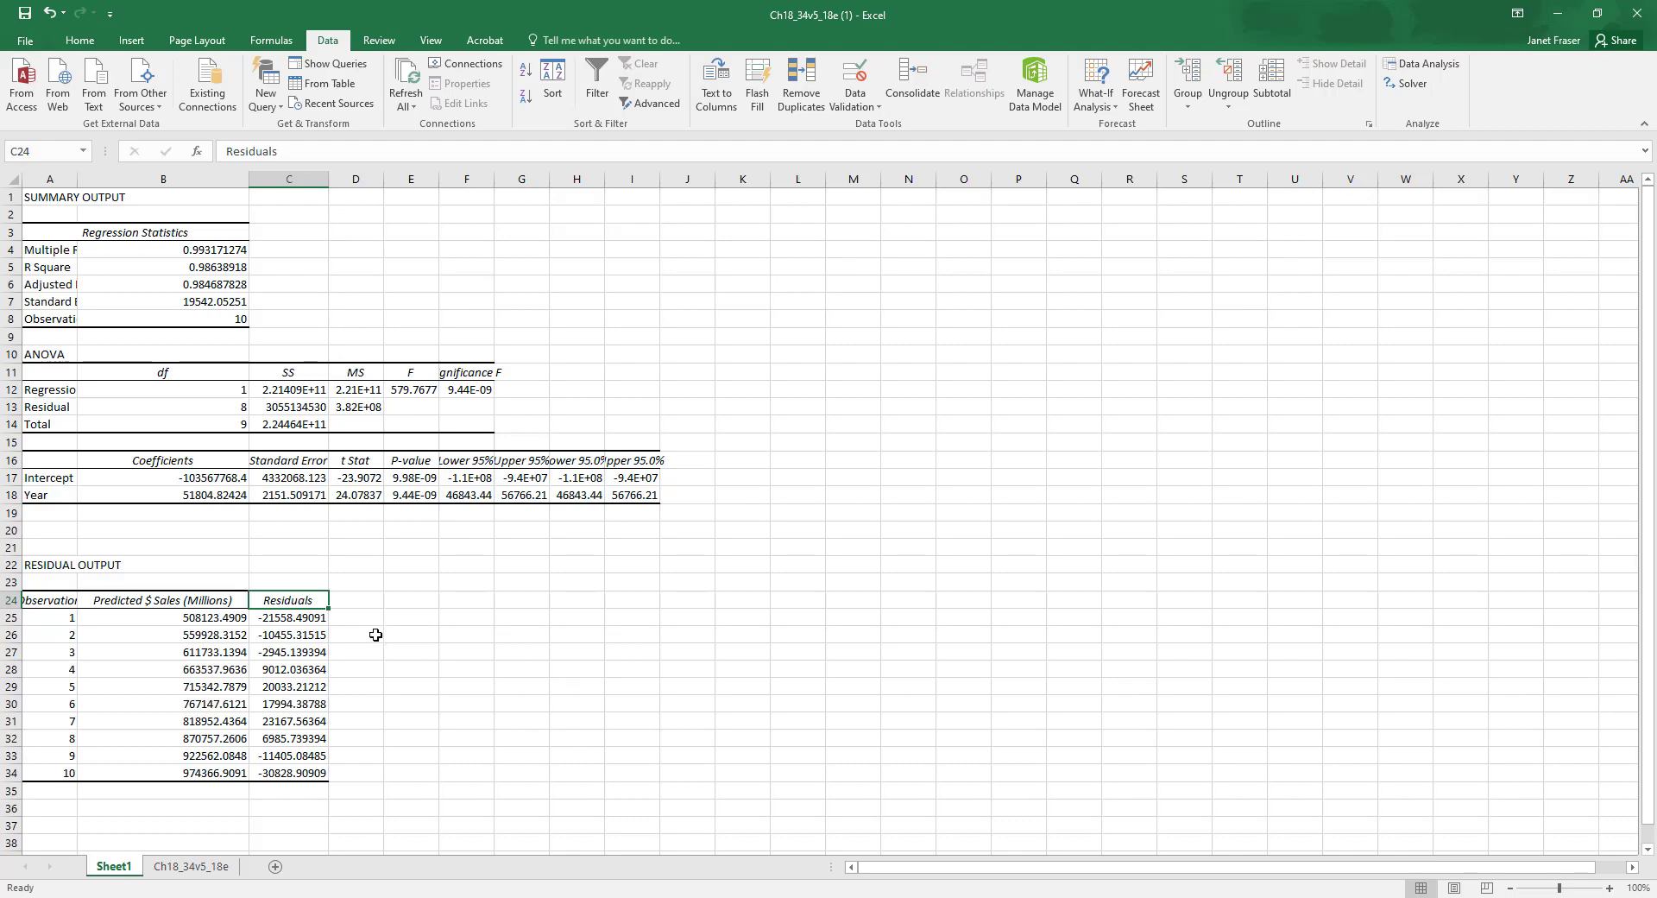
left_click(355, 600)
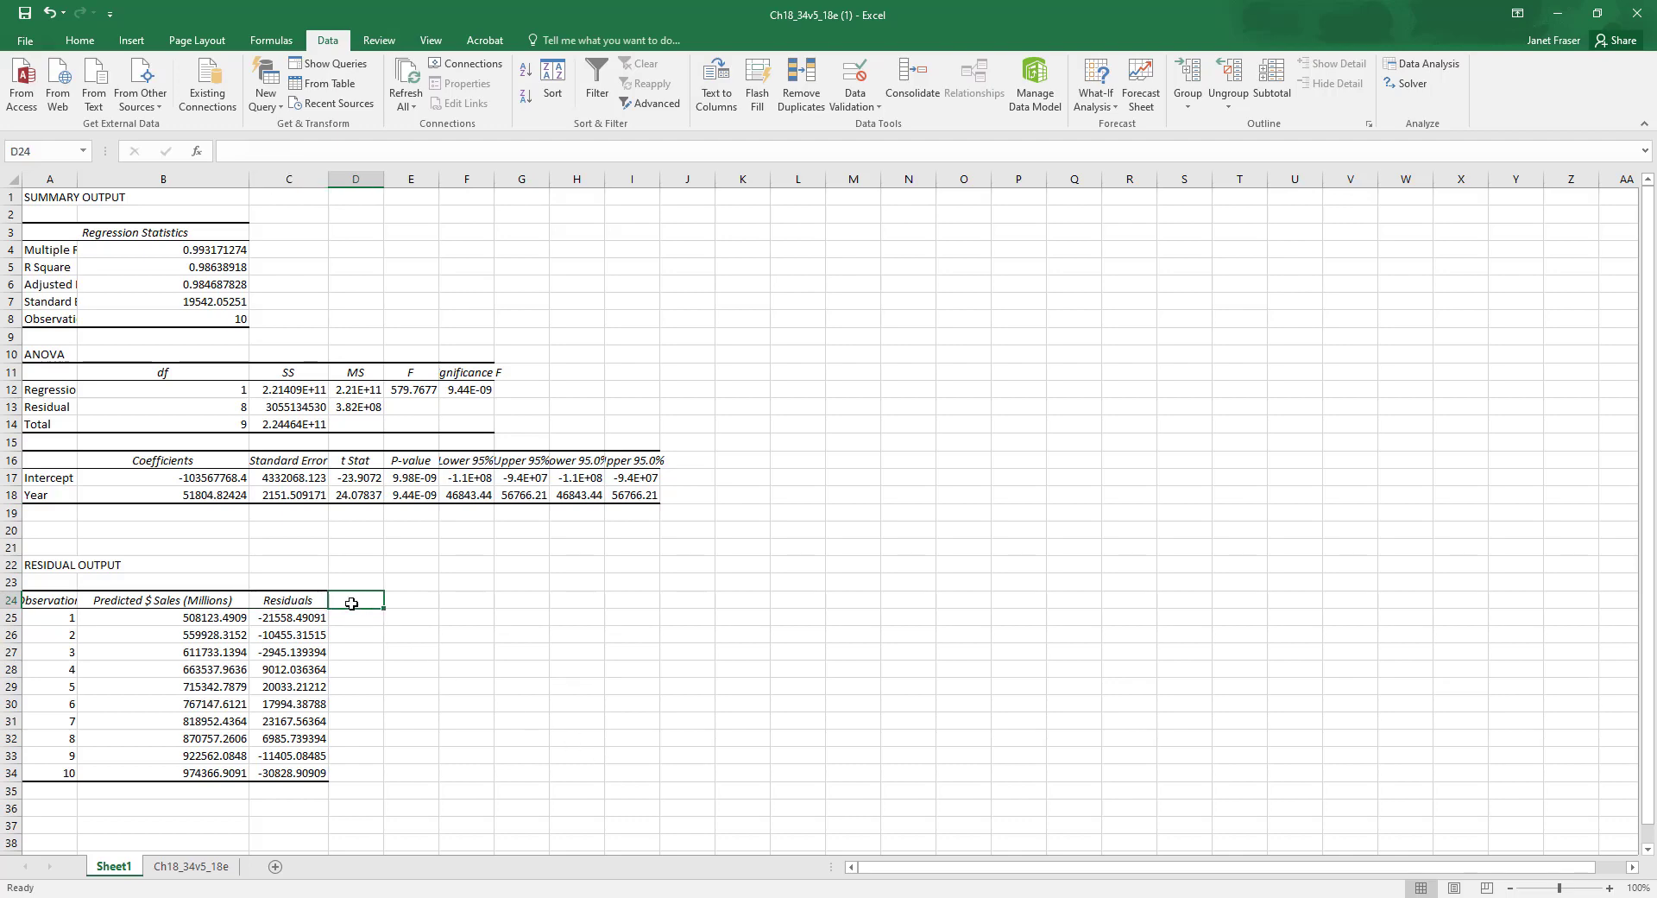
Step: Head D24 'Lagged Residuals' and fill =C25 from D26 down to D34
type("Lagged")
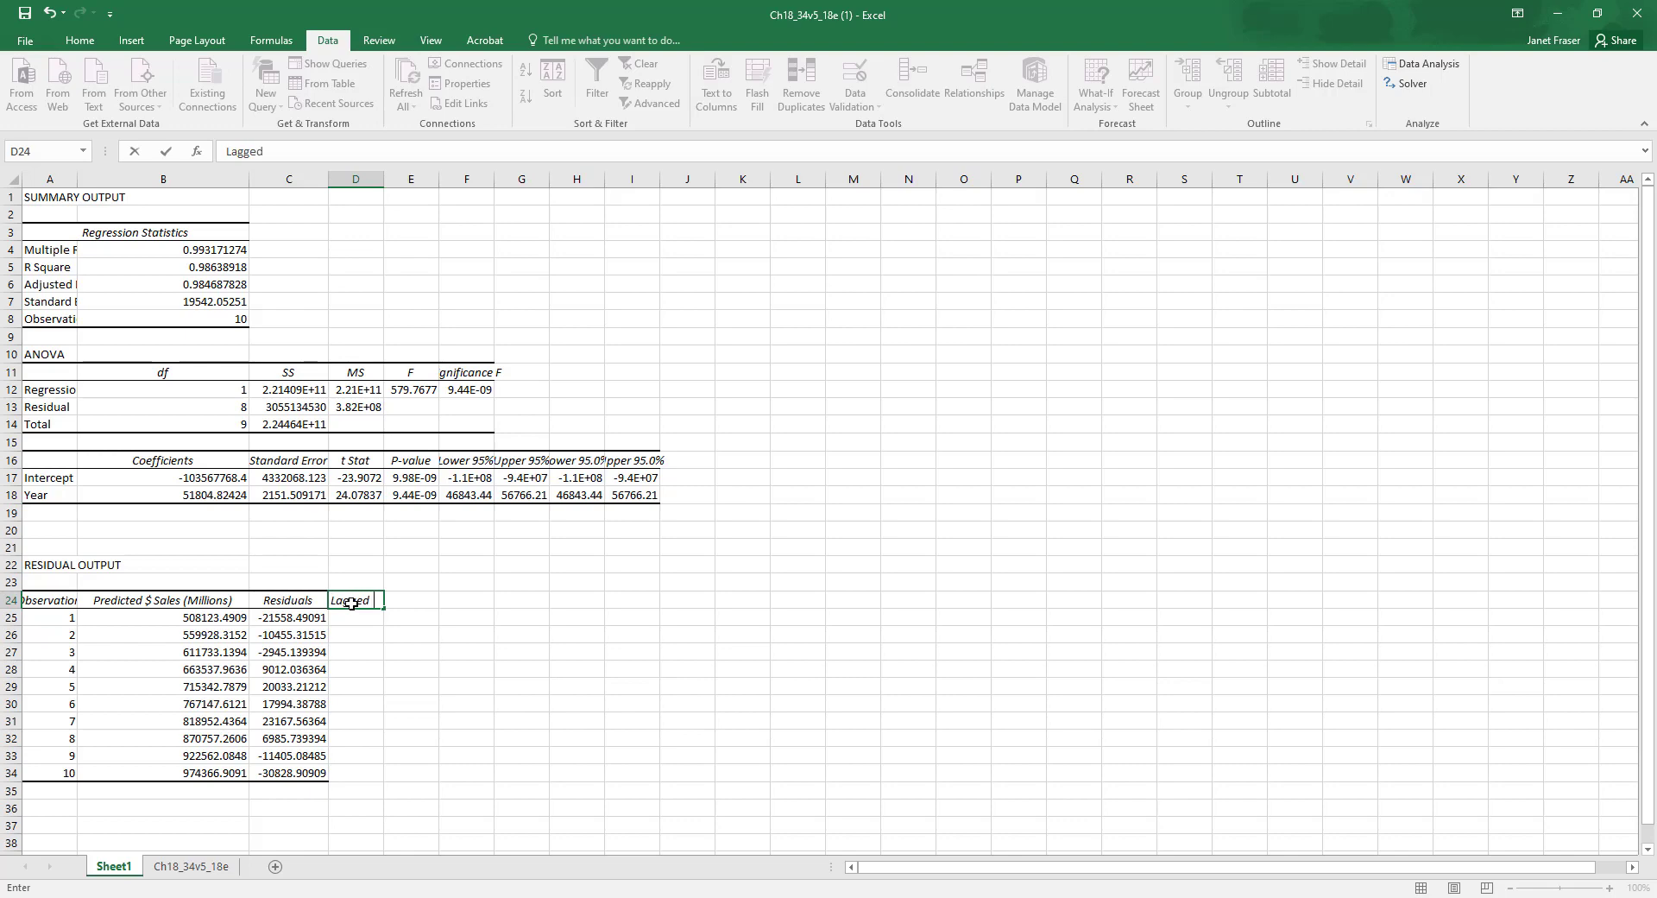
type("Residu")
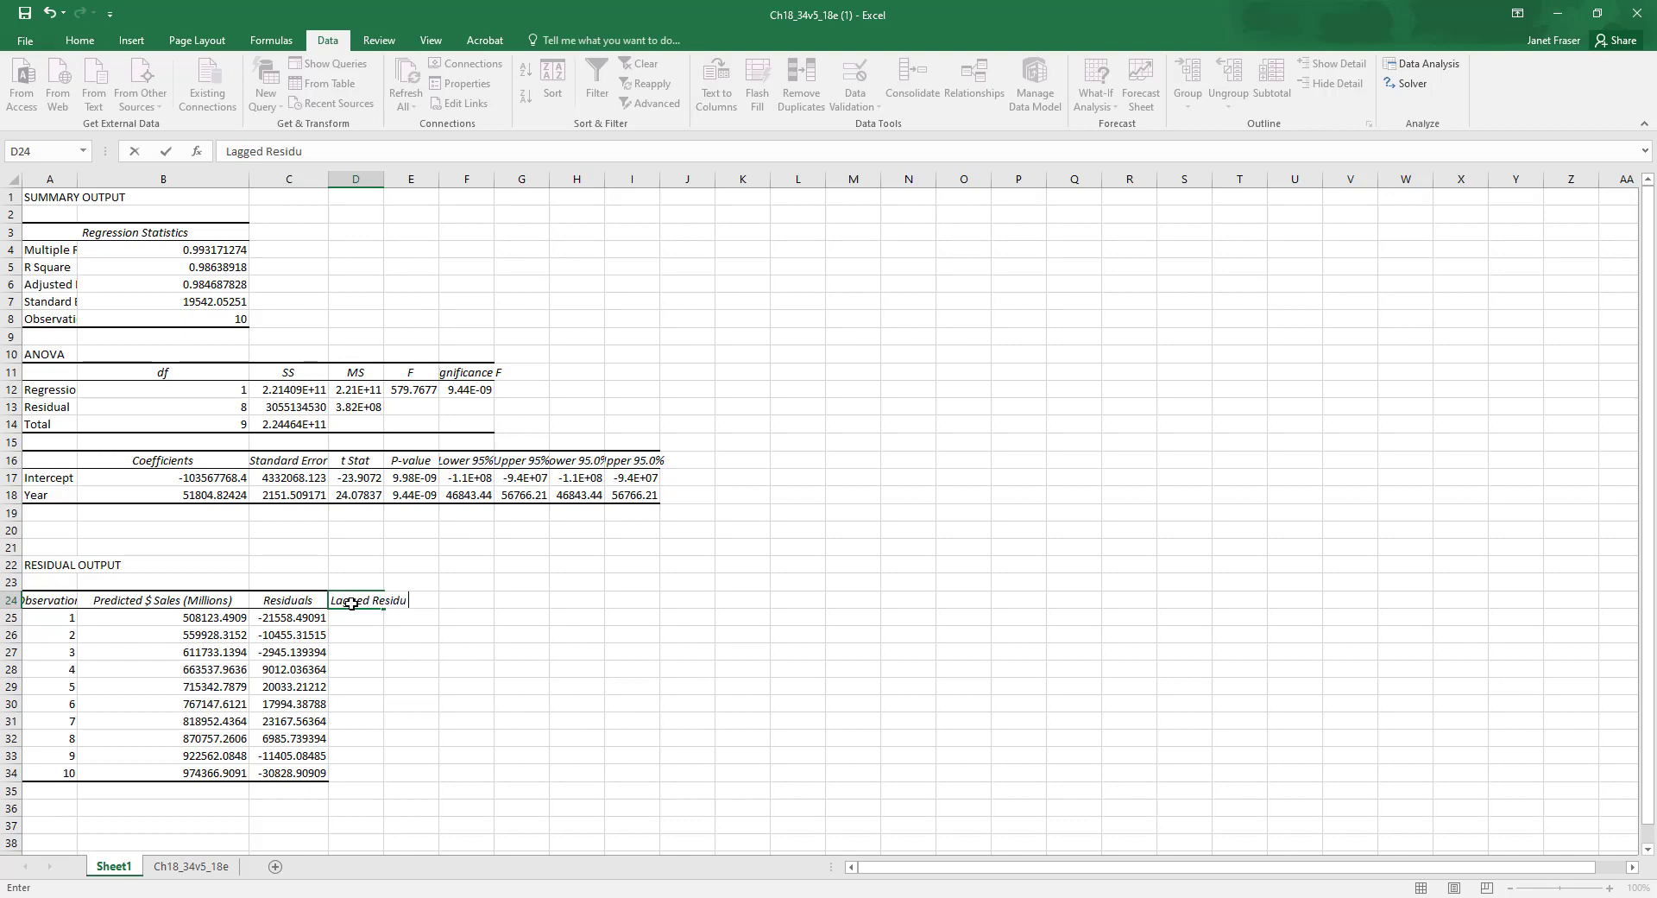
key("enter")
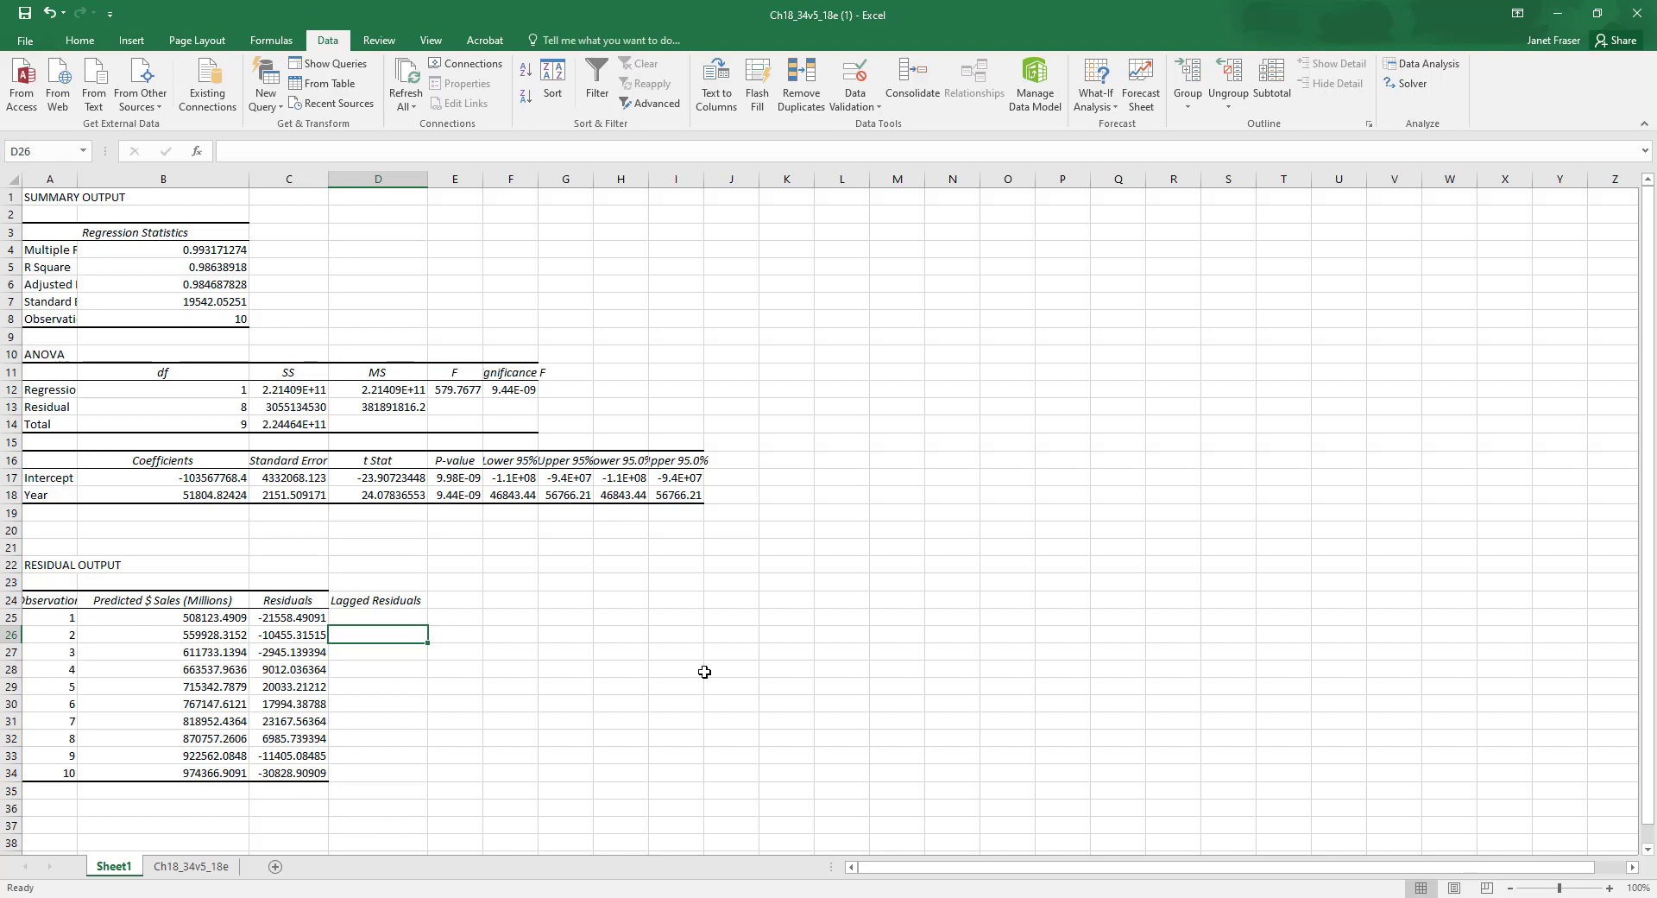
type("=C25")
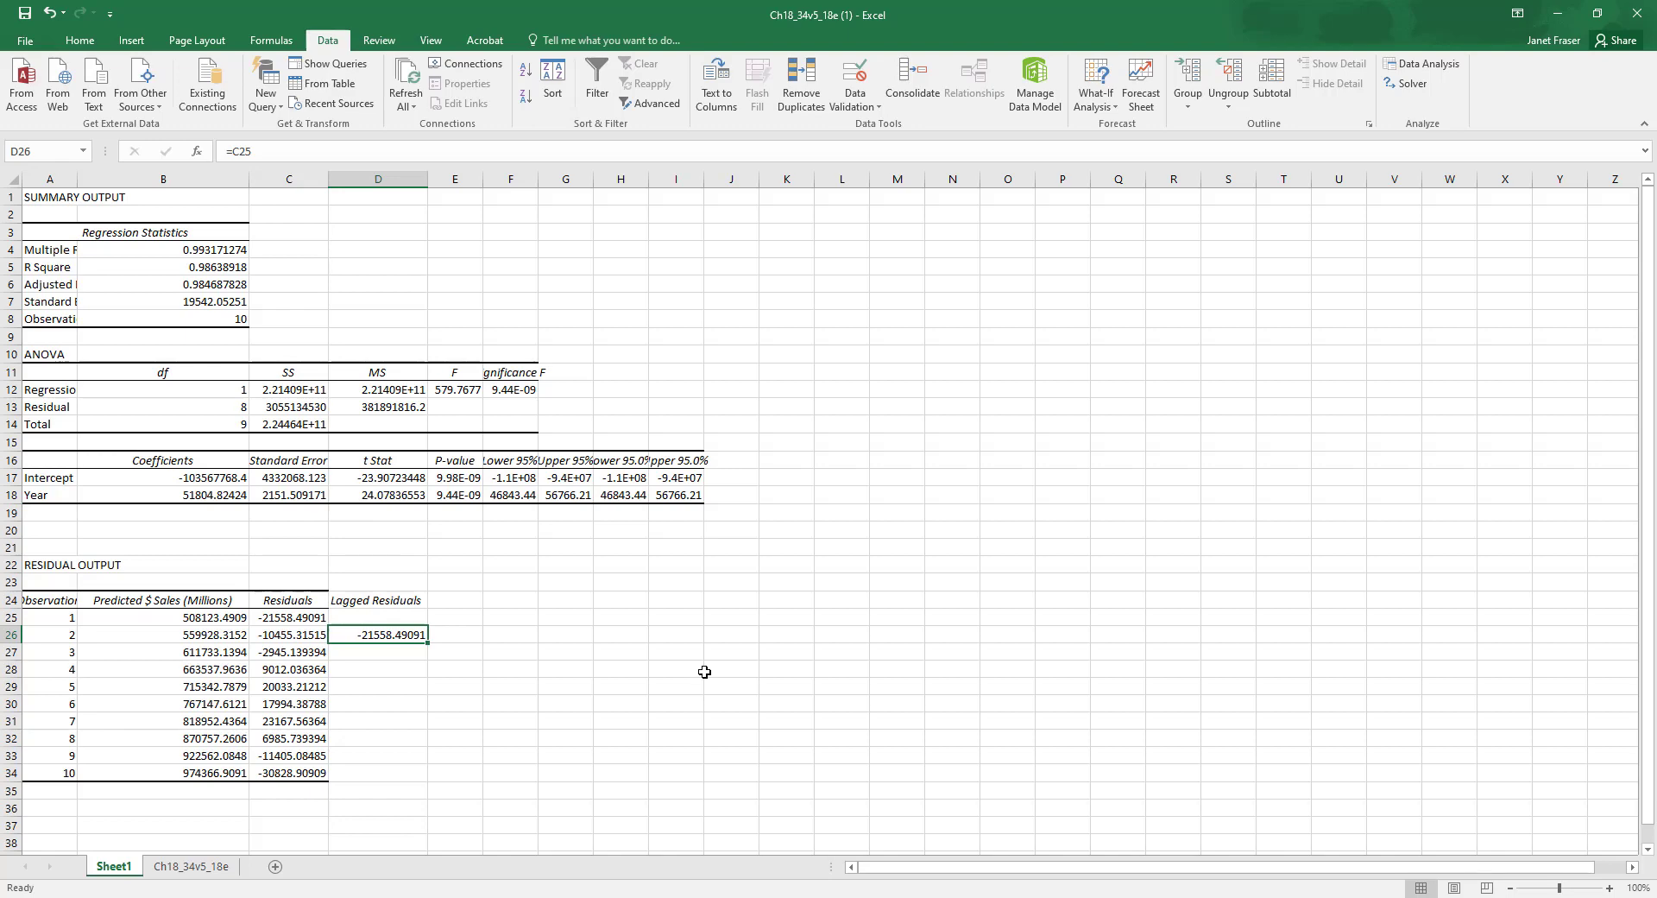
left_click_drag(377, 651, 377, 721)
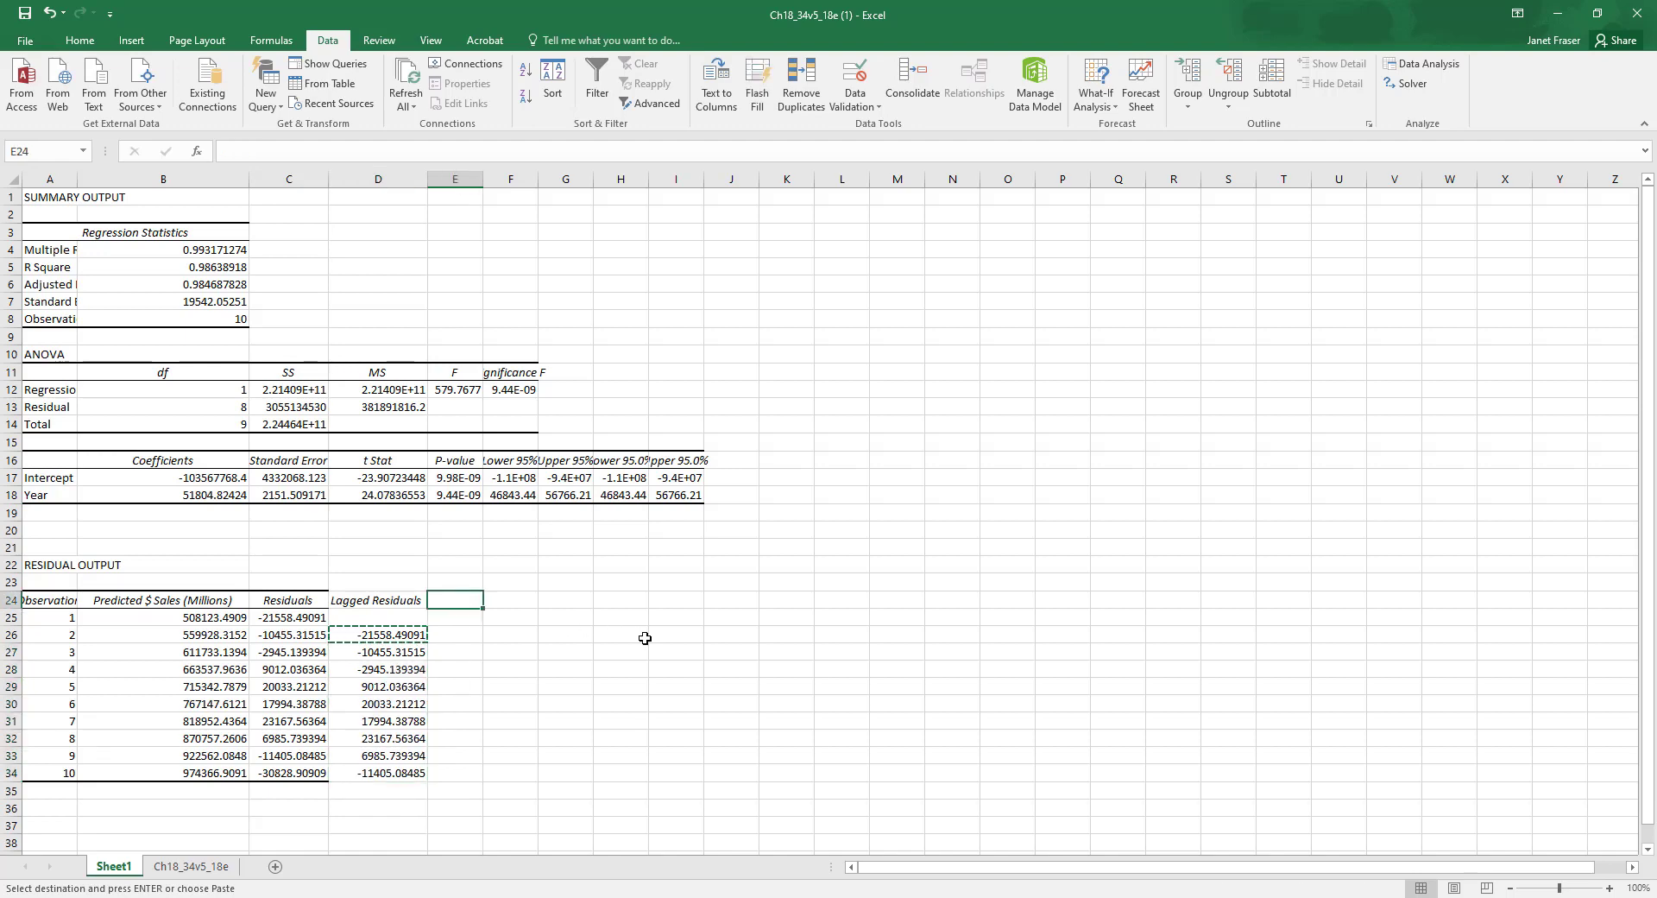
Step: Head E24 'Squared Difference' and fill =(ABS(C26)-ABS(D26))^2 down to E34
type("Squared Difference")
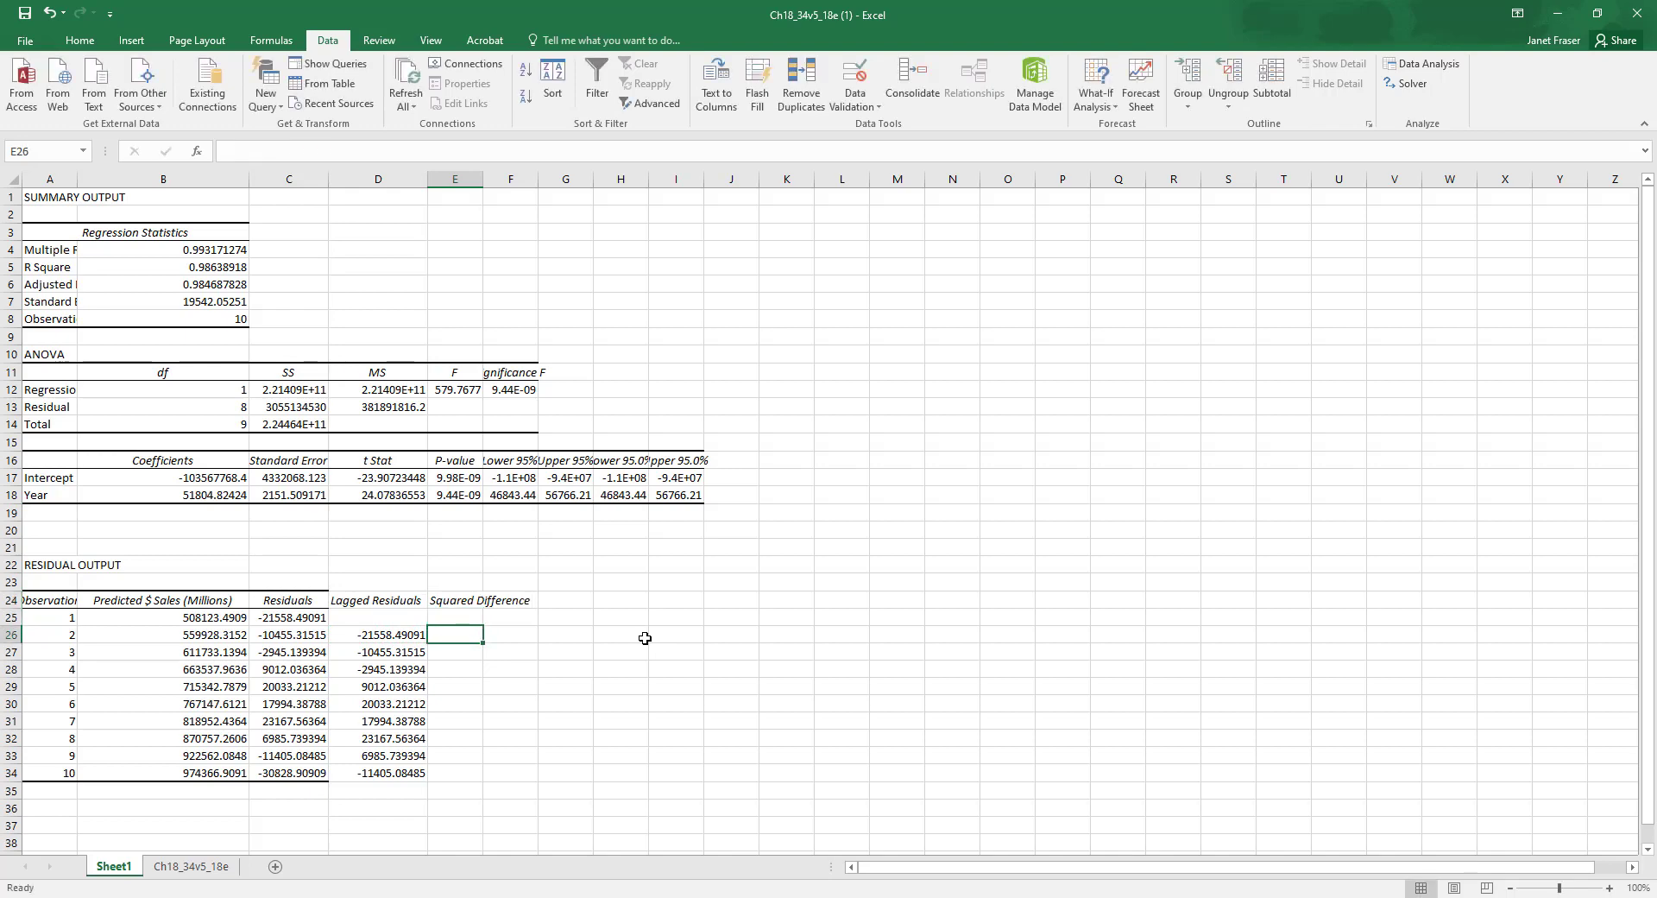
type("=")
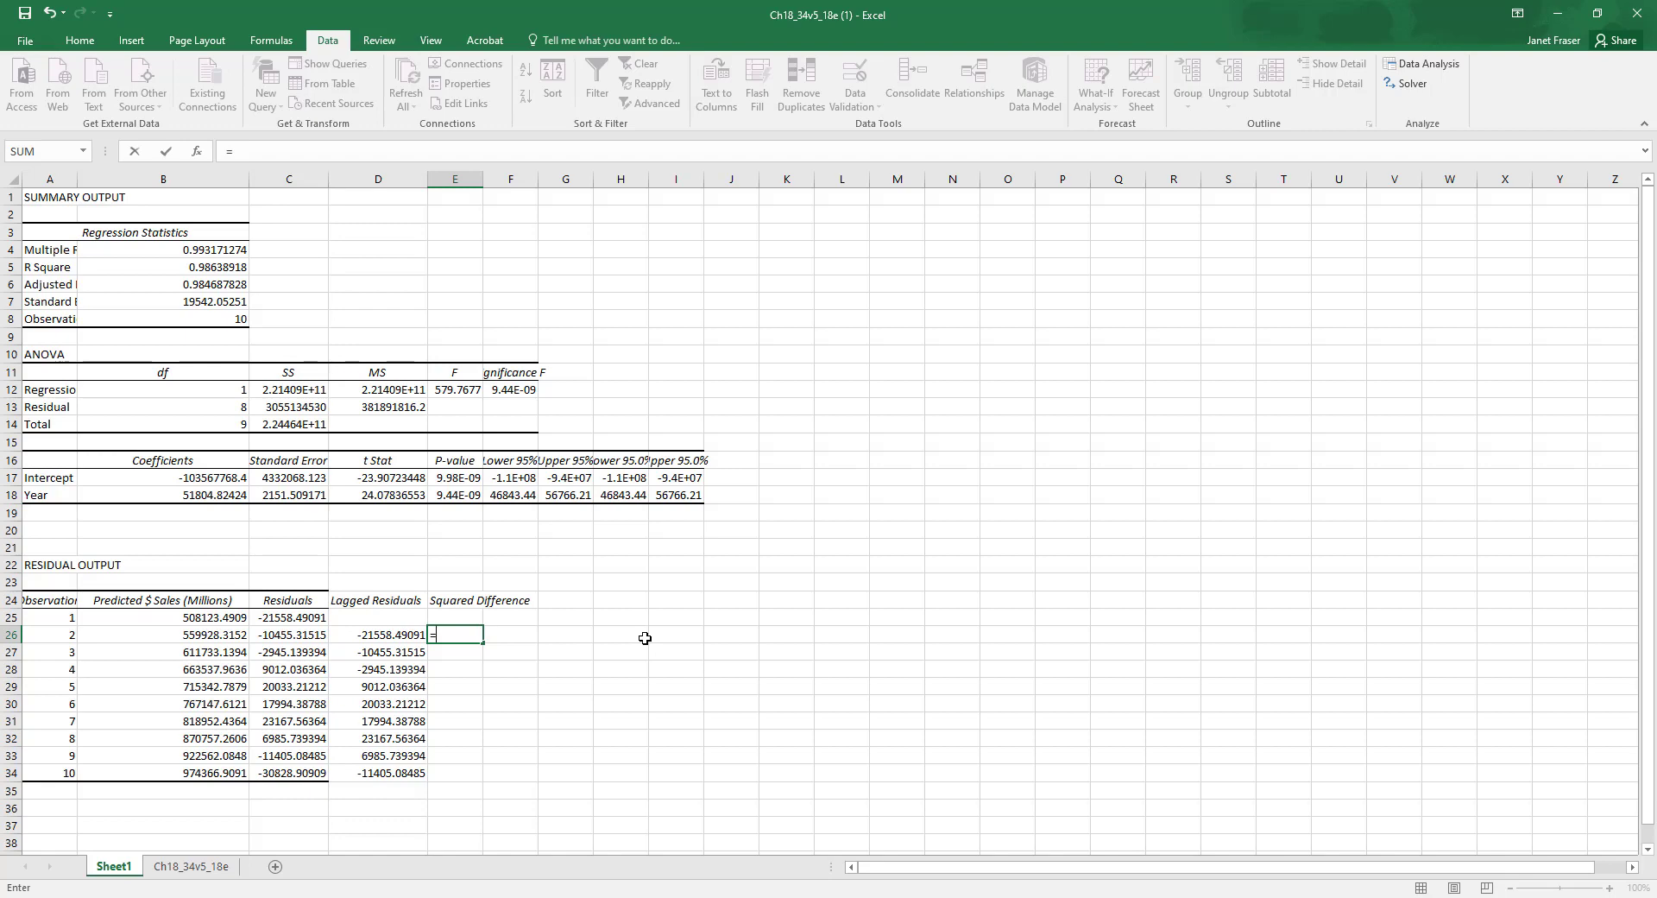
type("abs")
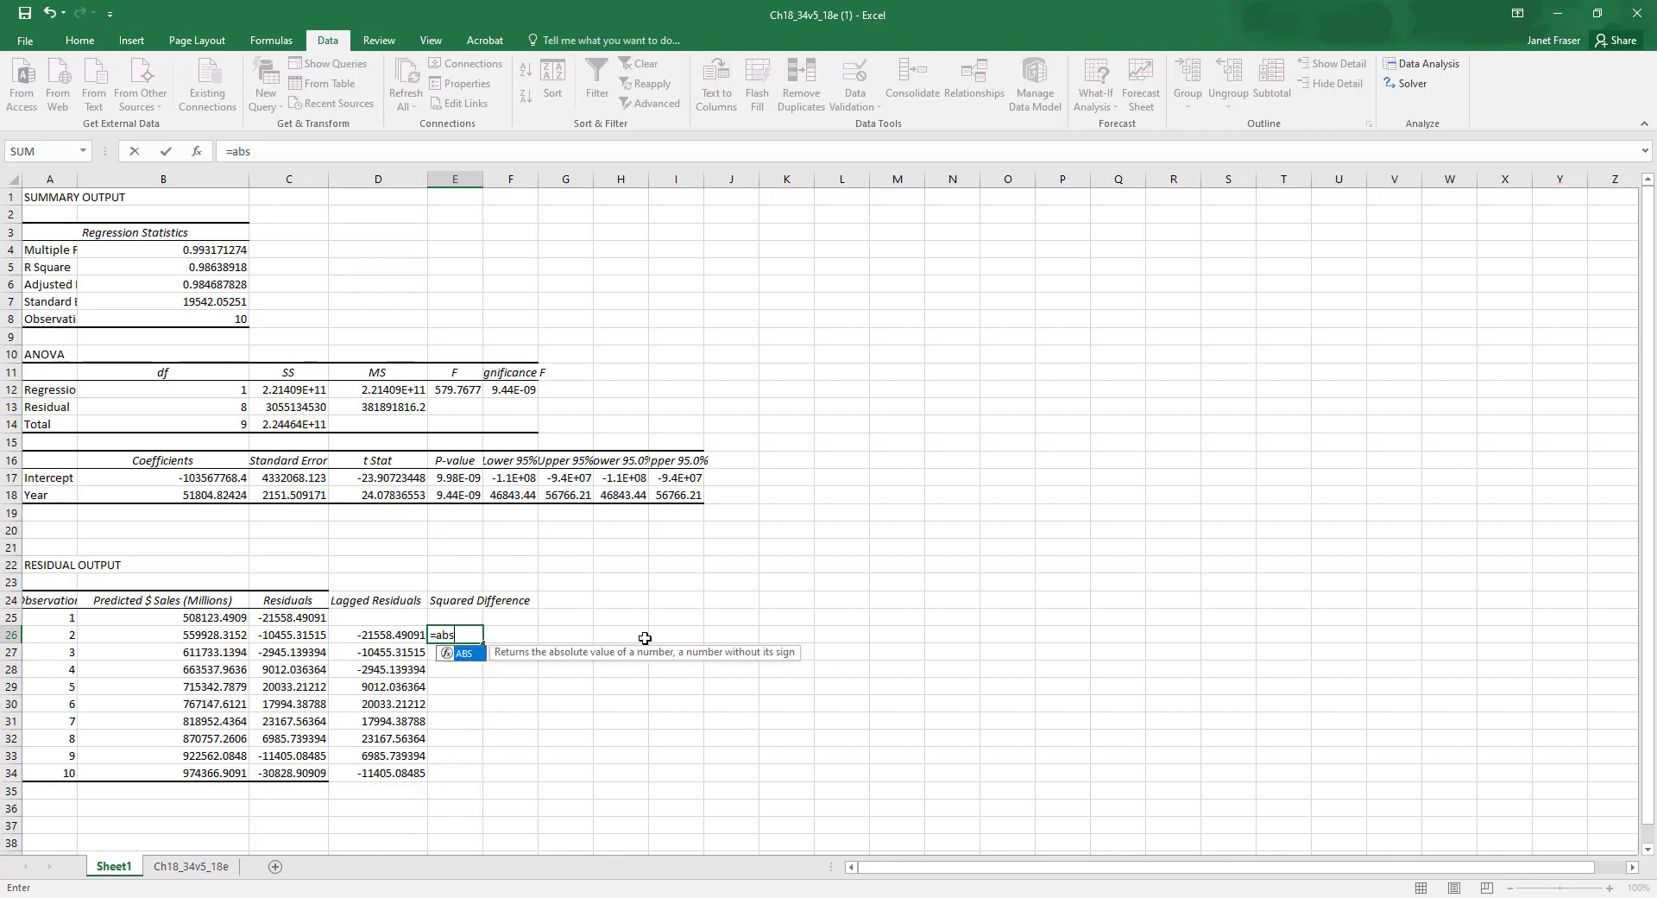
type("(c26")
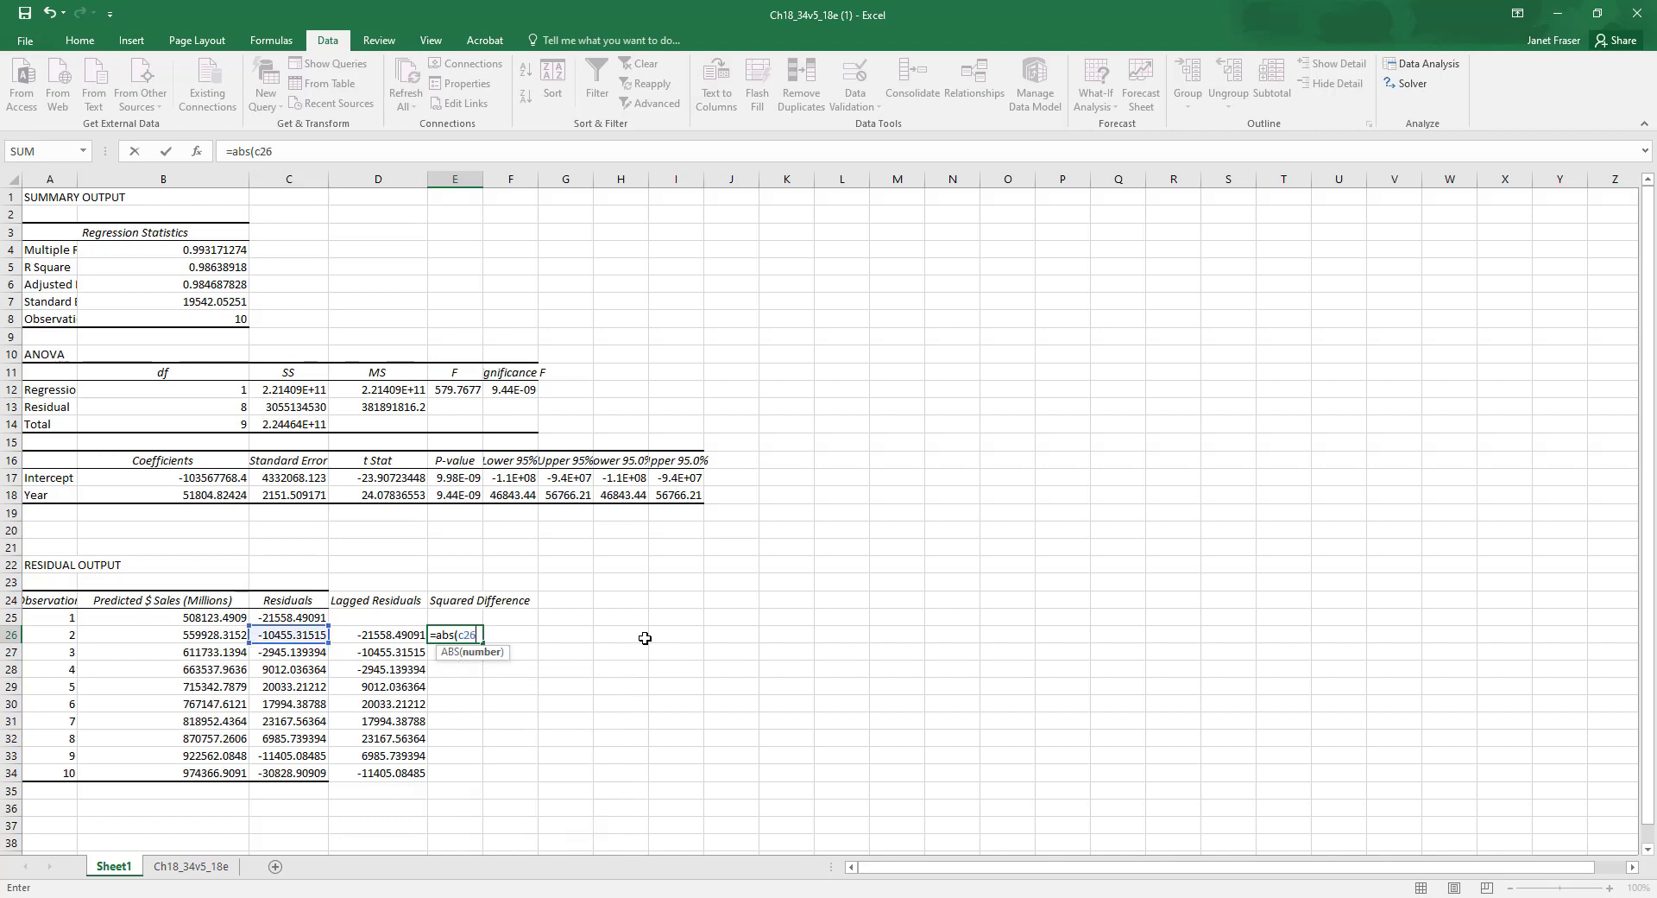
type(")-")
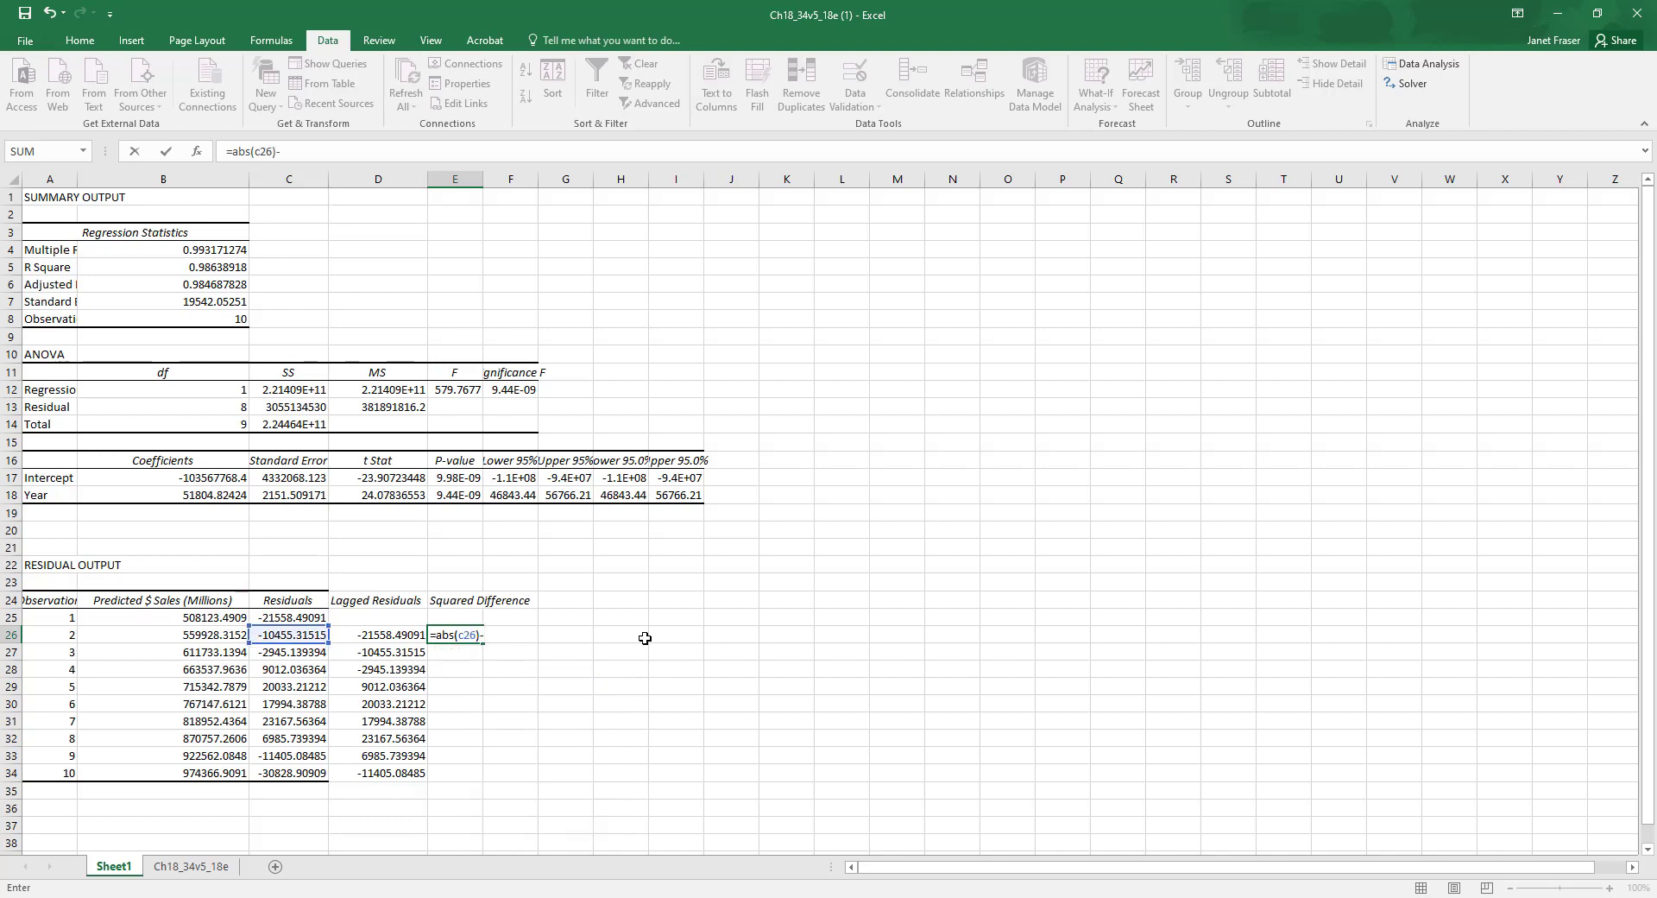
type("-abs(")
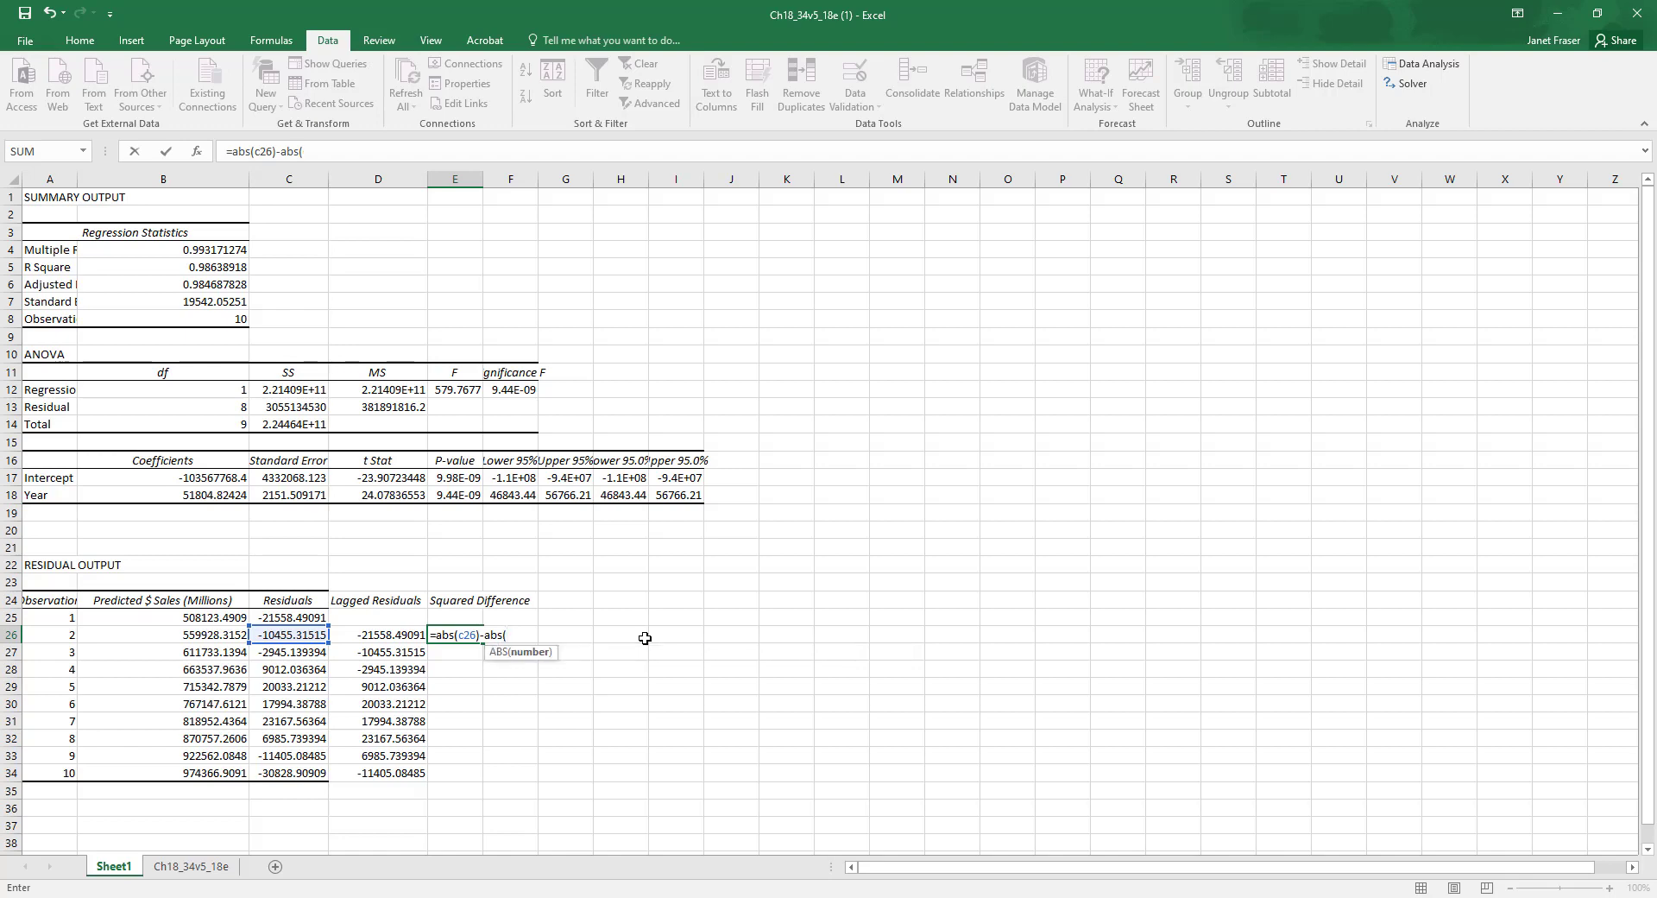
left_click(377, 634)
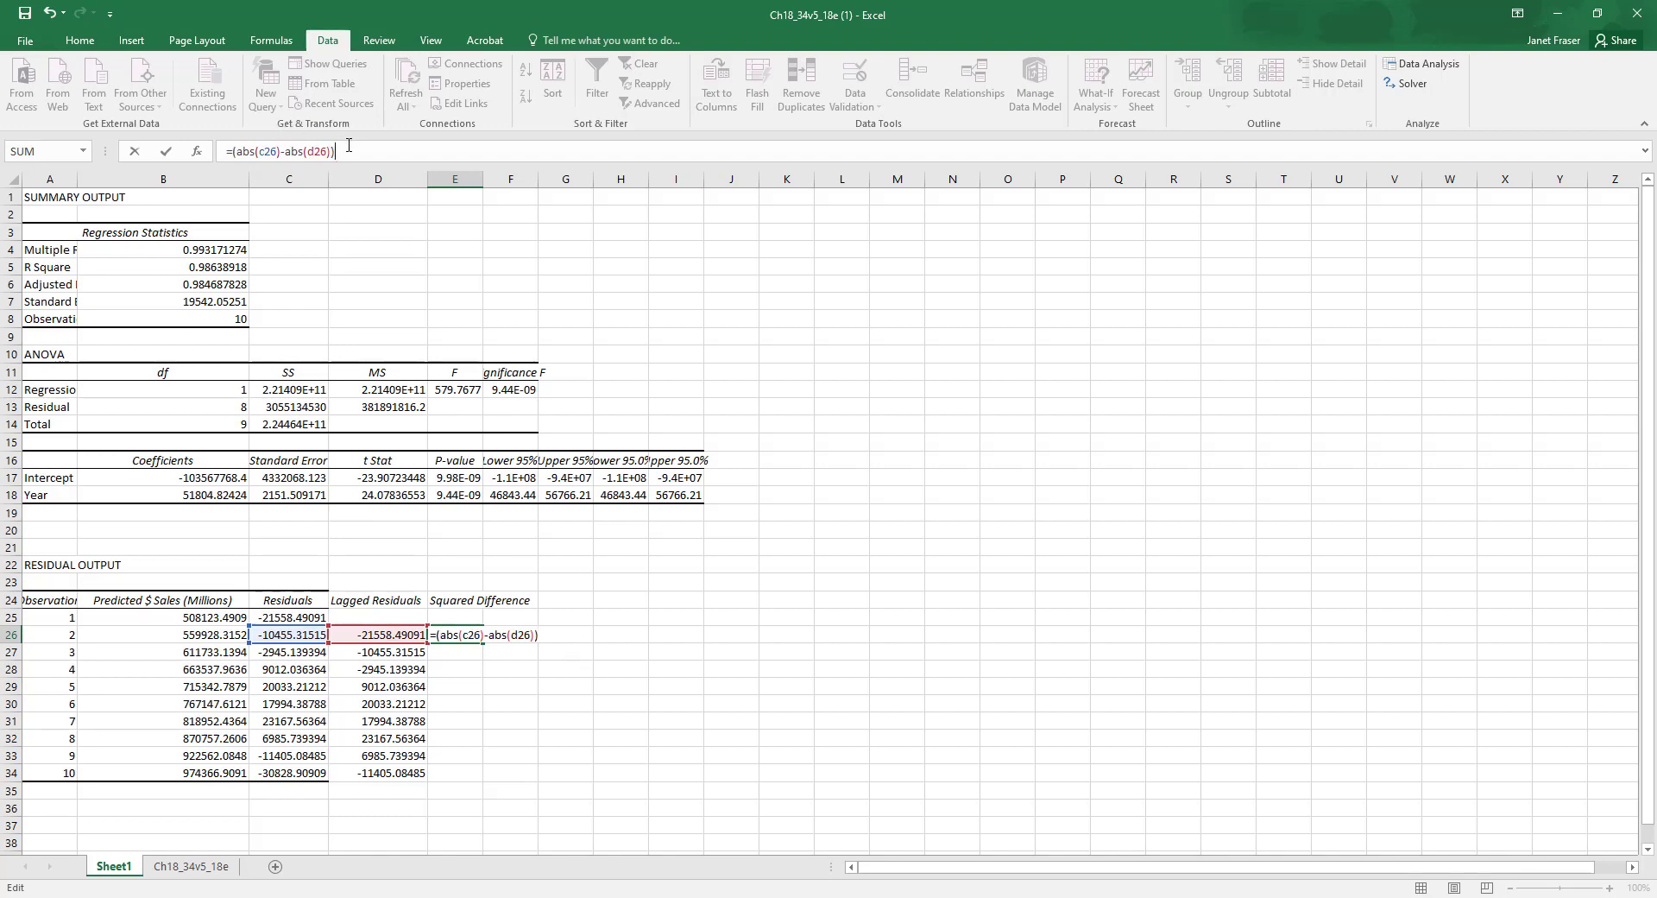
type("^2")
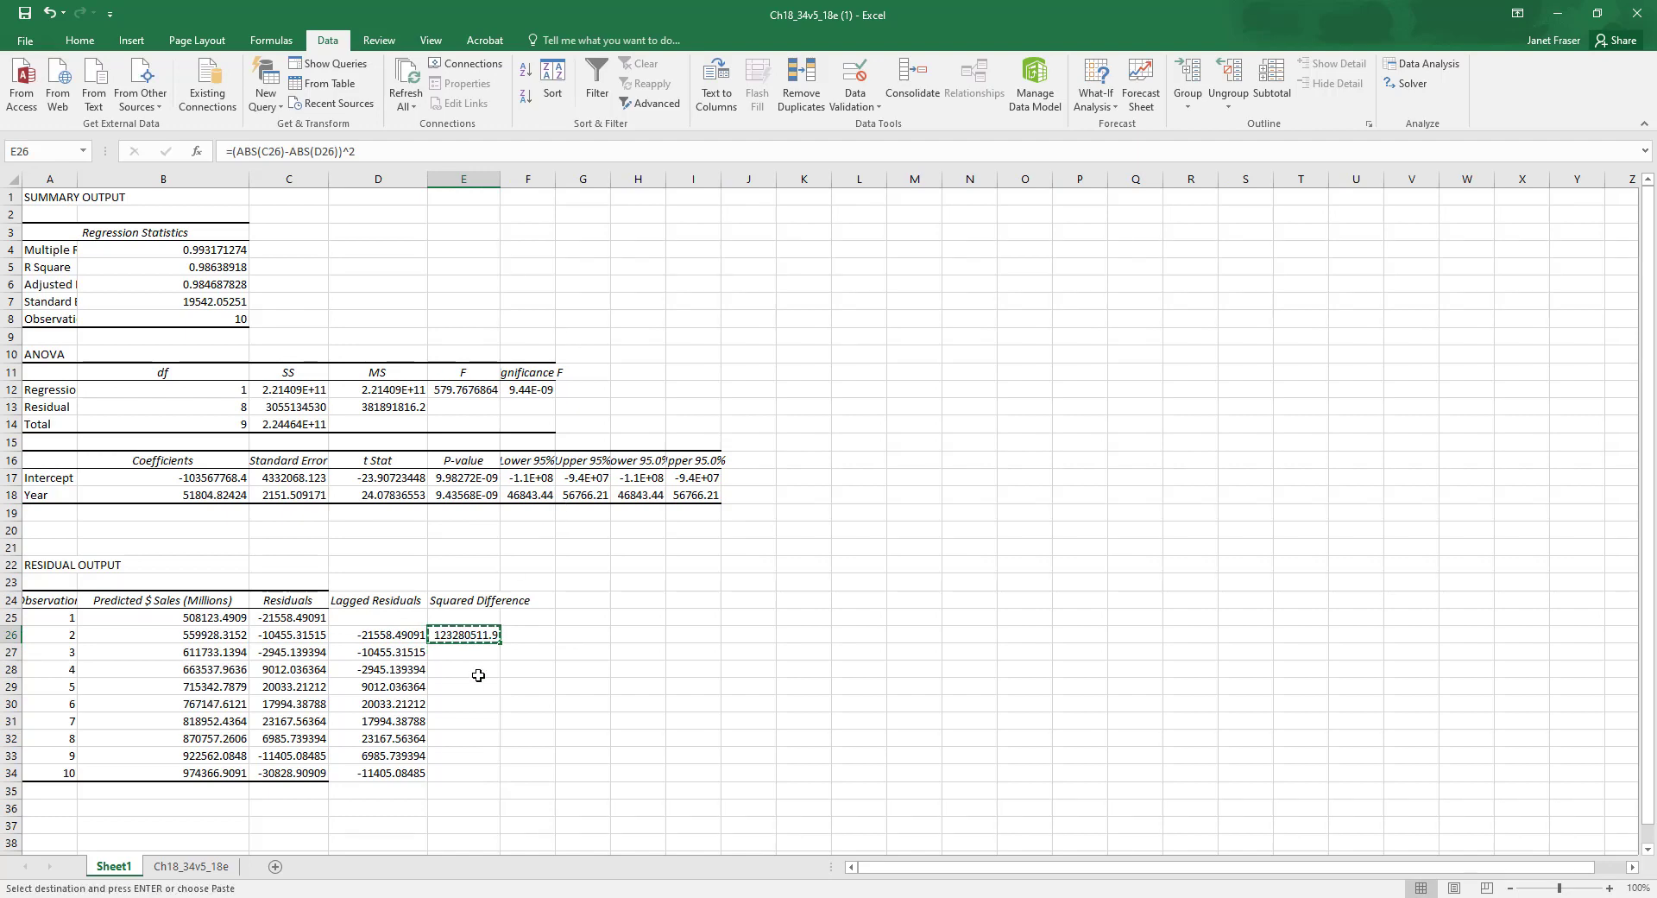
left_click_drag(463, 633, 463, 771)
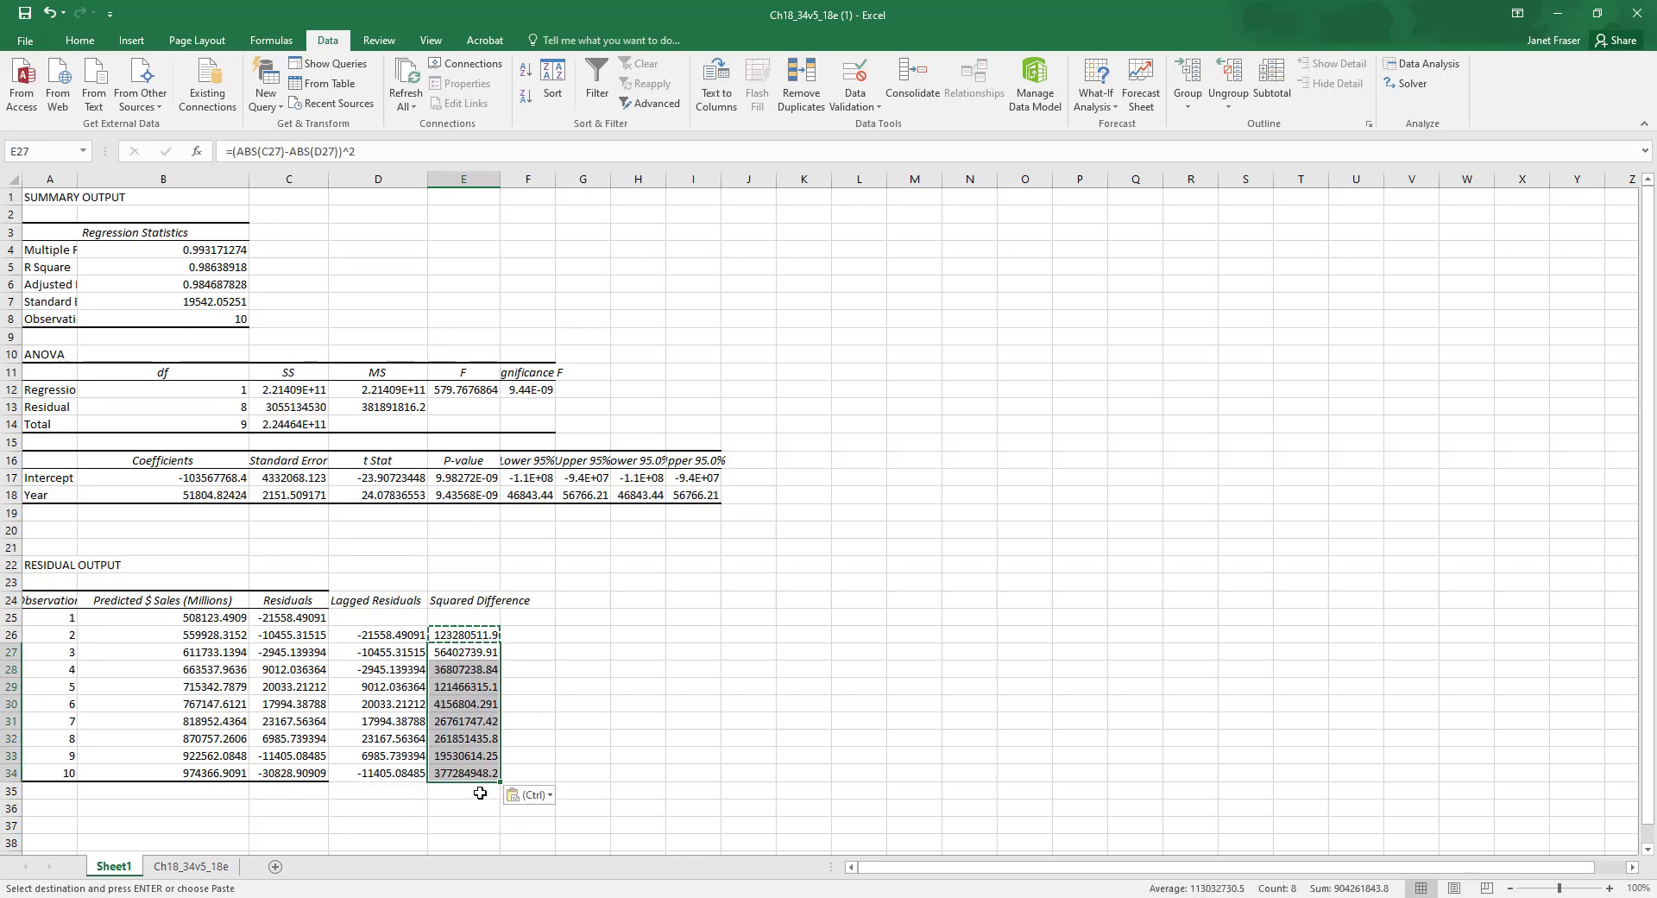
mouse_move(501, 193)
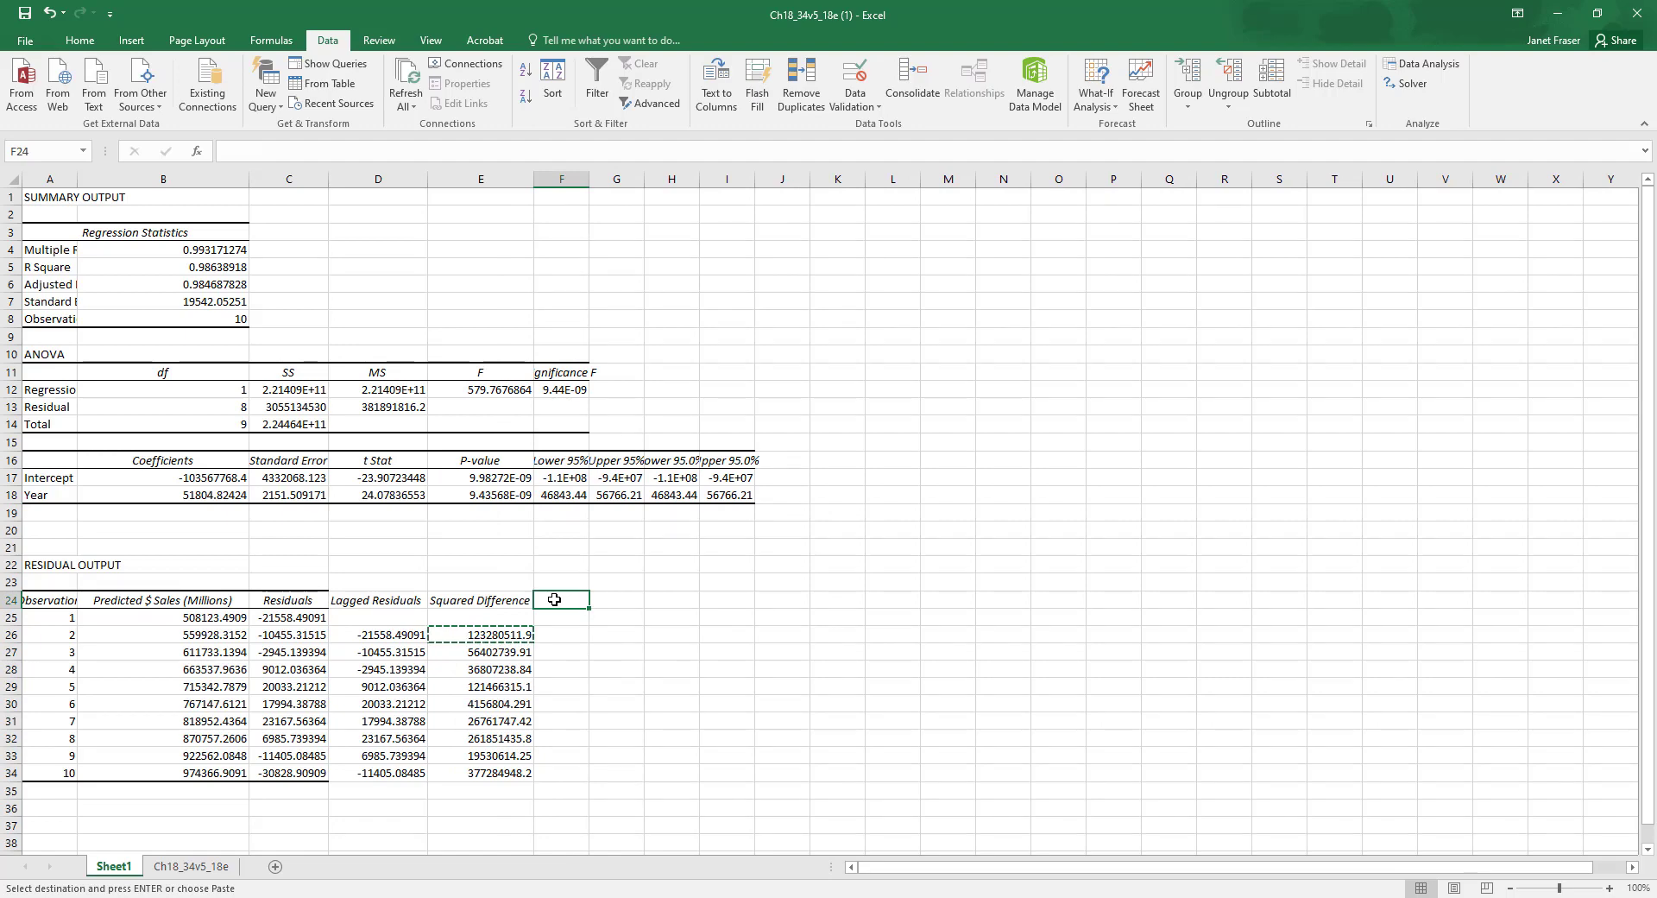
Step: Head F24 'Squared Residuals', enter =C25^2 in F25, and paste it into F26:F34
type("S")
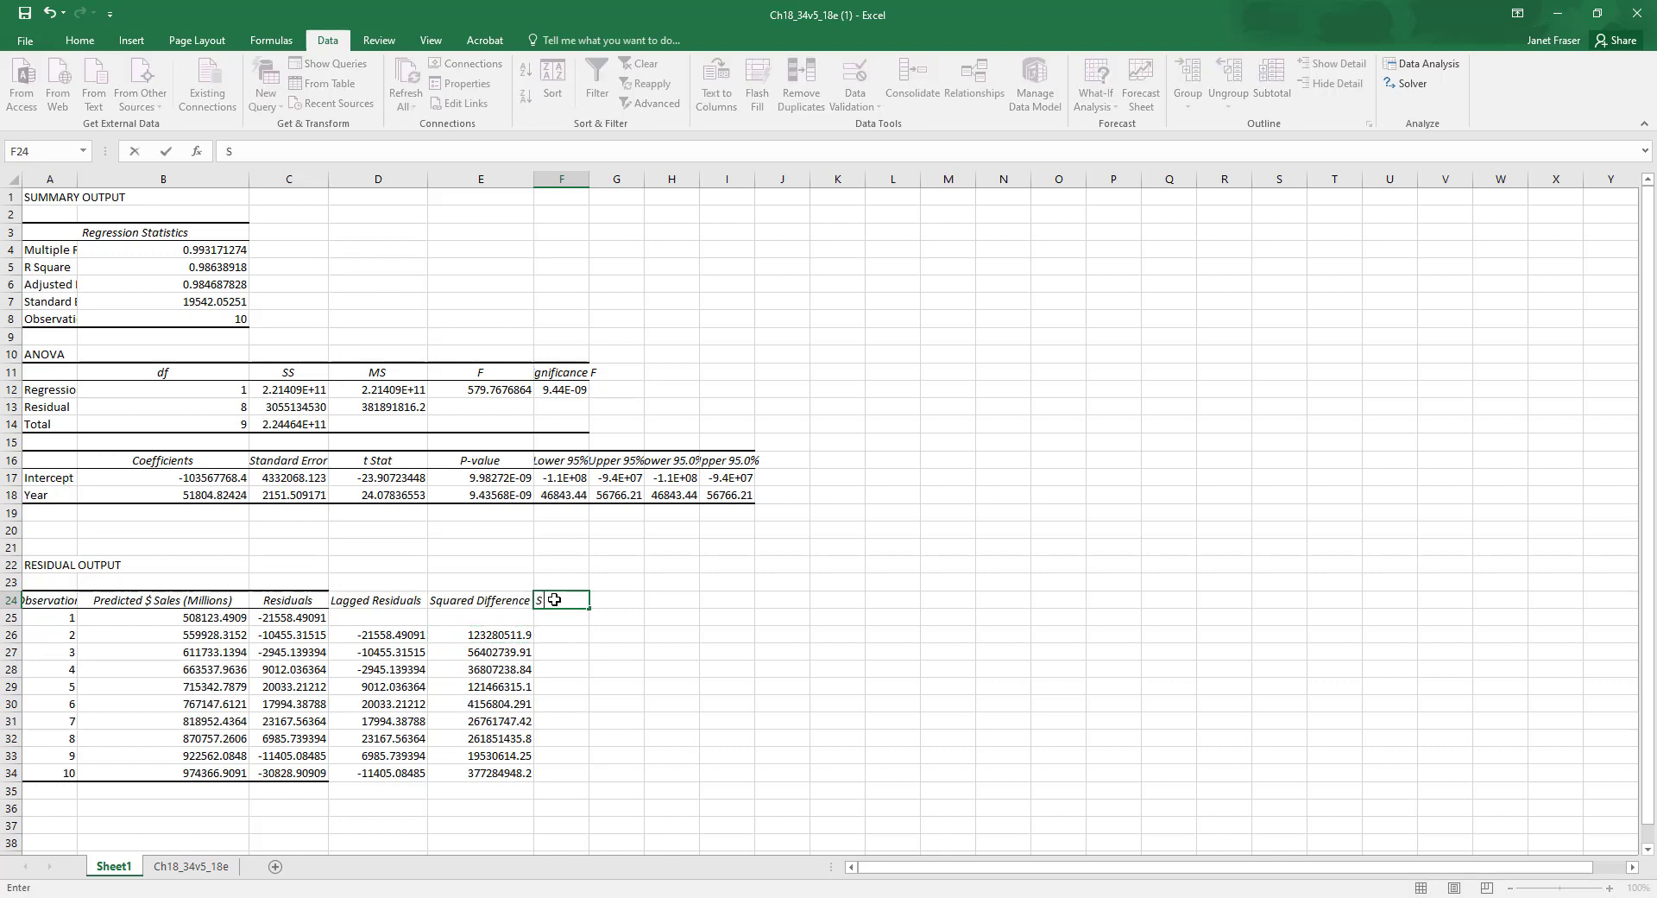
type("quared Residuals")
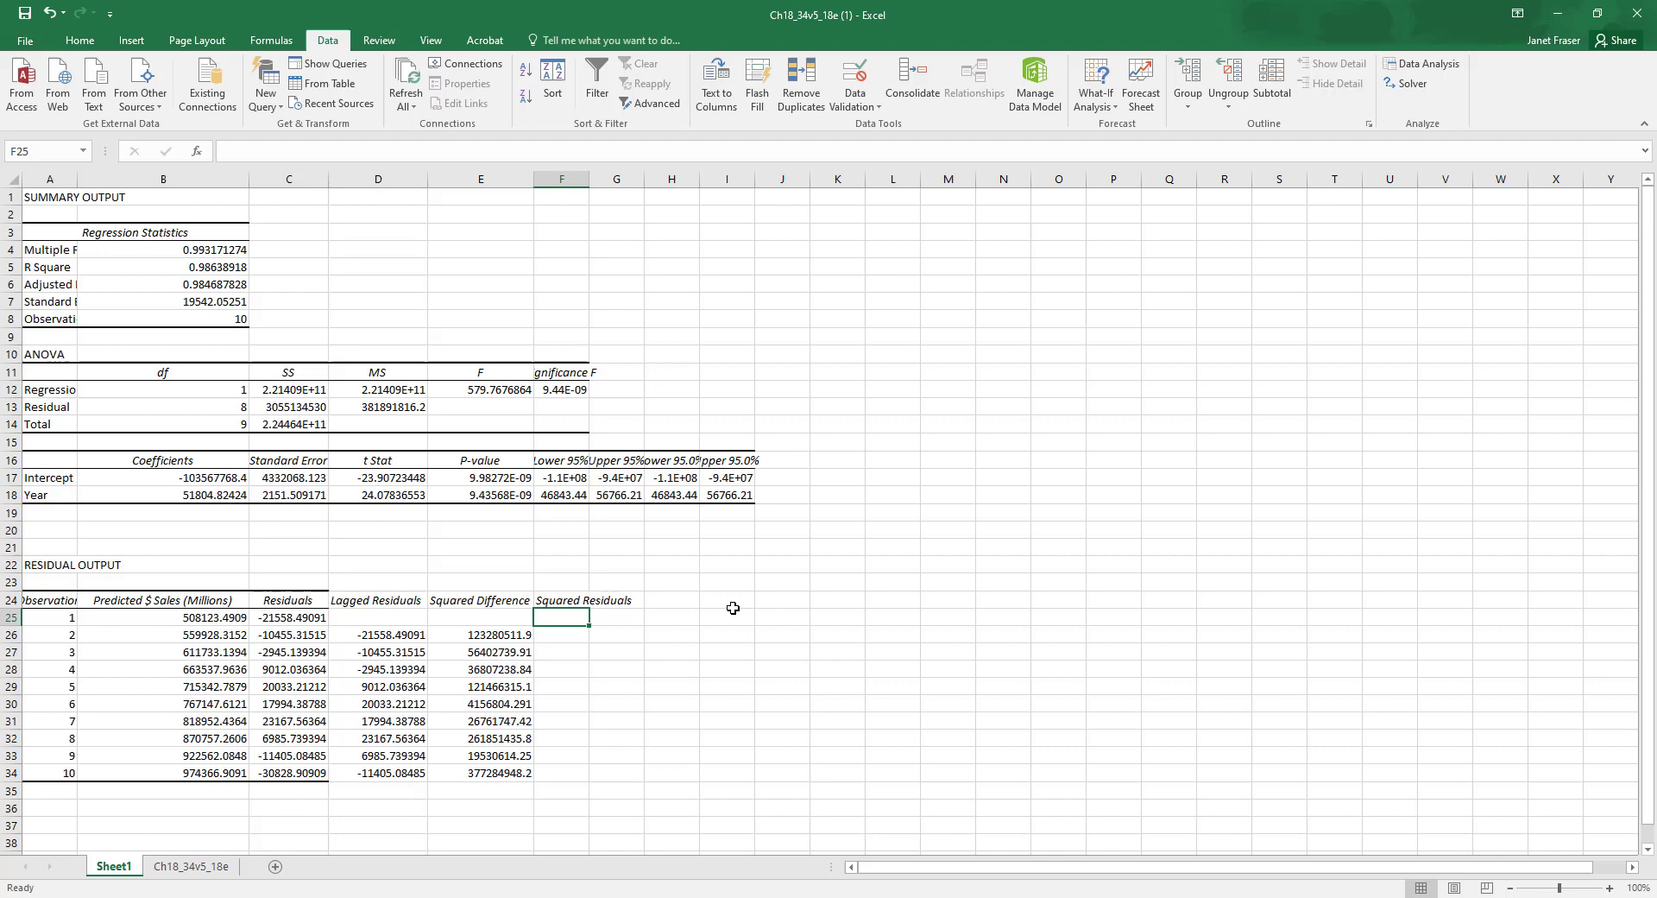
type("=c25")
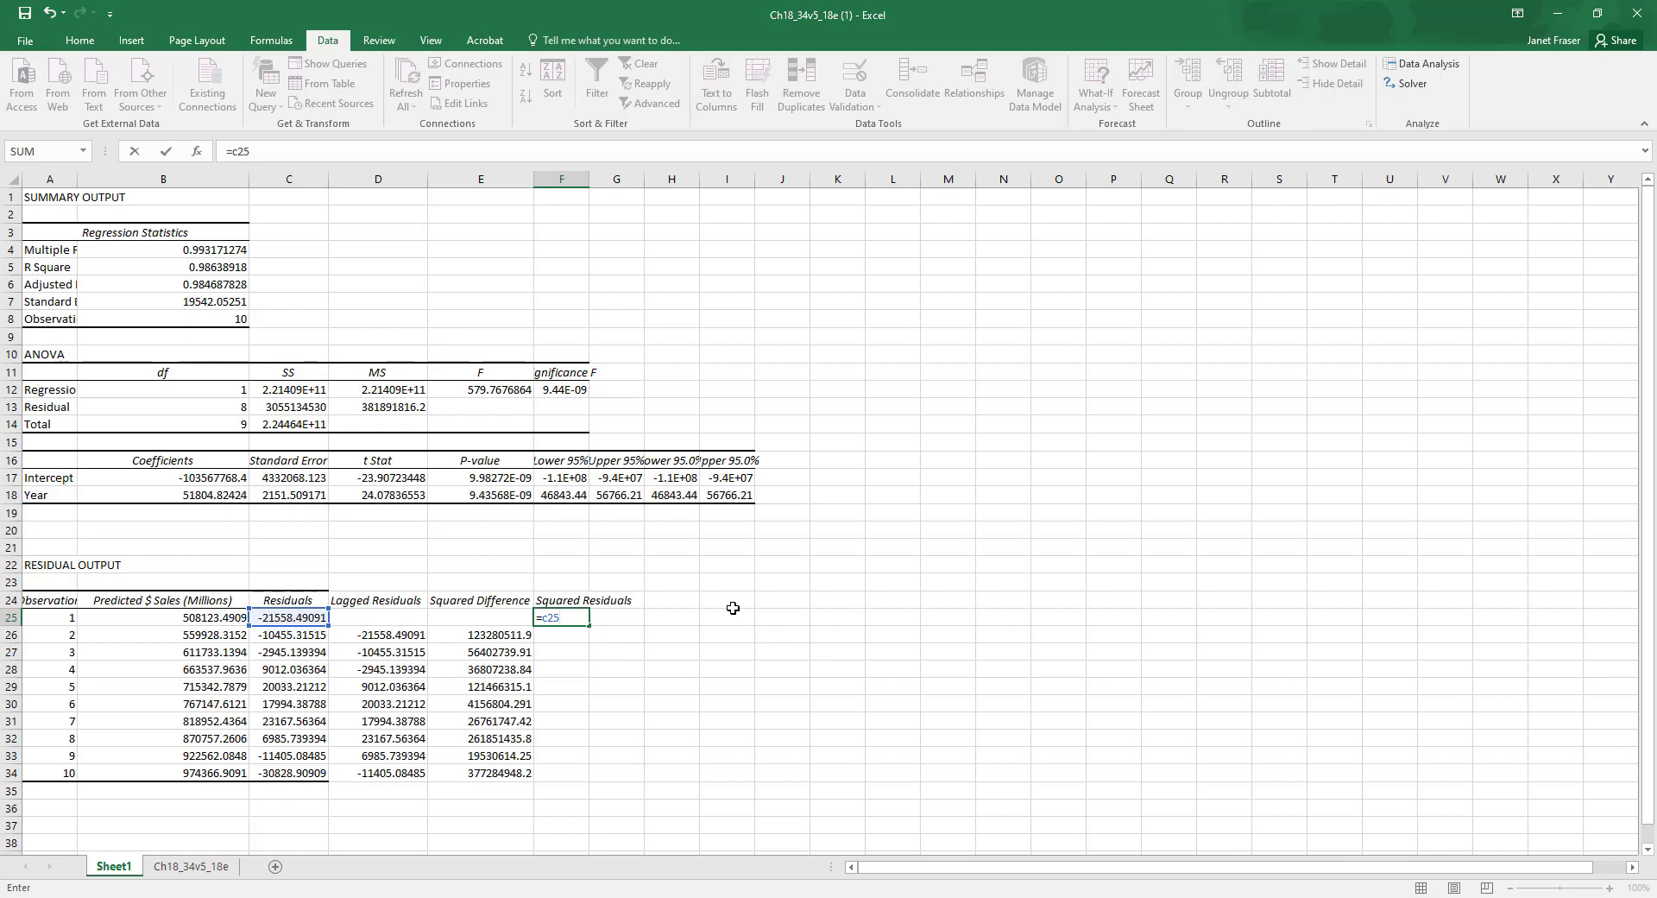
type("^2")
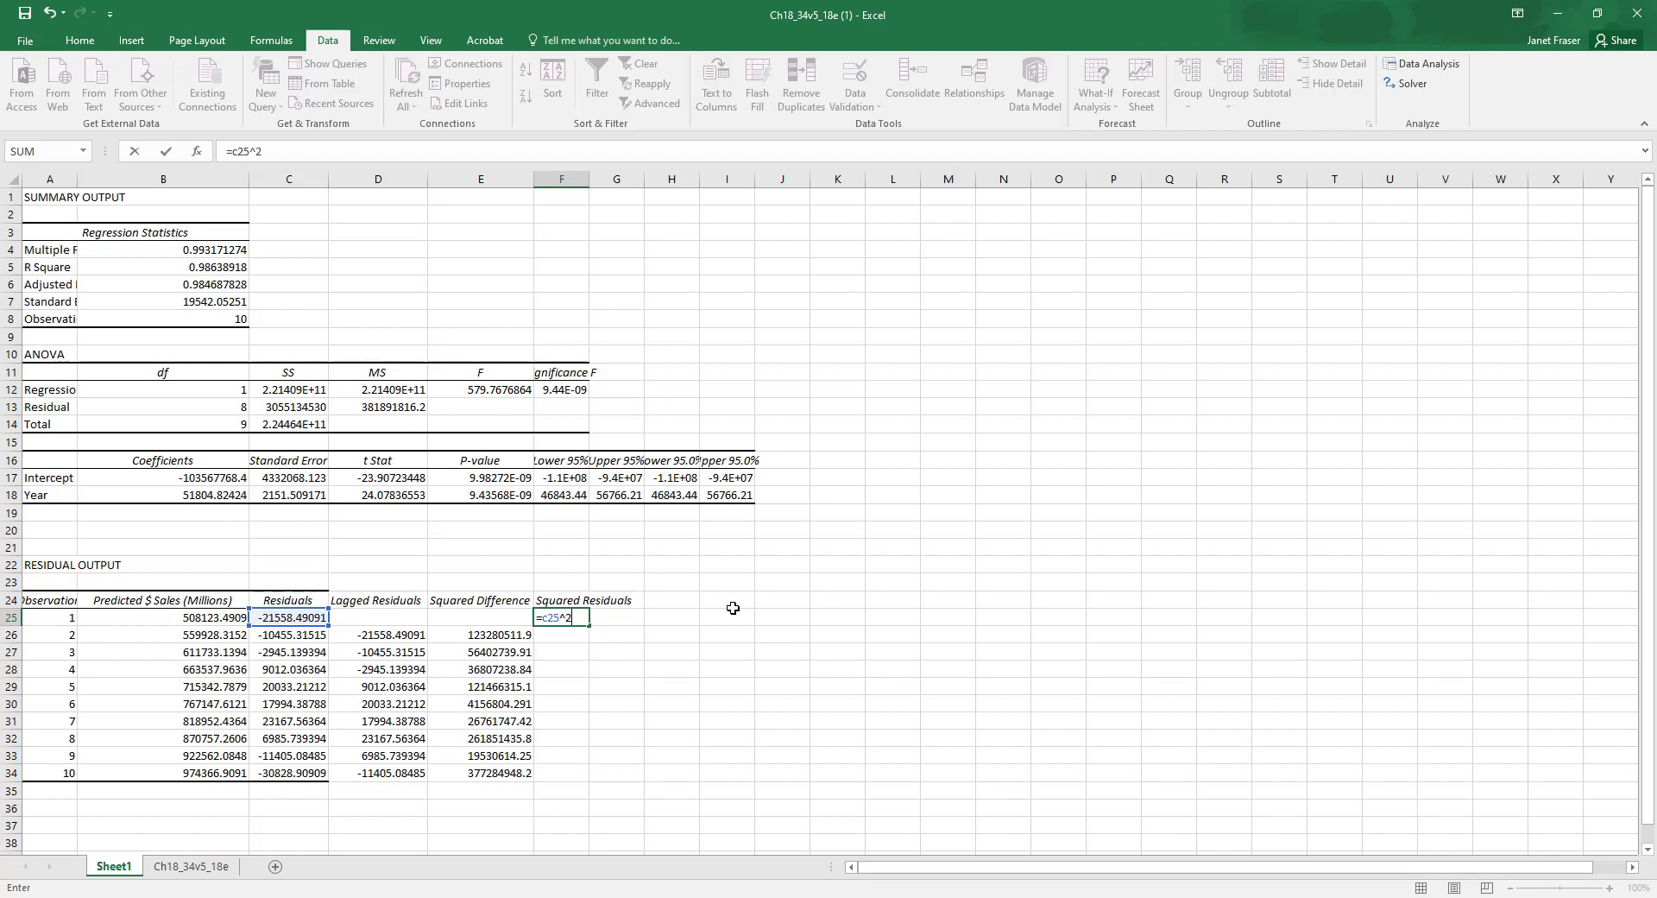
key("Enter")
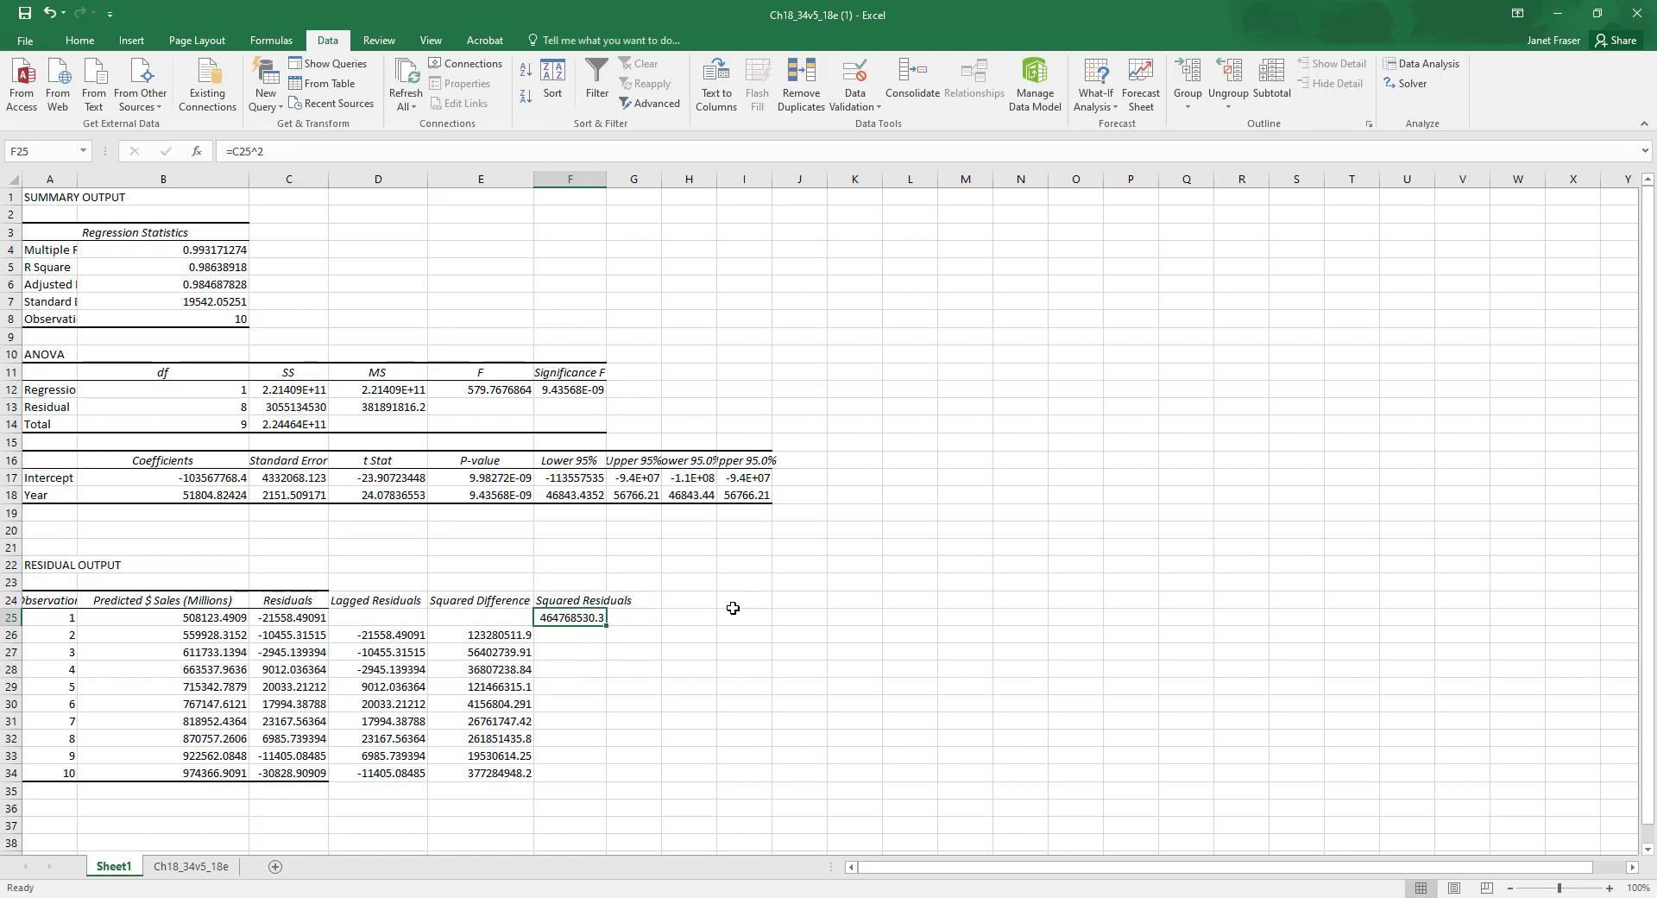
key("ctrl+c")
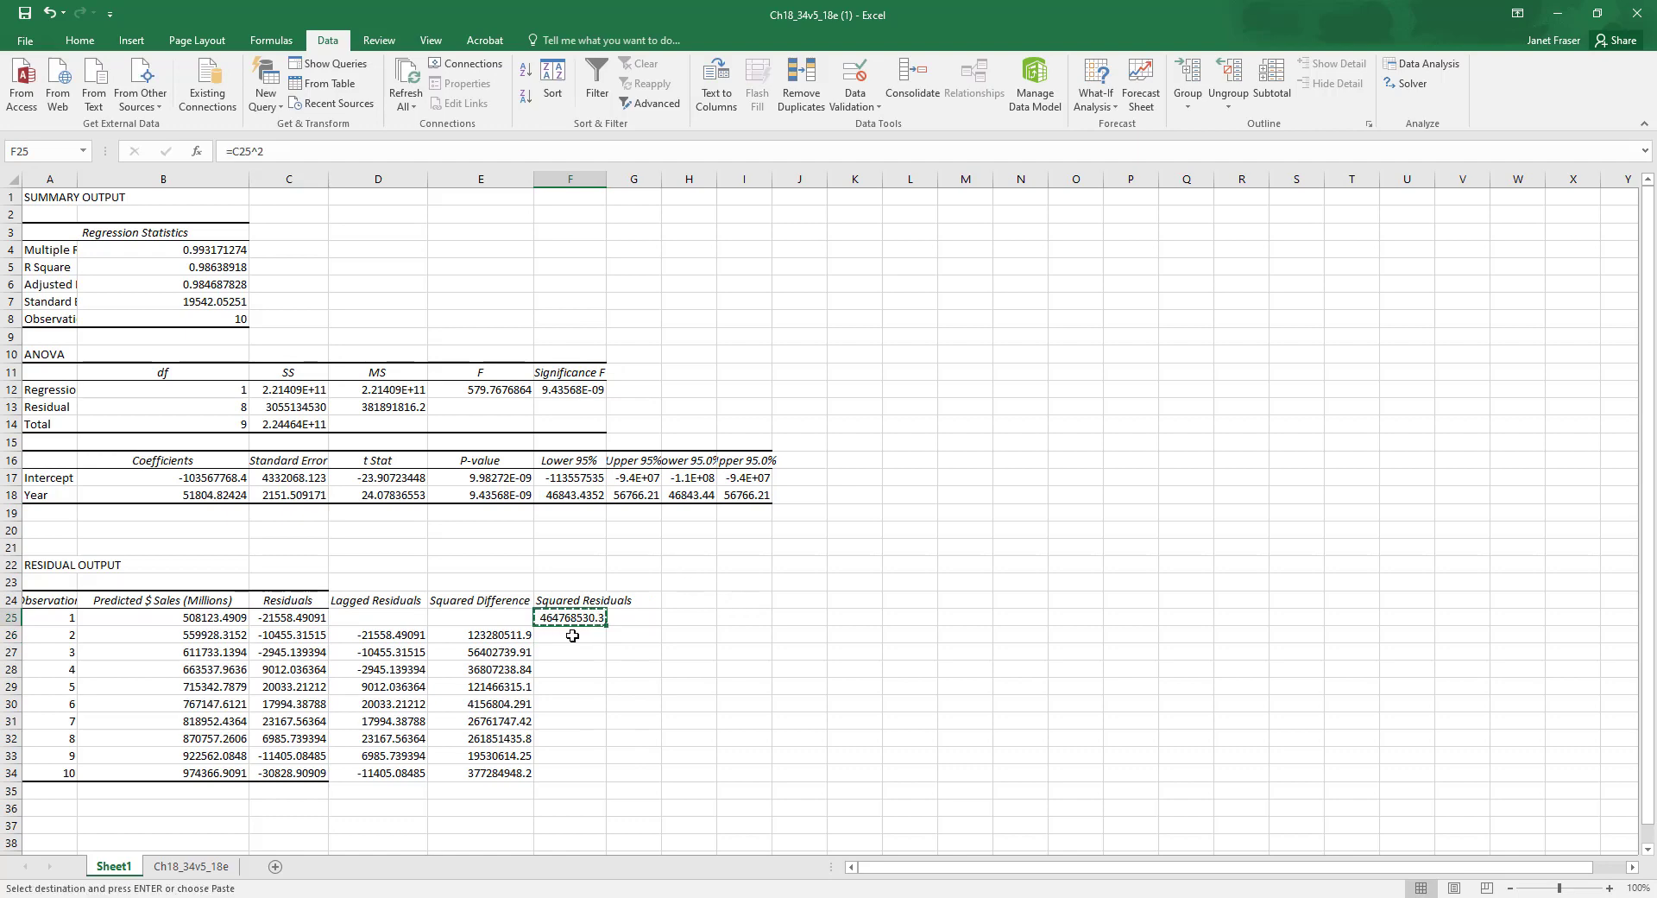
left_click_drag(571, 634, 570, 772)
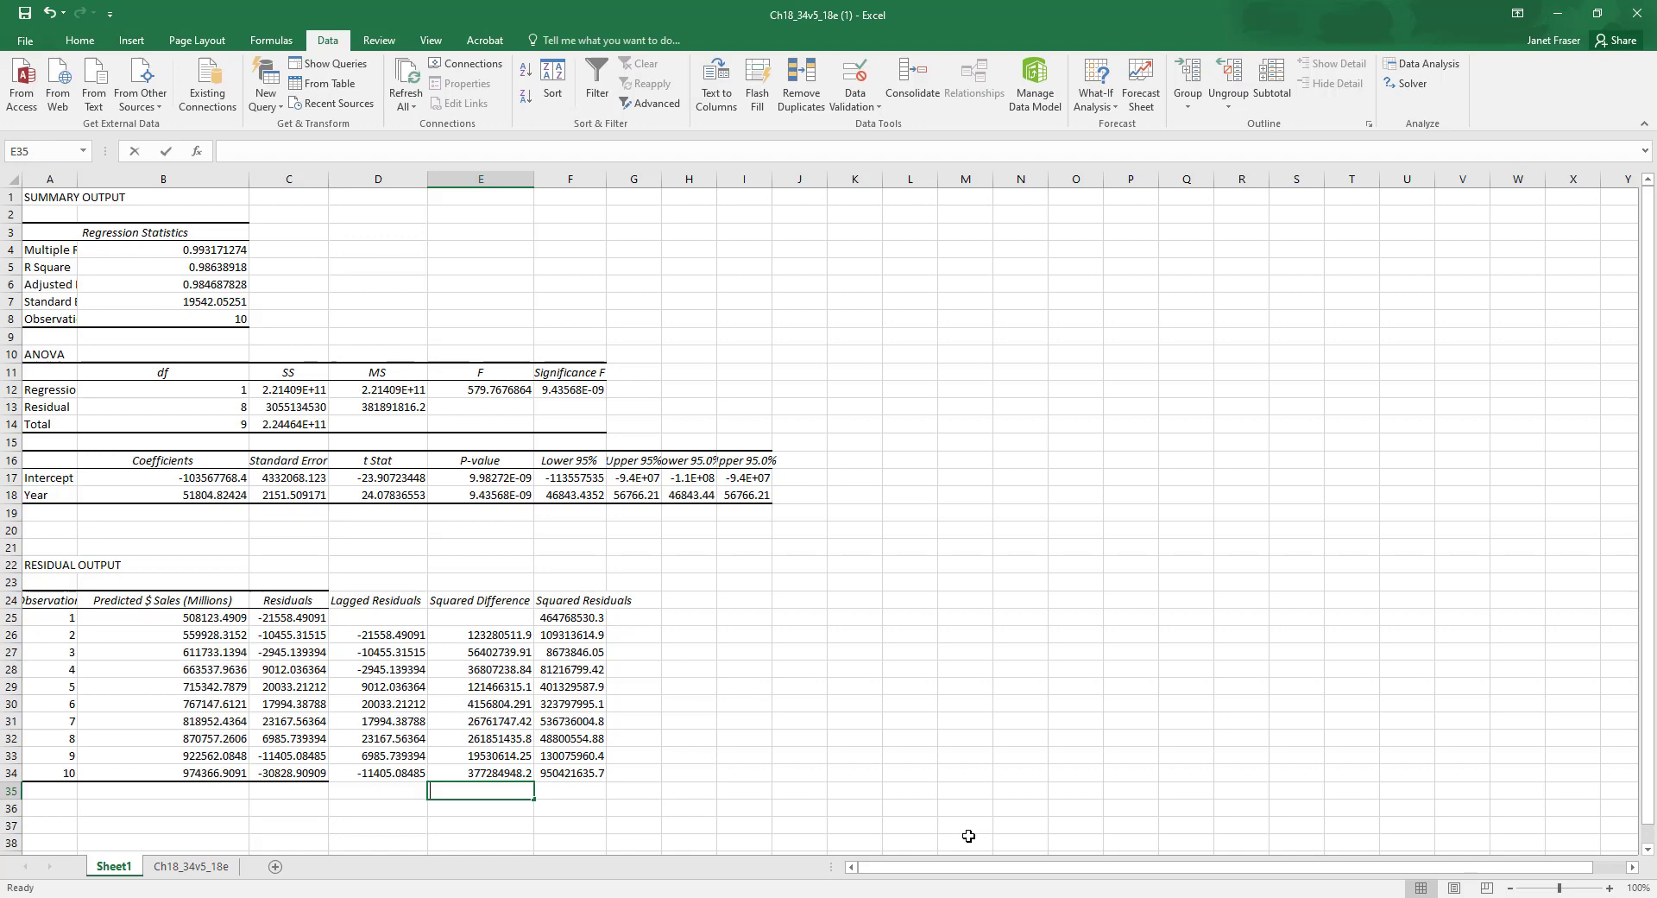
Step: Total E26:E34 in E35 with SUM and copy it for F35
type("=sum(")
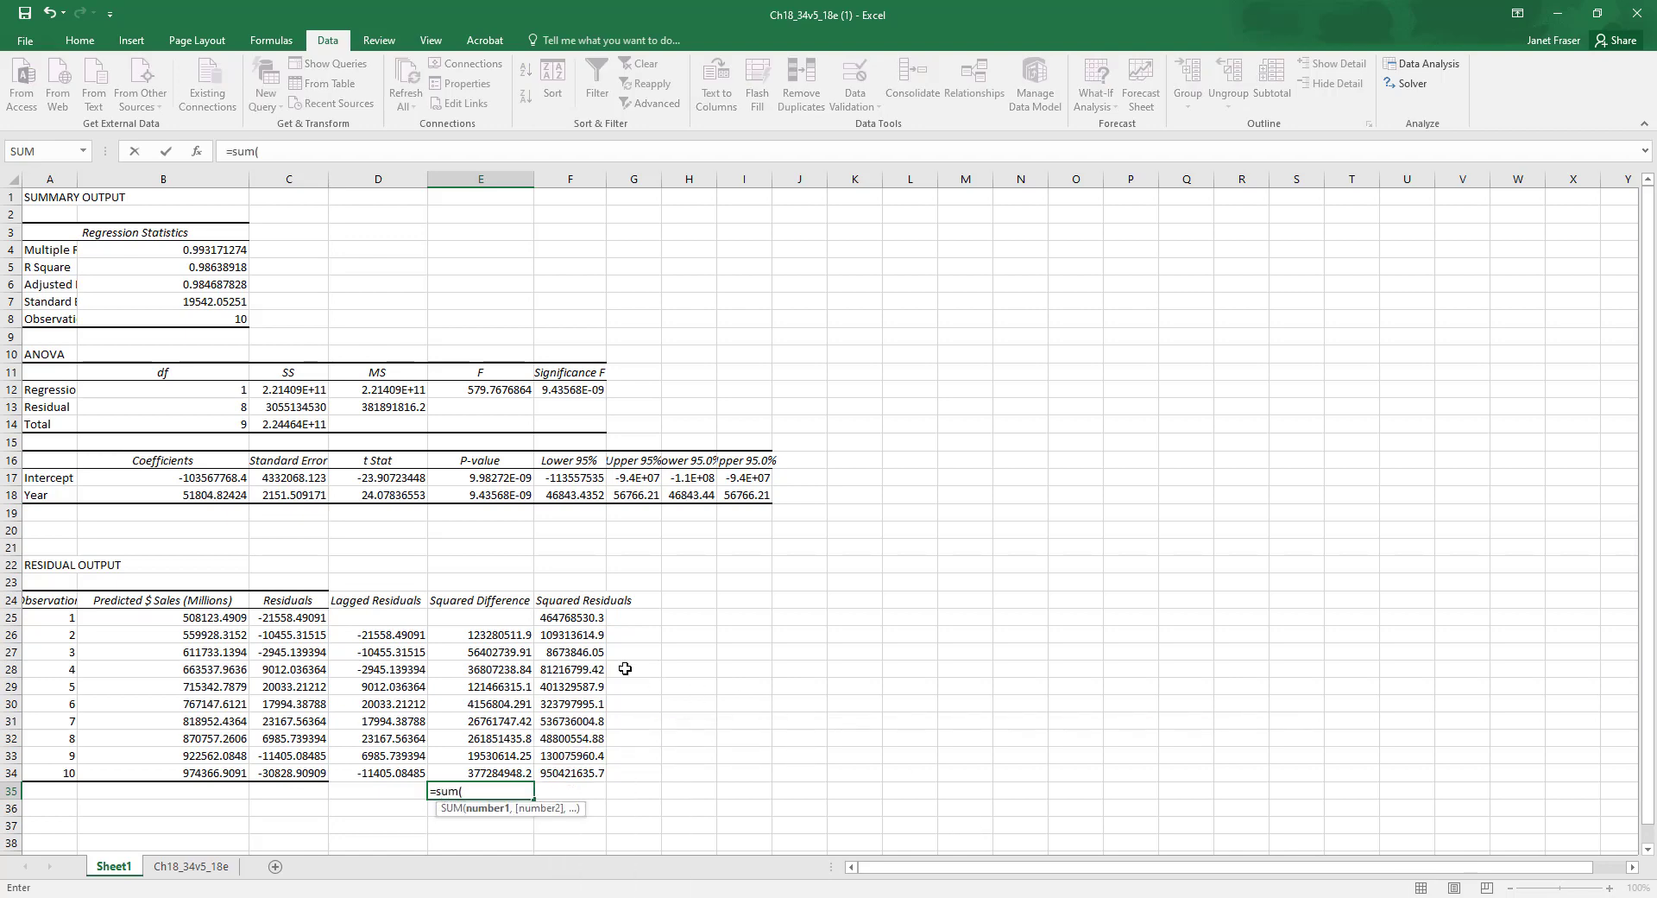
left_click_drag(480, 616, 480, 755)
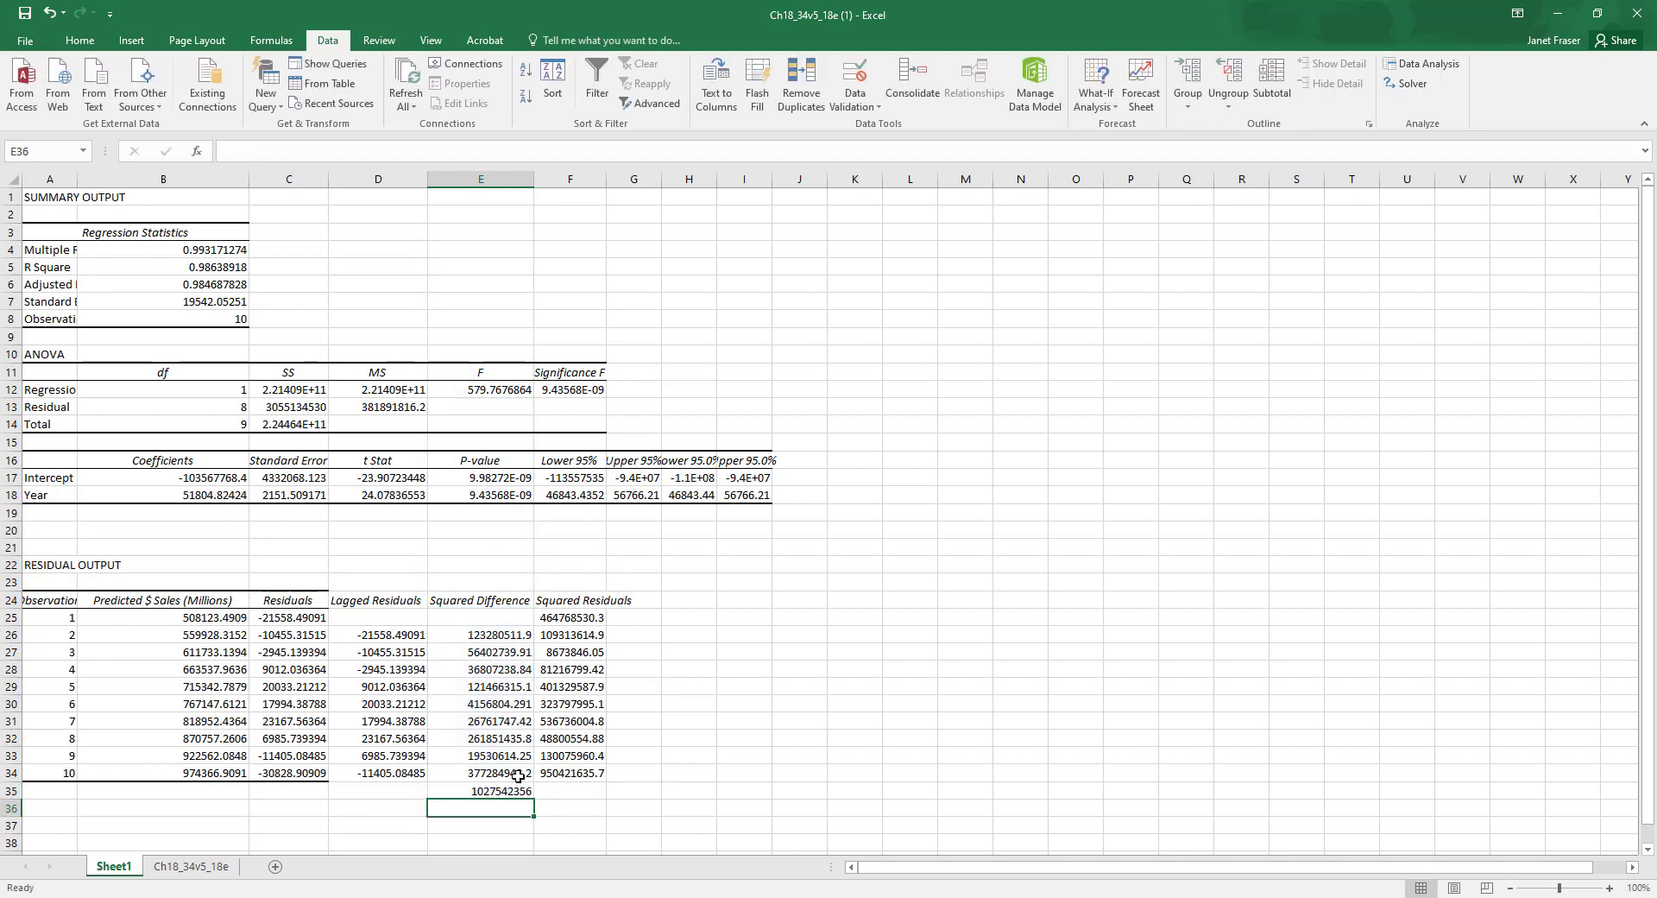
left_click(480, 790)
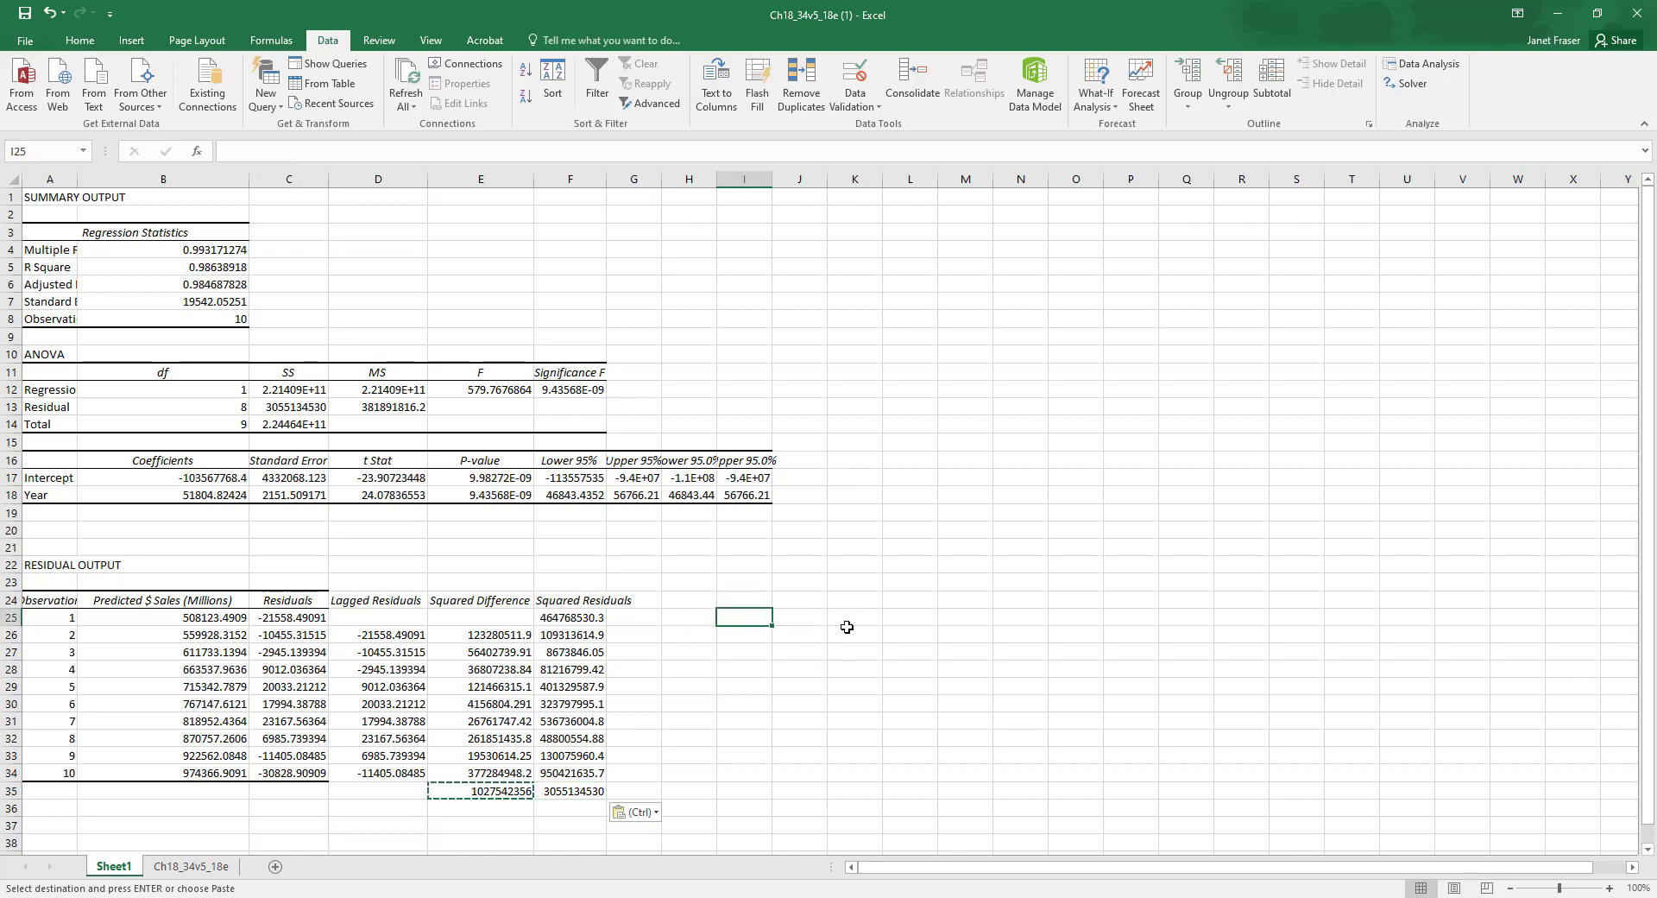
Step: Label I25 'Durbin-Watson Statistic'
type("D")
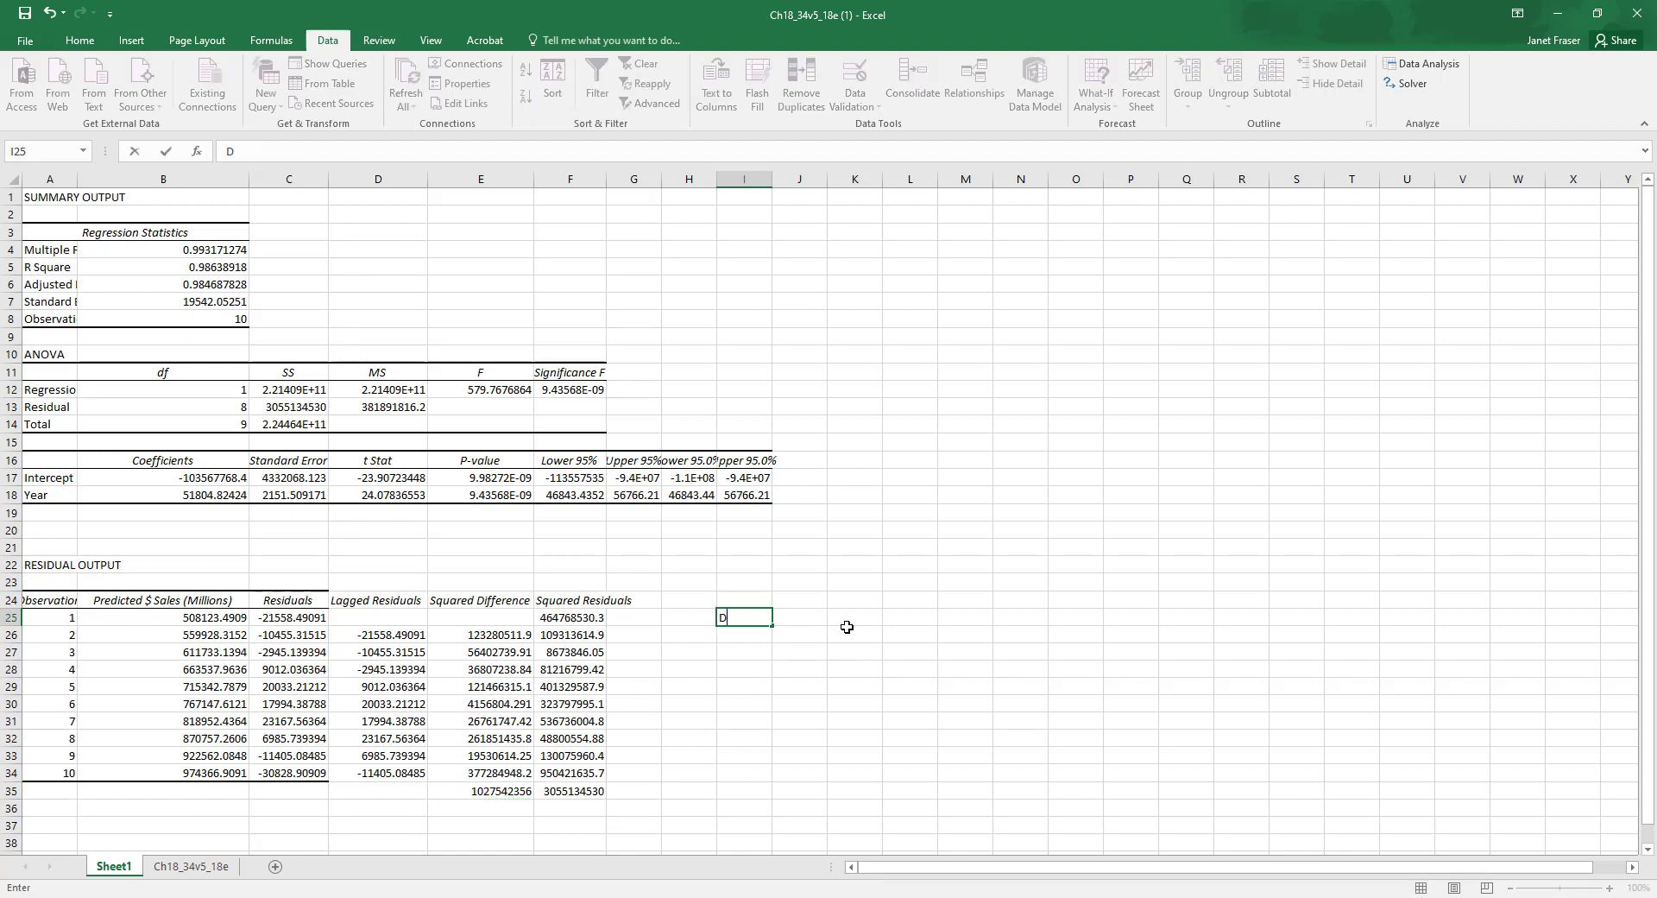
type("Durbin")
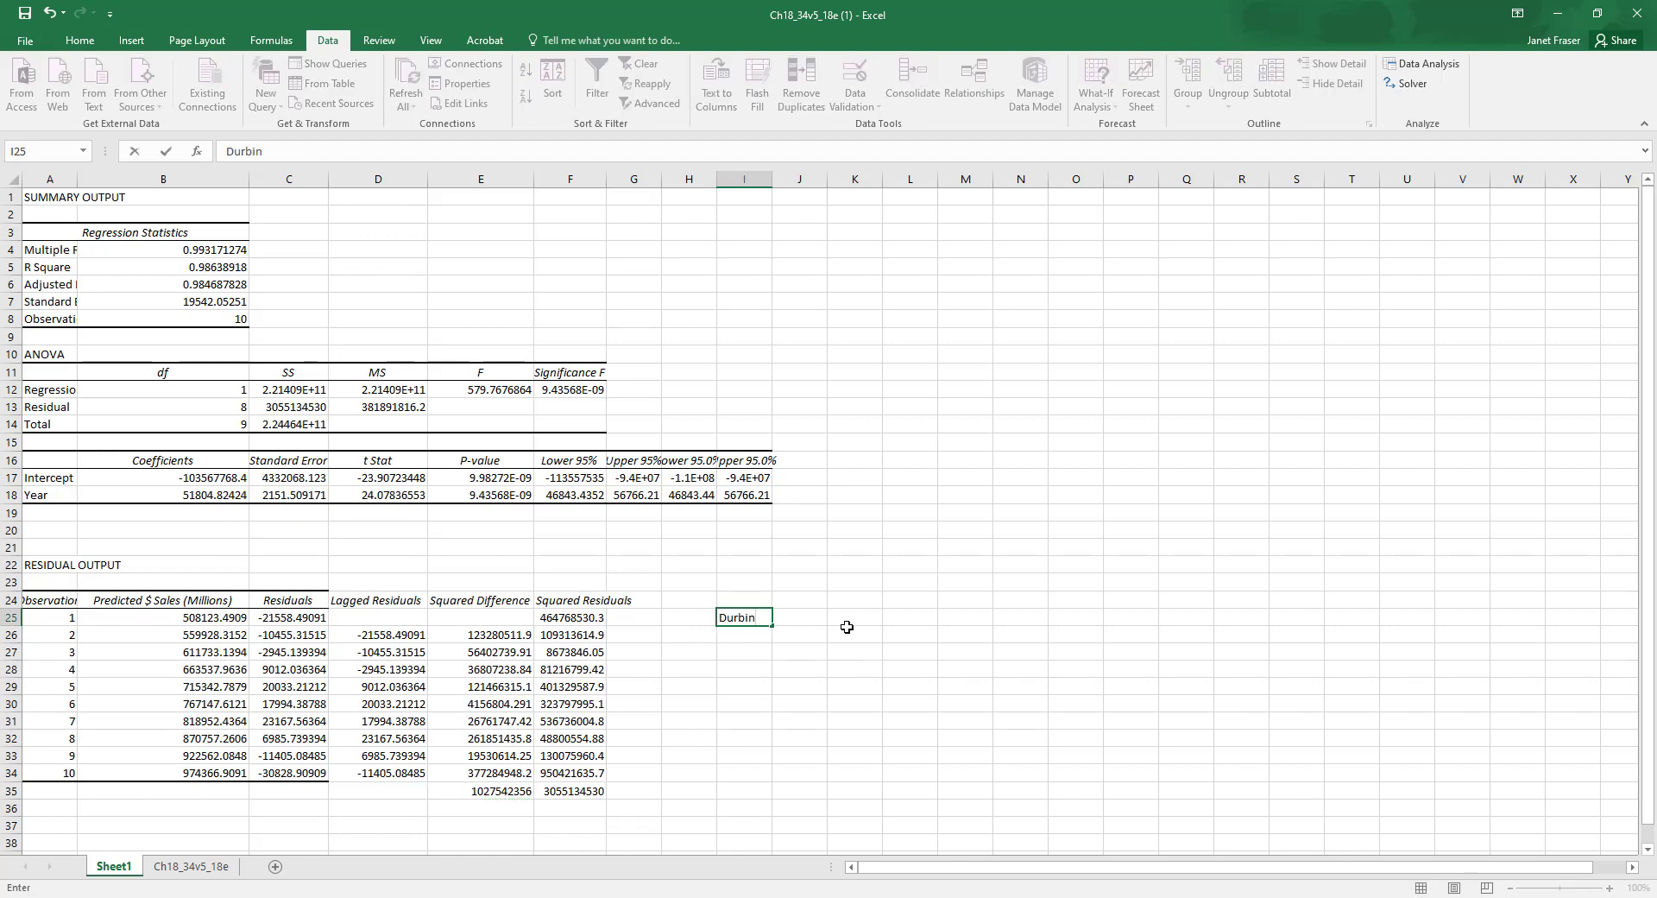
type("-Wats")
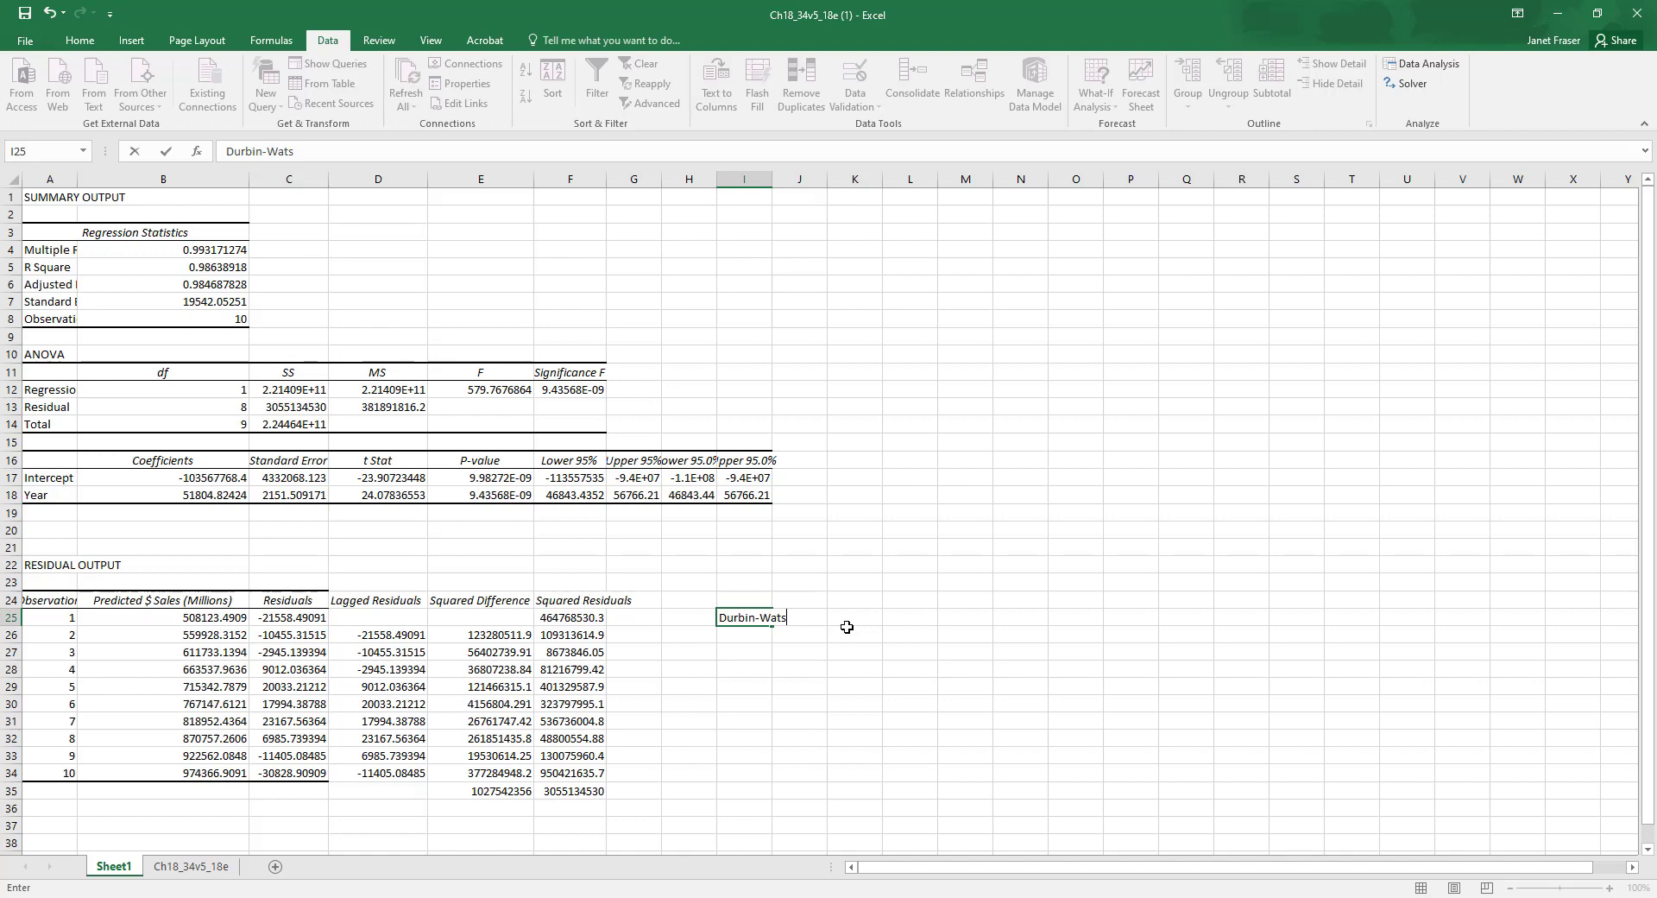
type("on Stat")
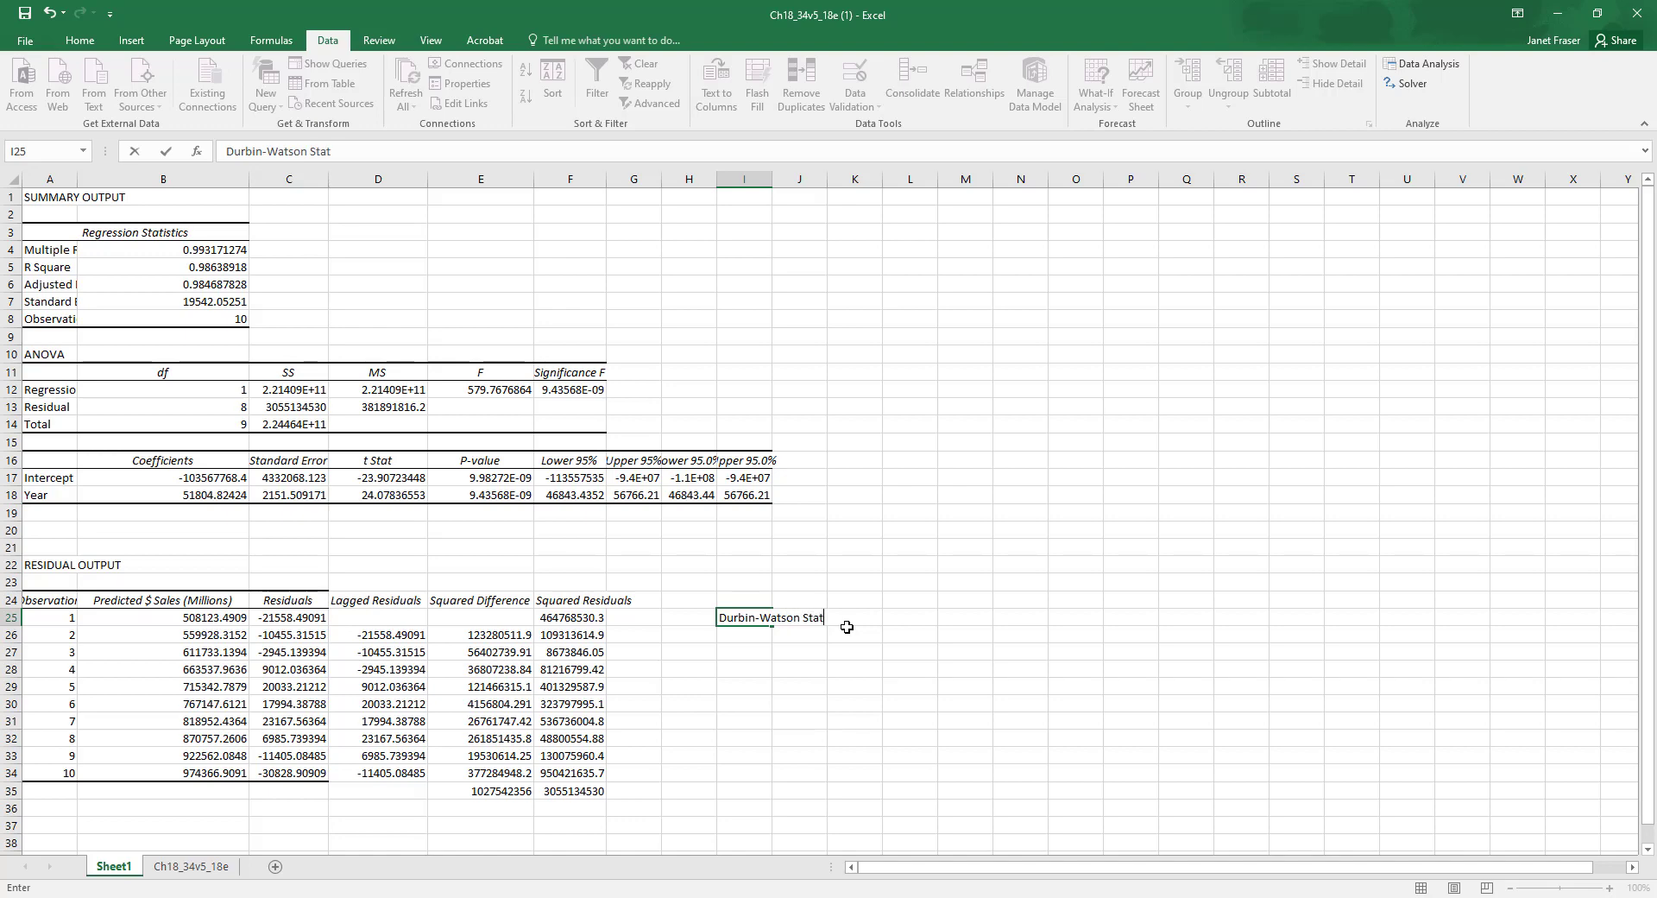
key("enter")
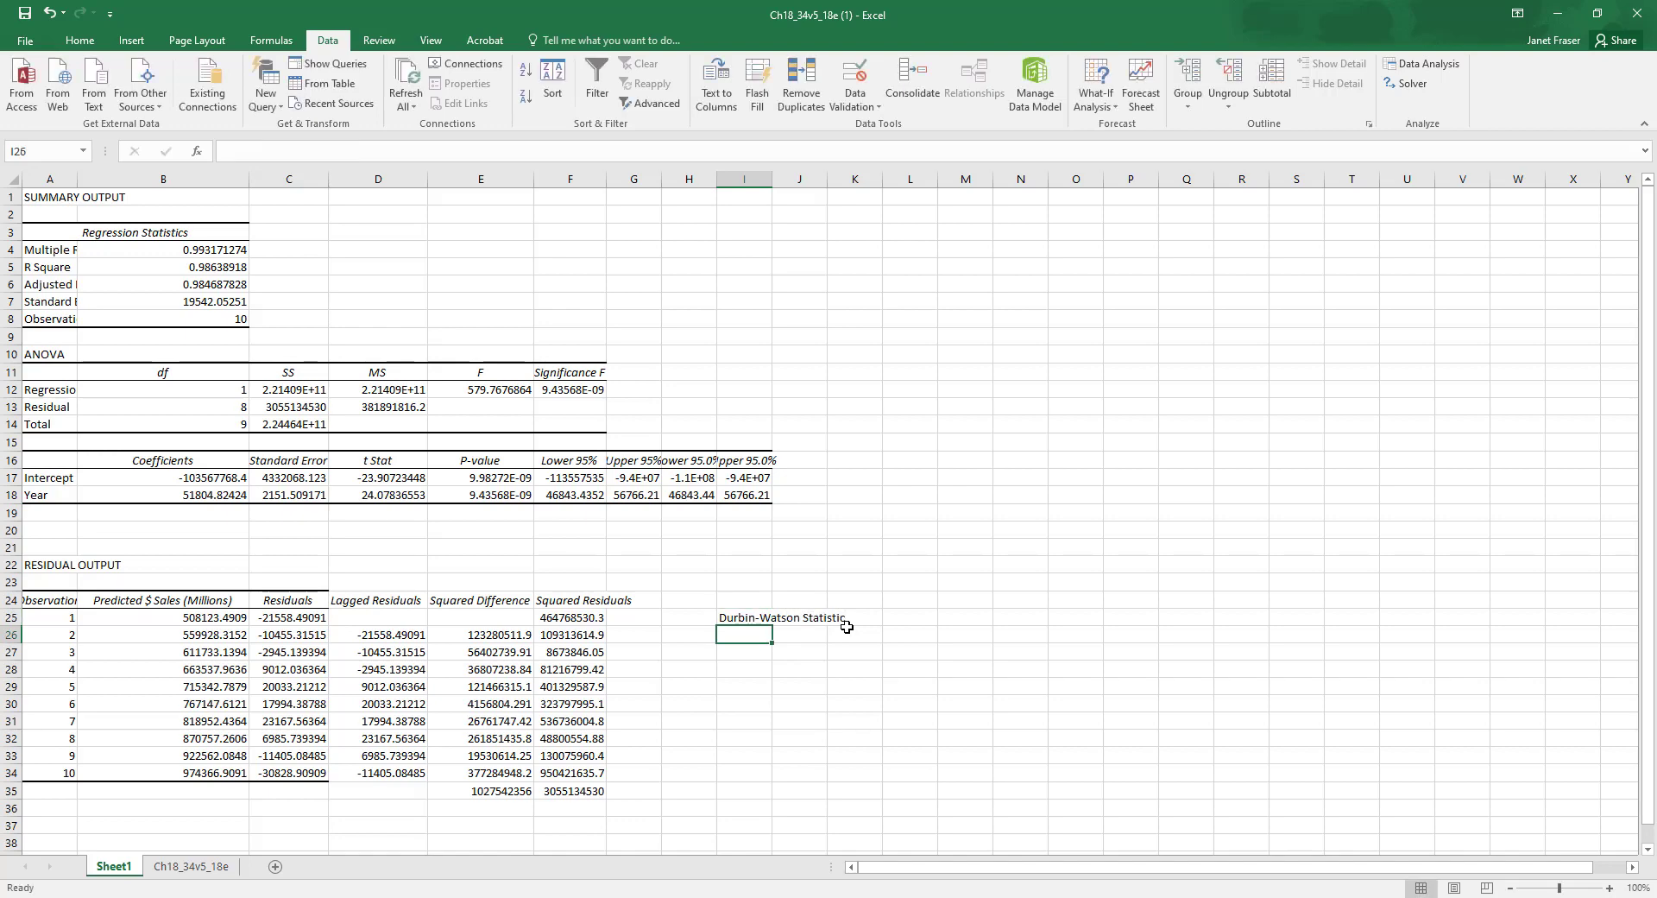
Step: Compute =E35/F35 in I26, giving 0.336333
type("=")
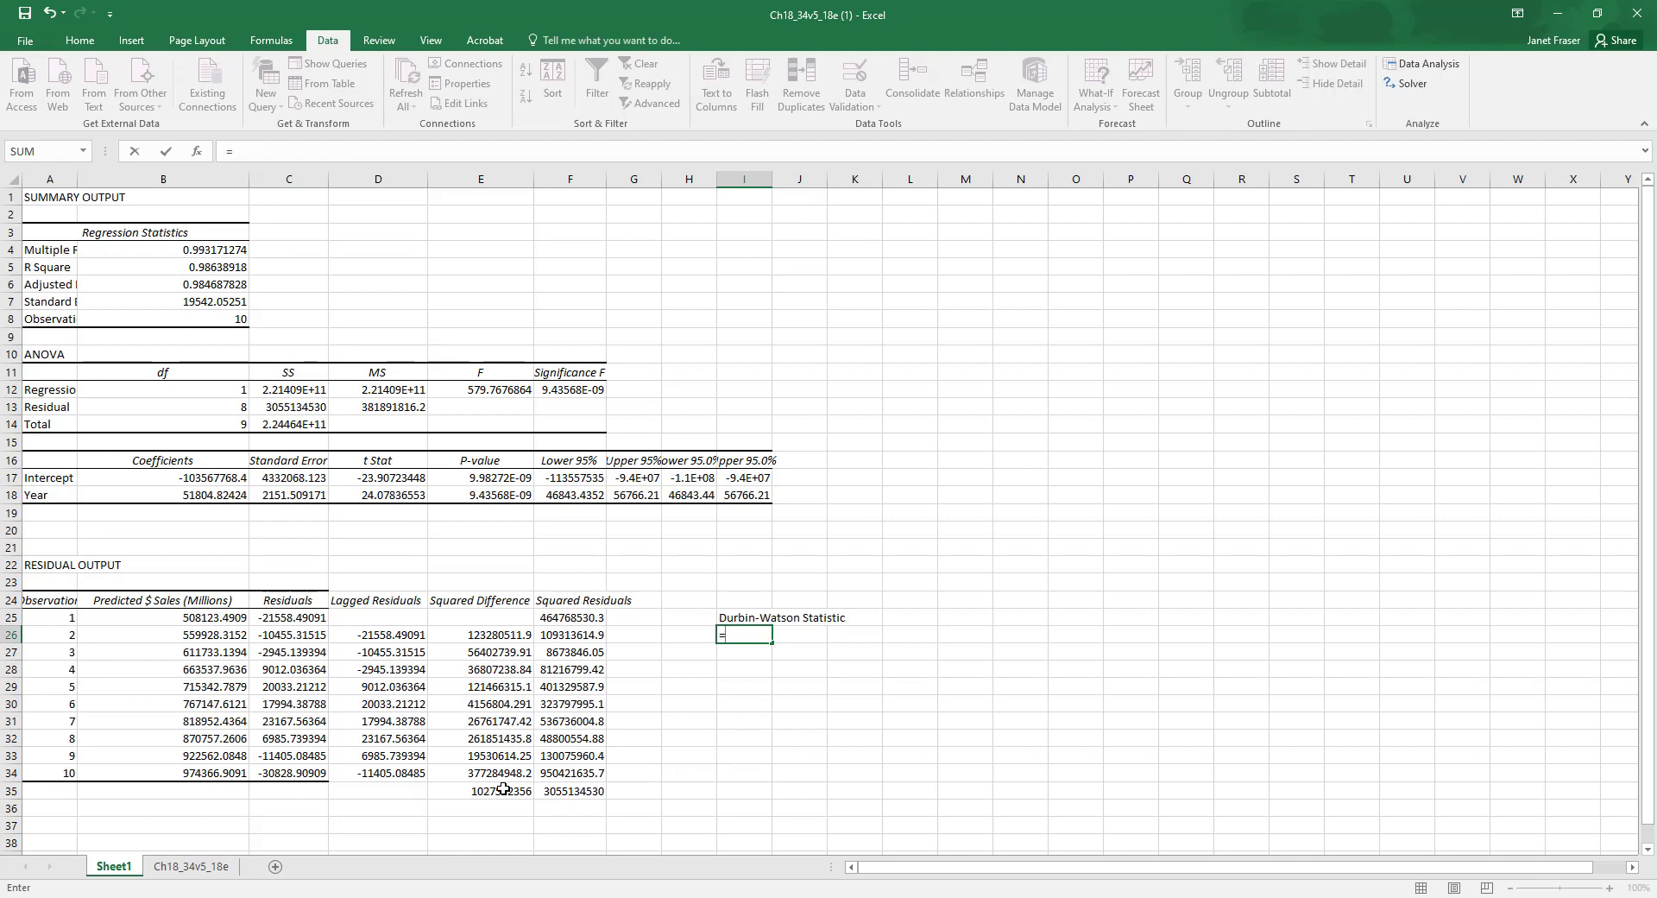
left_click(480, 791)
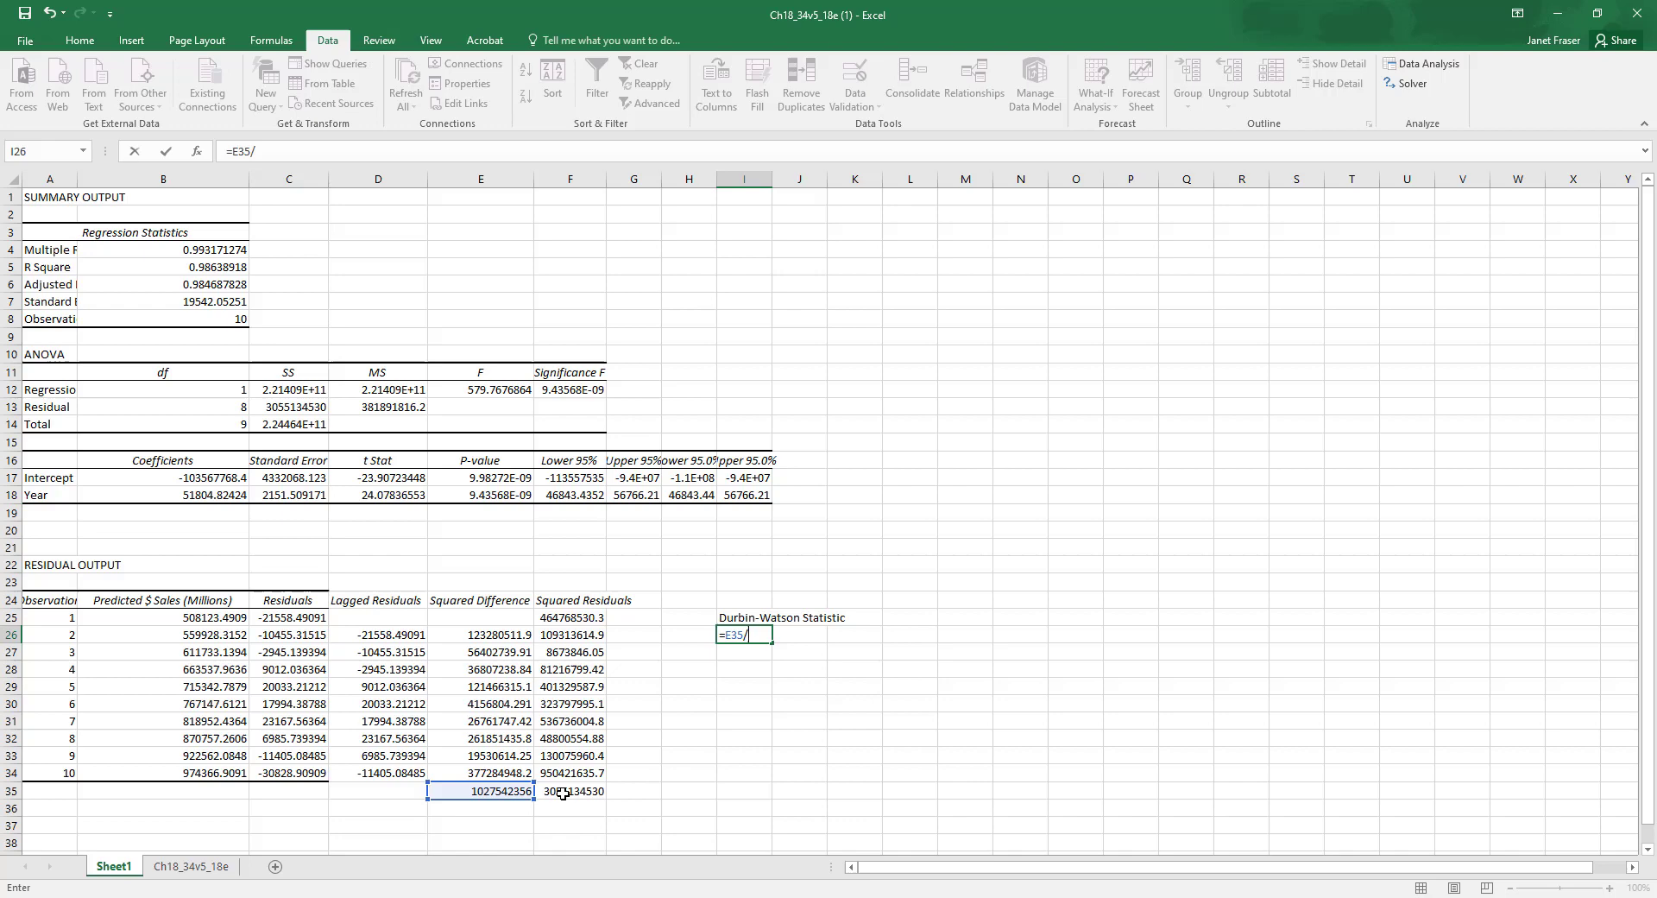
left_click(570, 791)
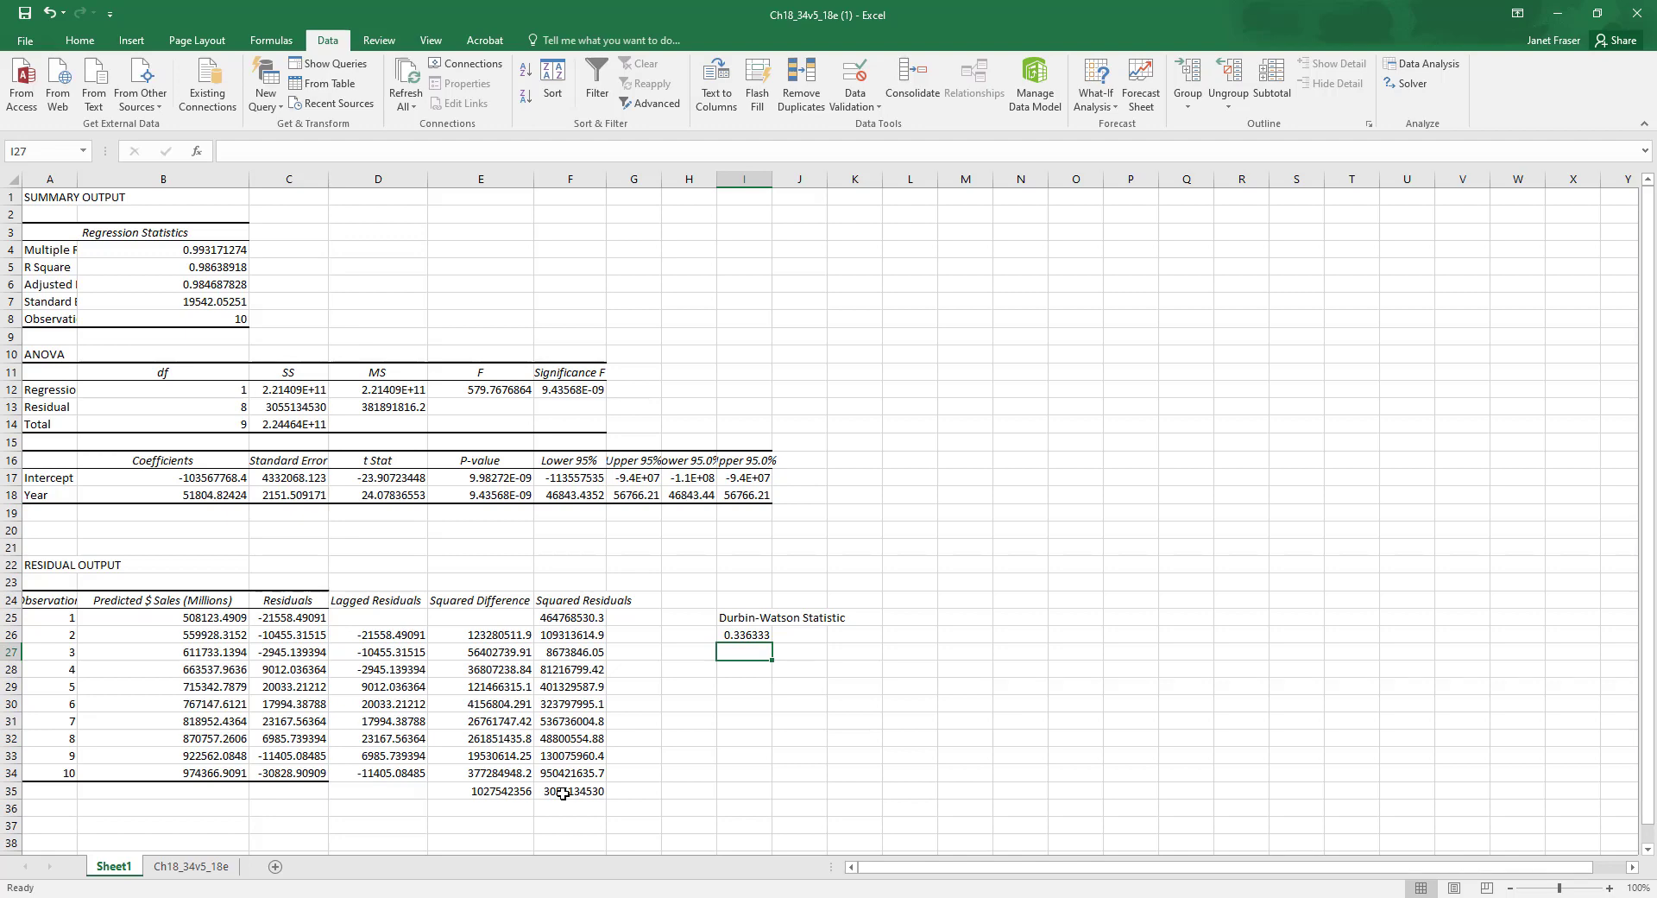
mouse_move(565, 410)
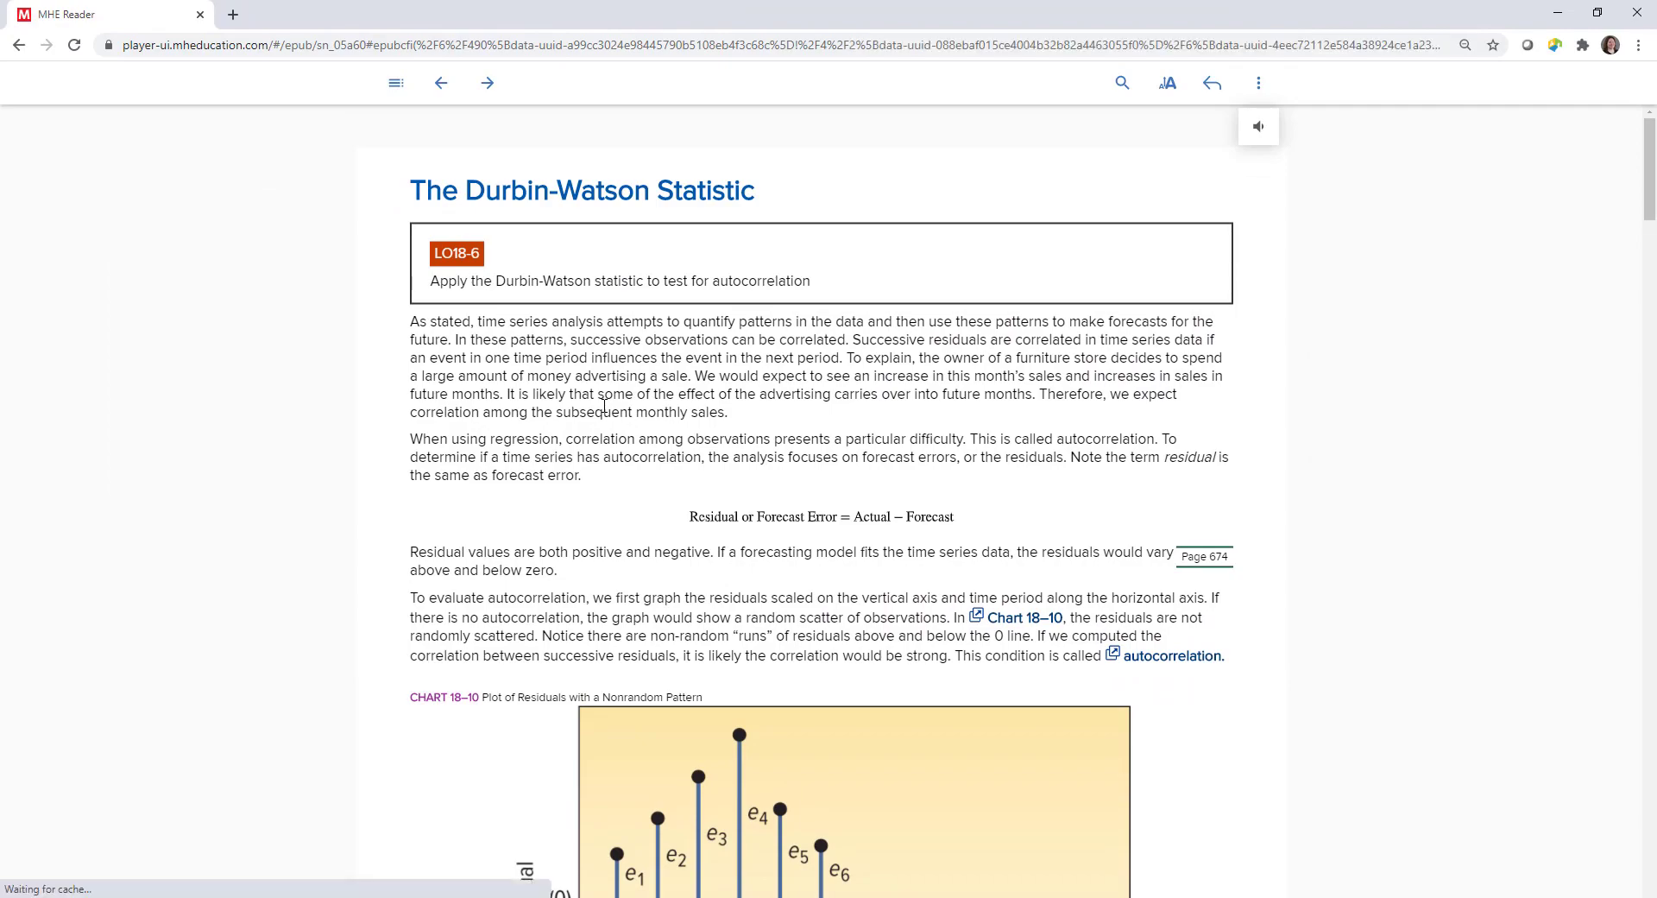
Step: Scroll the MHE Reader Durbin-Watson section down to the worked example and critical-value table
scroll("down", 3)
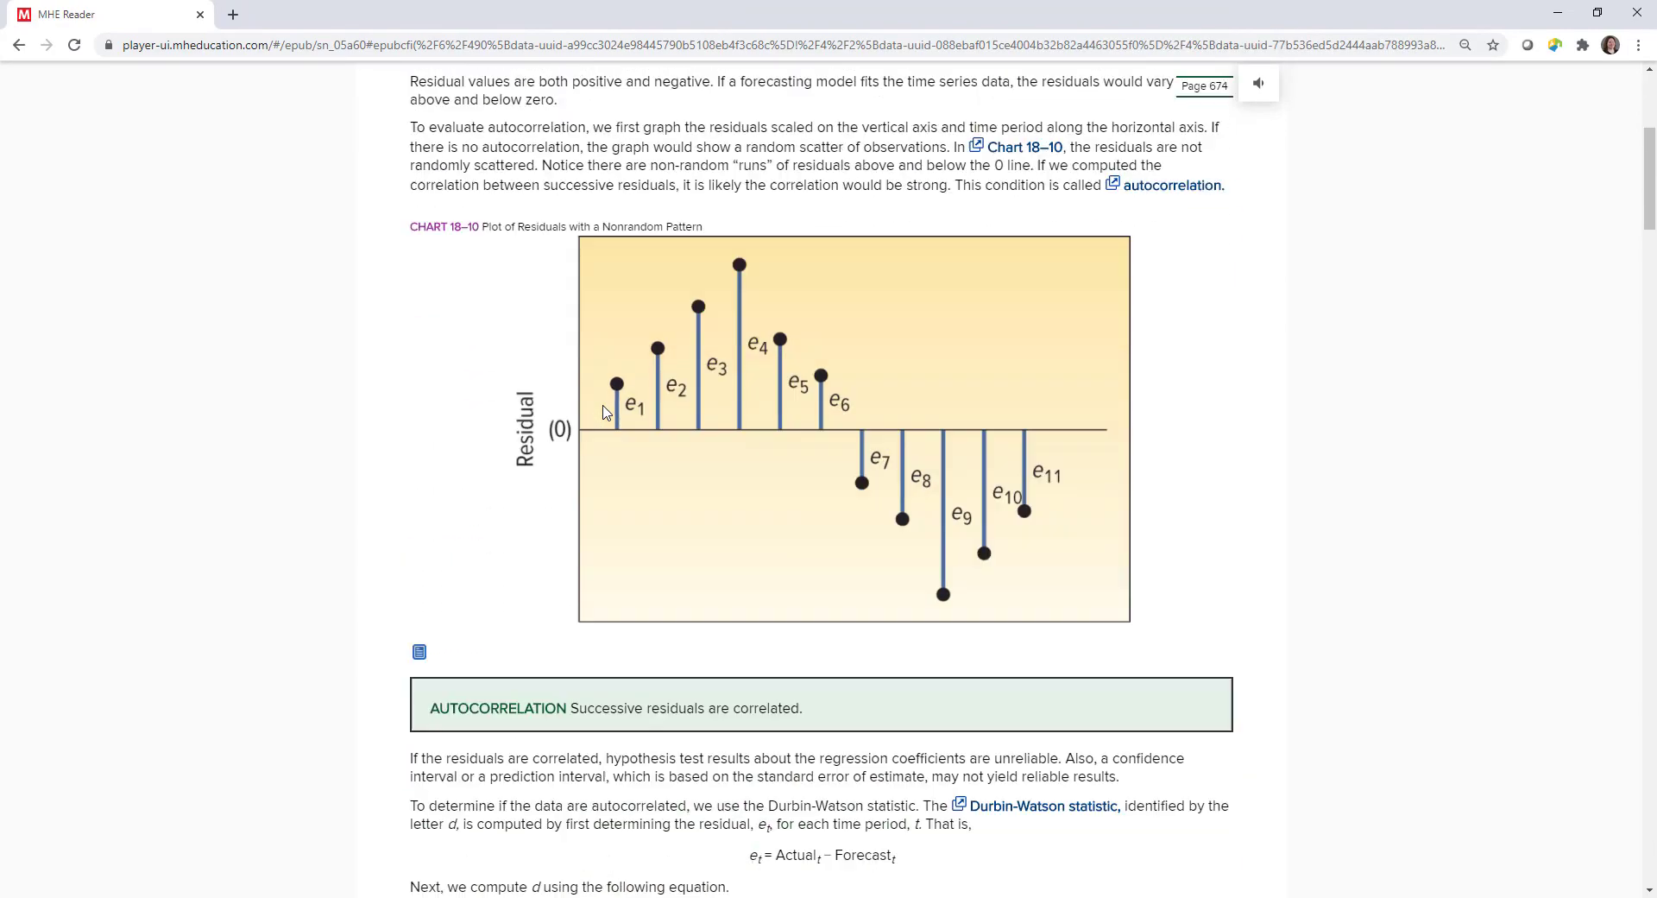
scroll("down", 3)
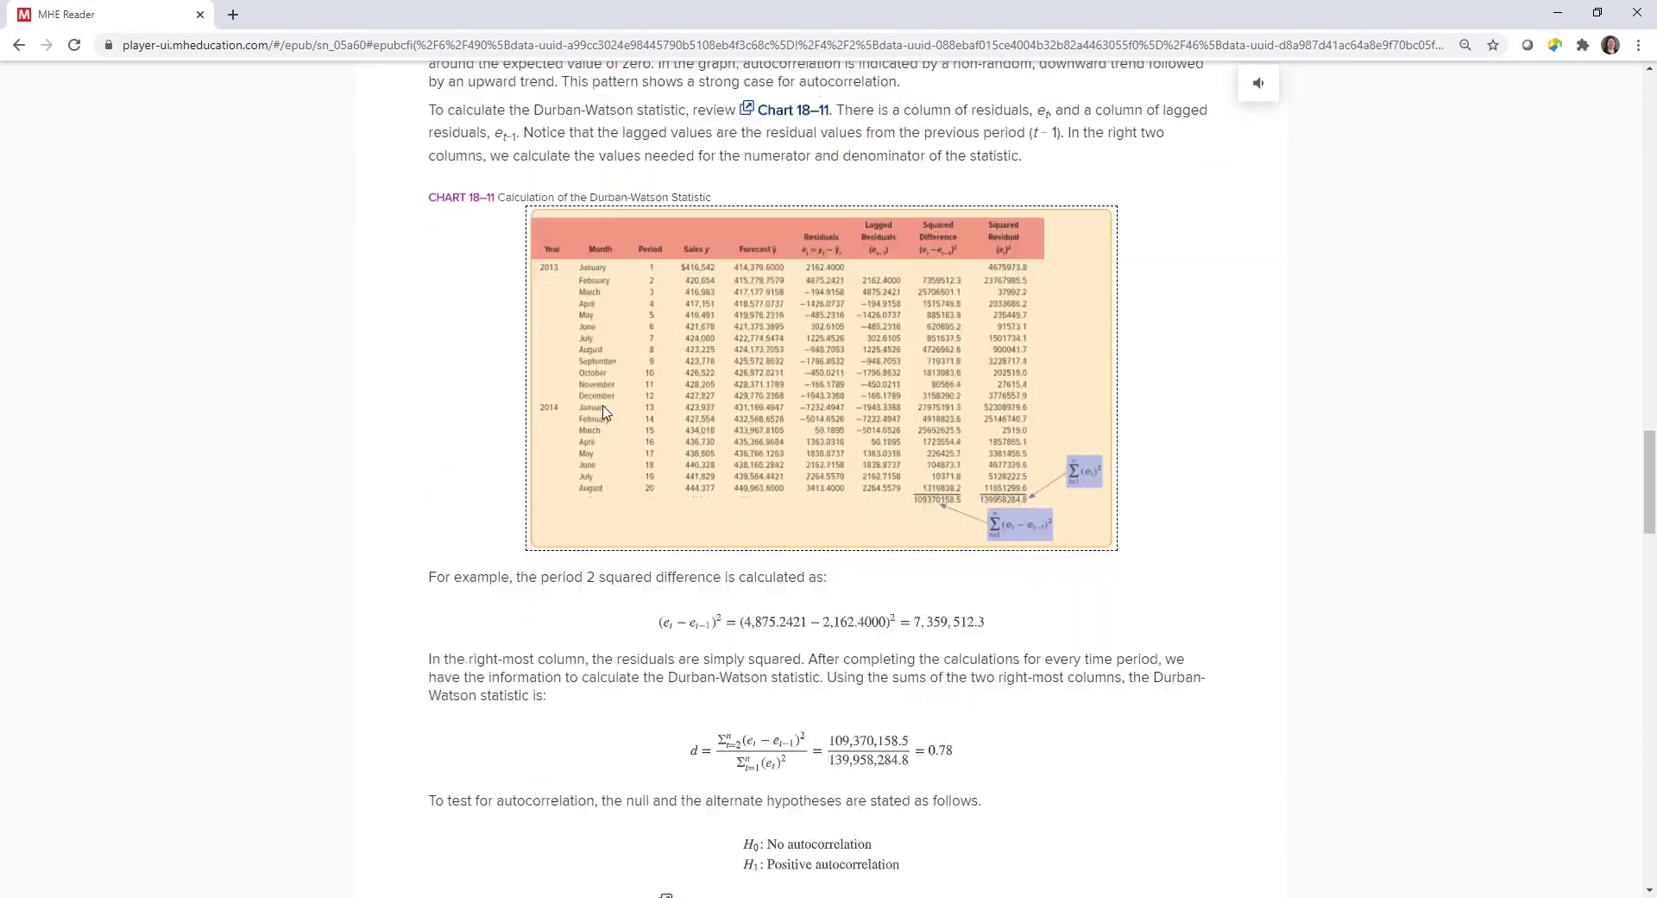
scroll("down", 3)
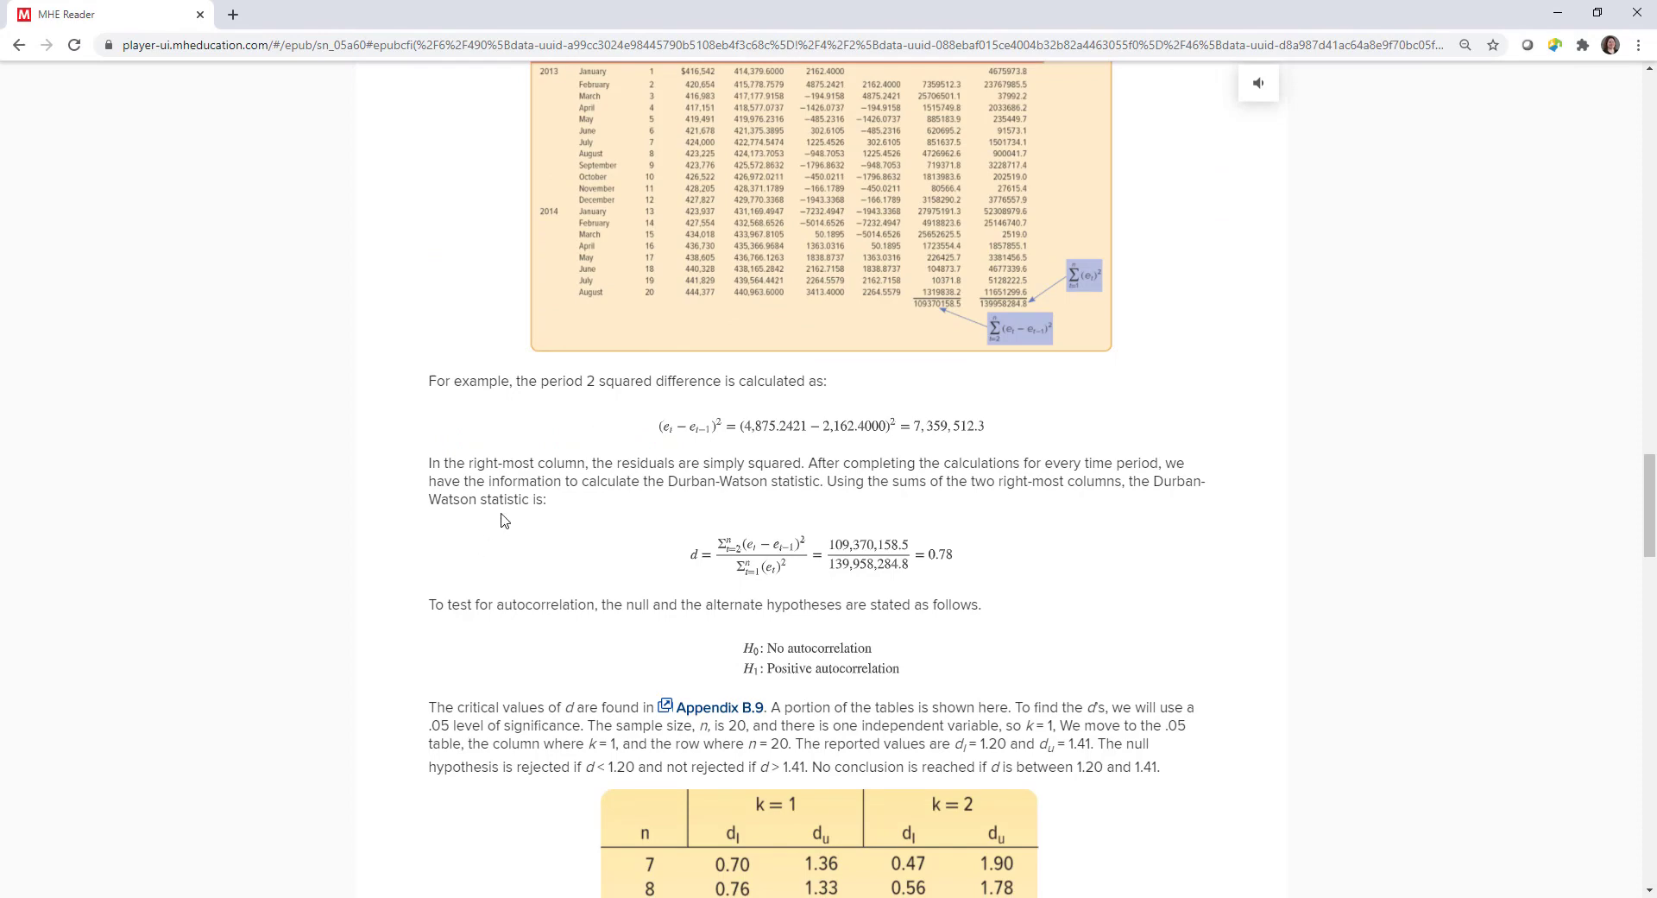
mouse_move(562, 583)
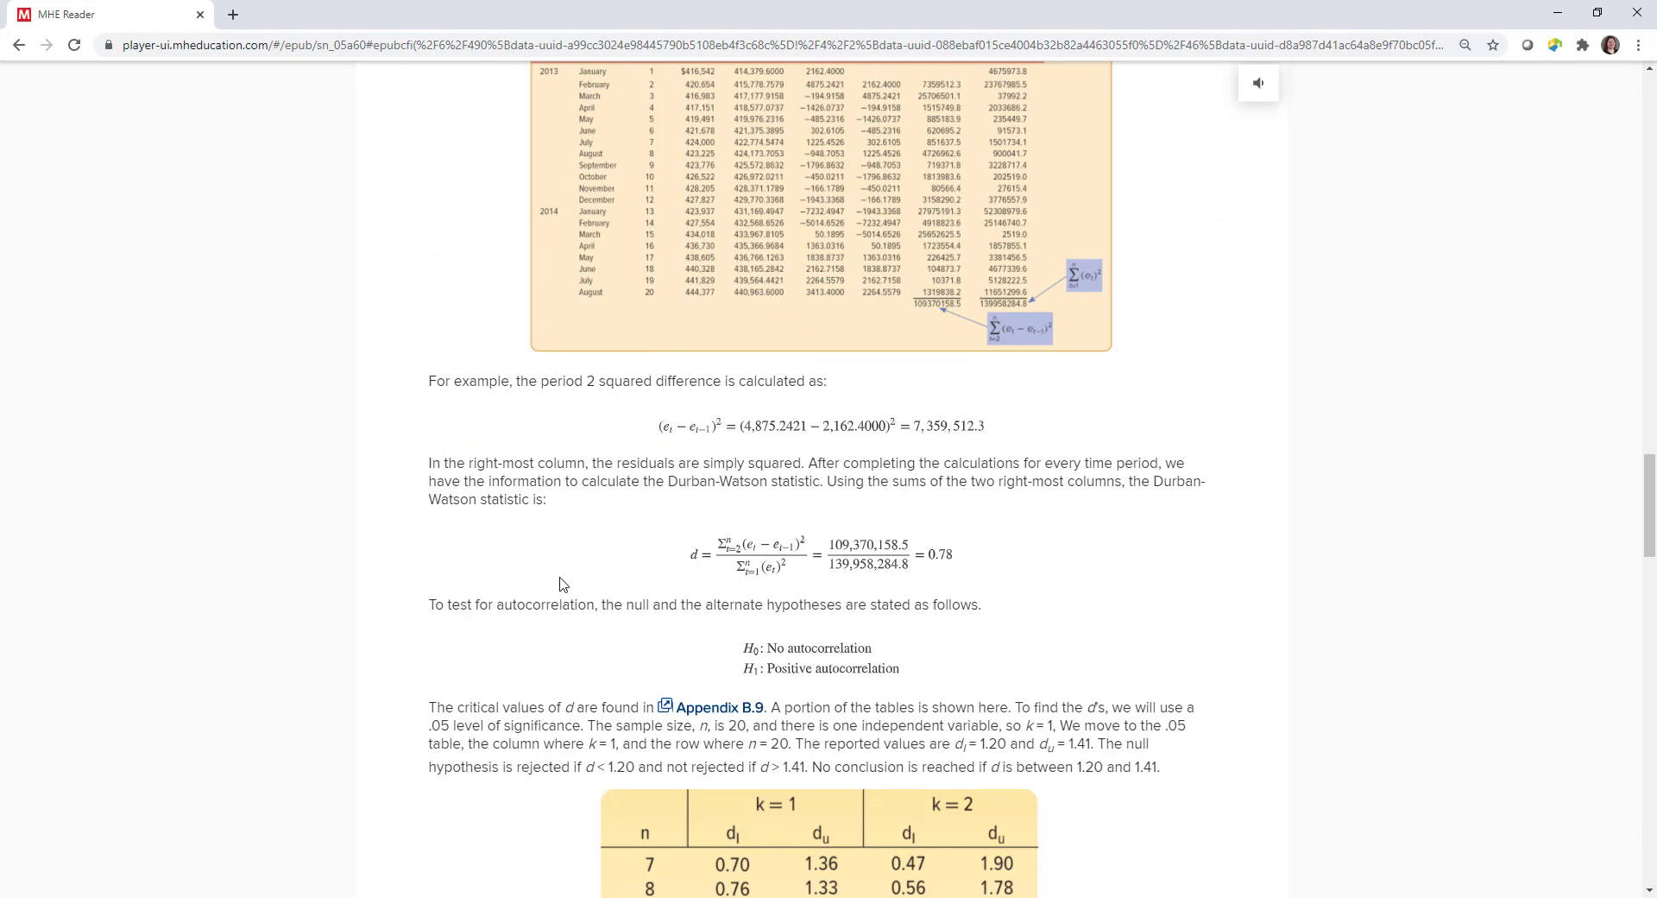
mouse_move(717, 539)
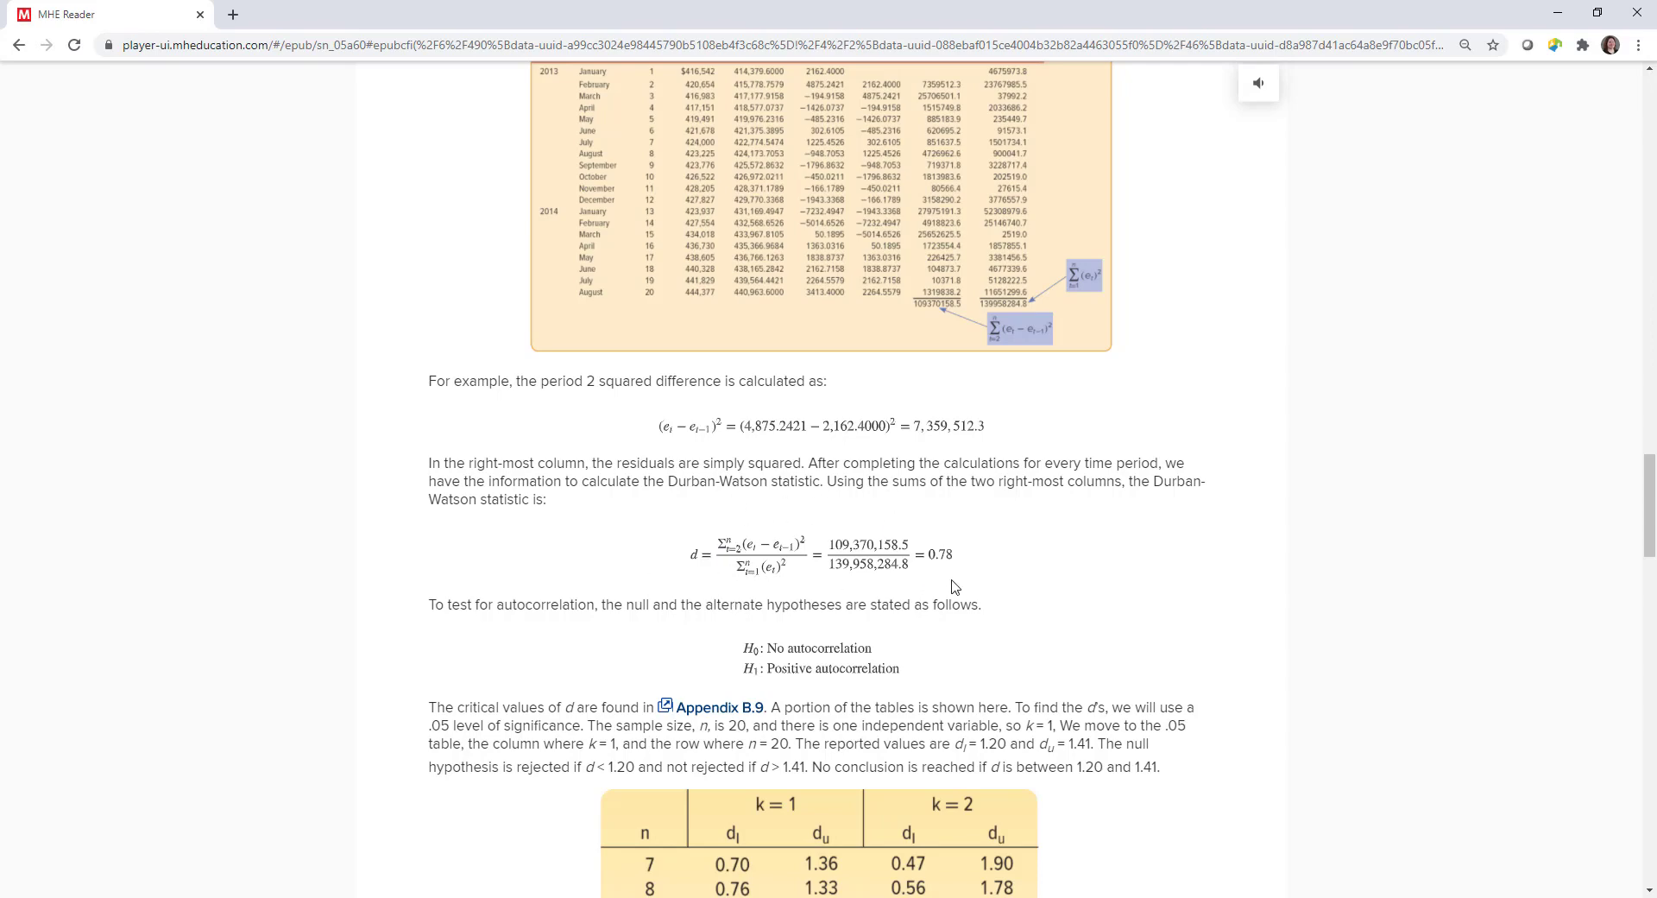
scroll("down", 3)
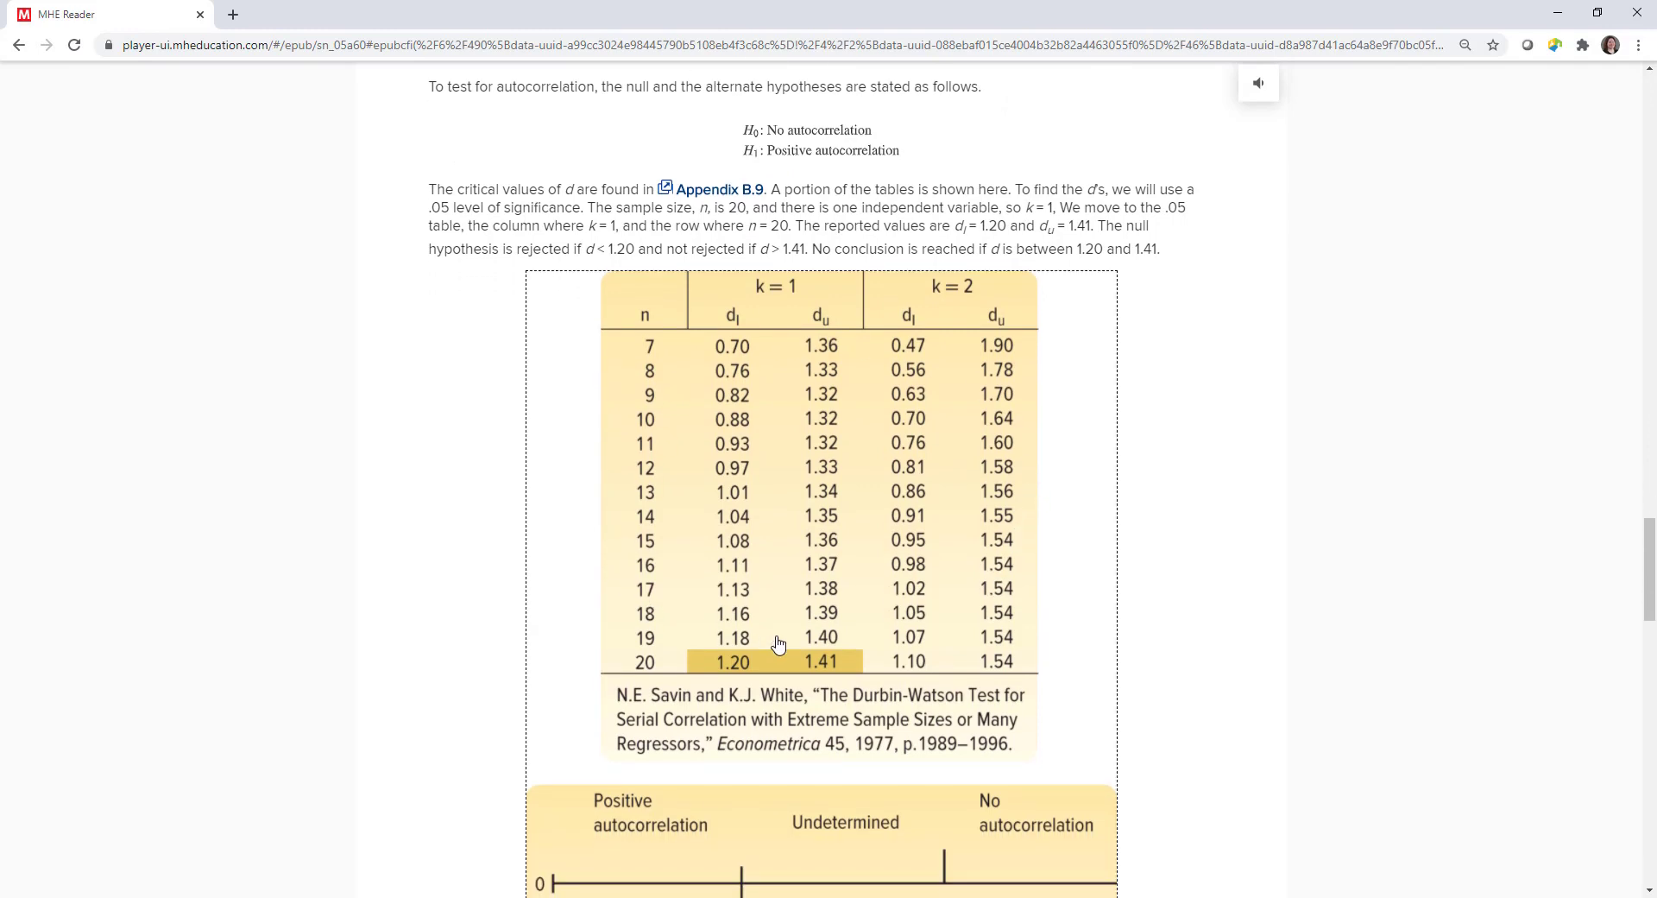
mouse_move(798, 648)
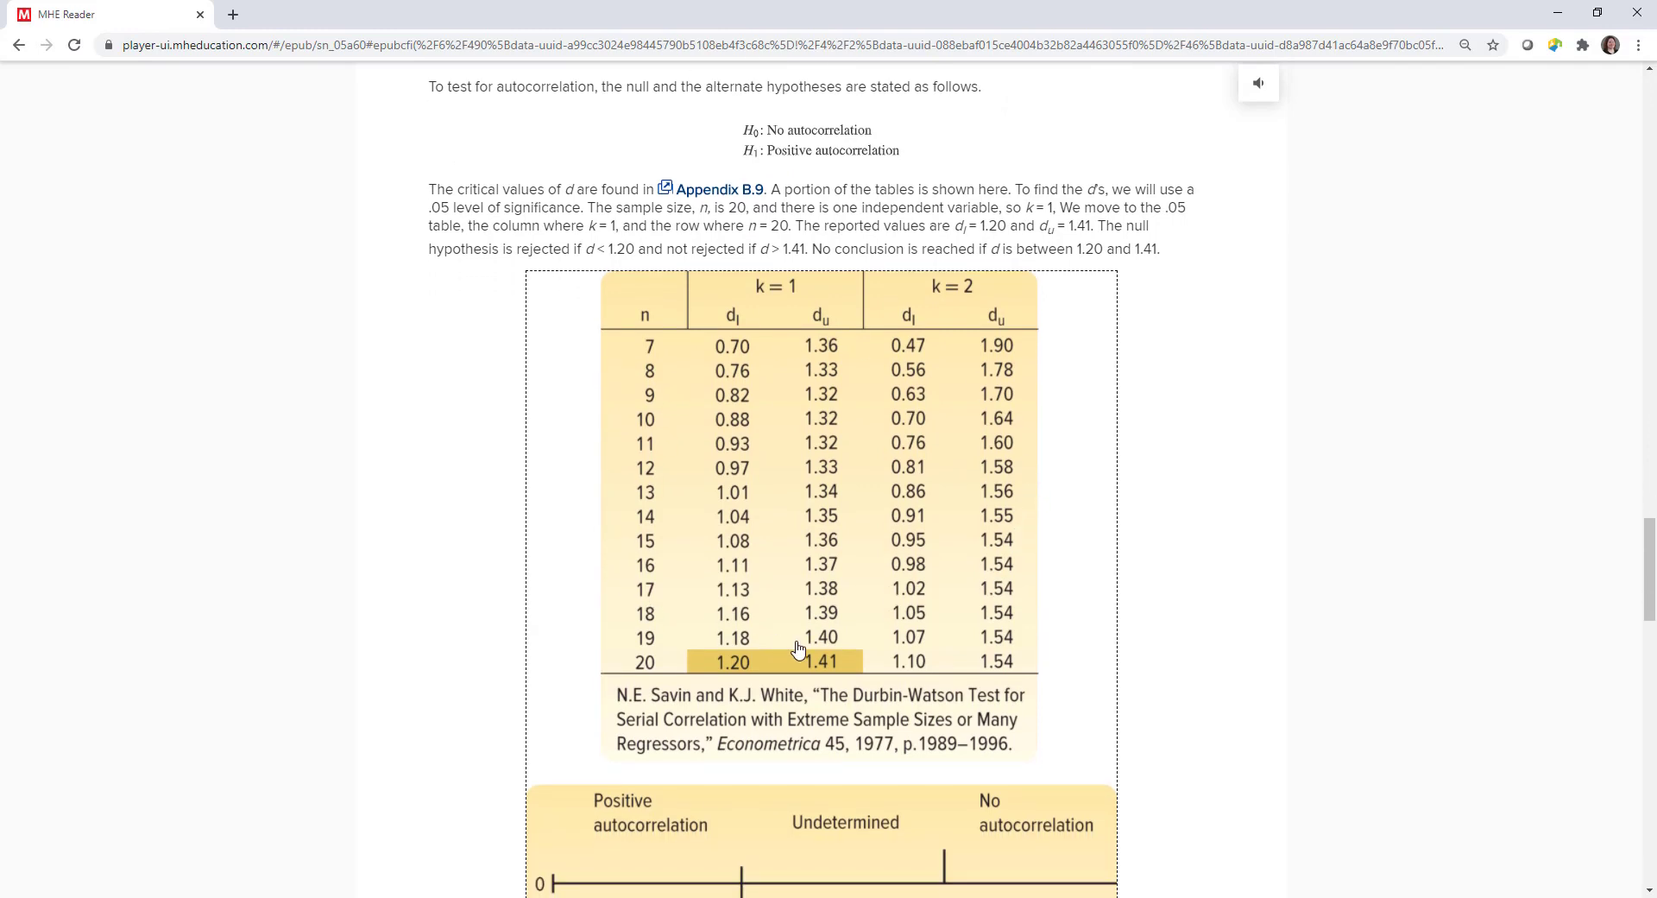
mouse_move(787, 657)
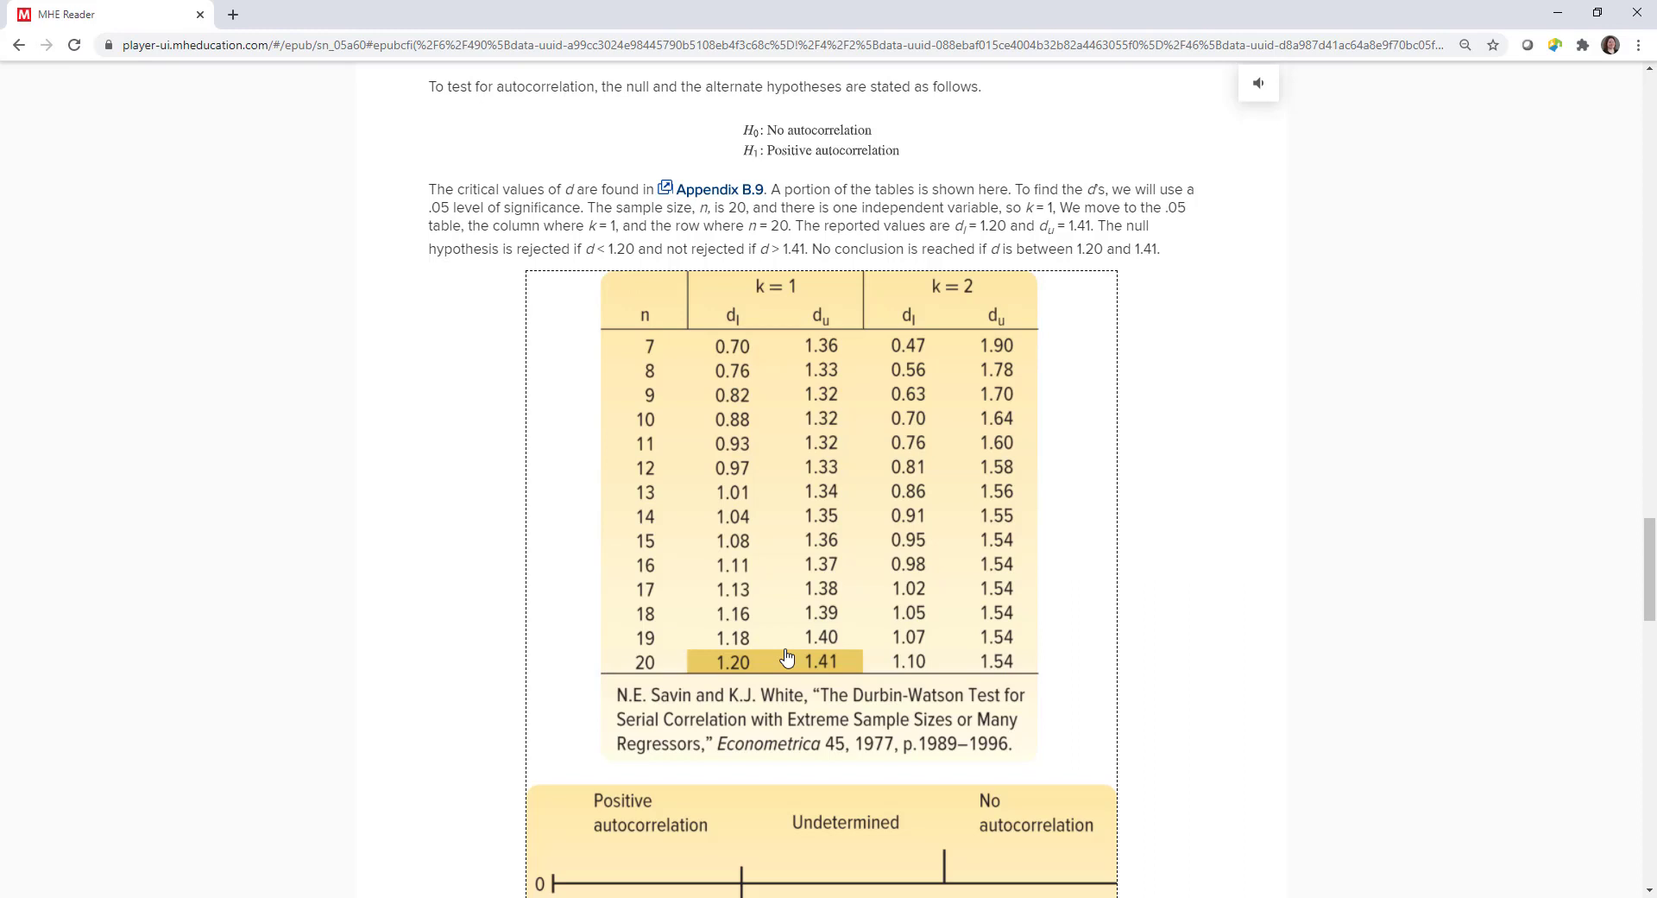
mouse_move(539, 579)
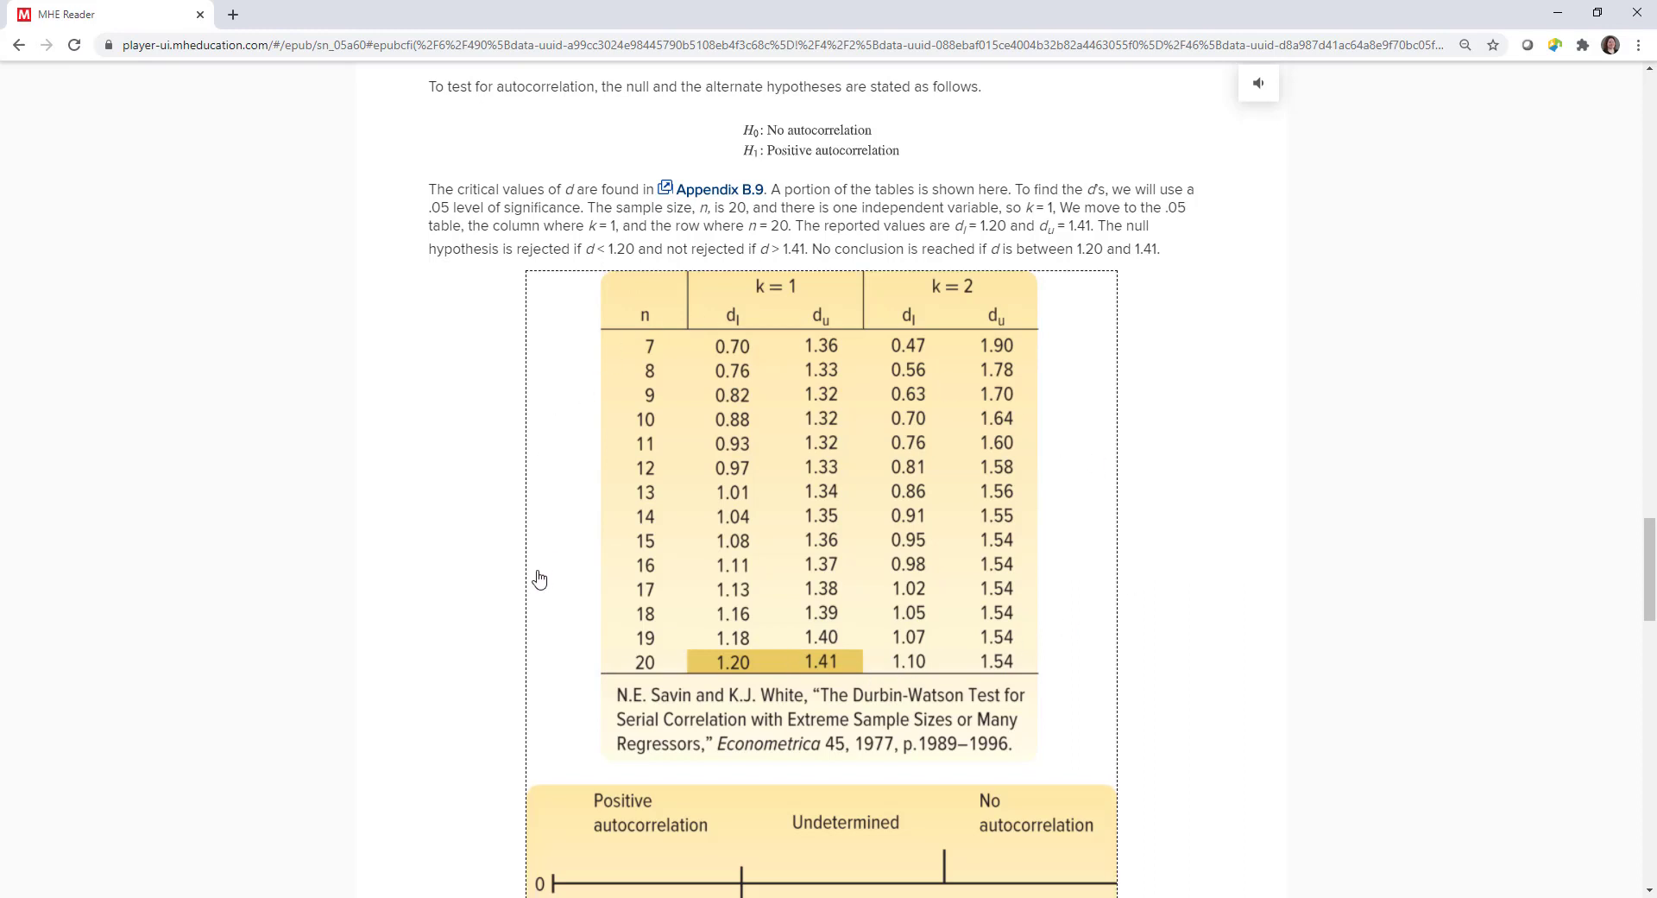